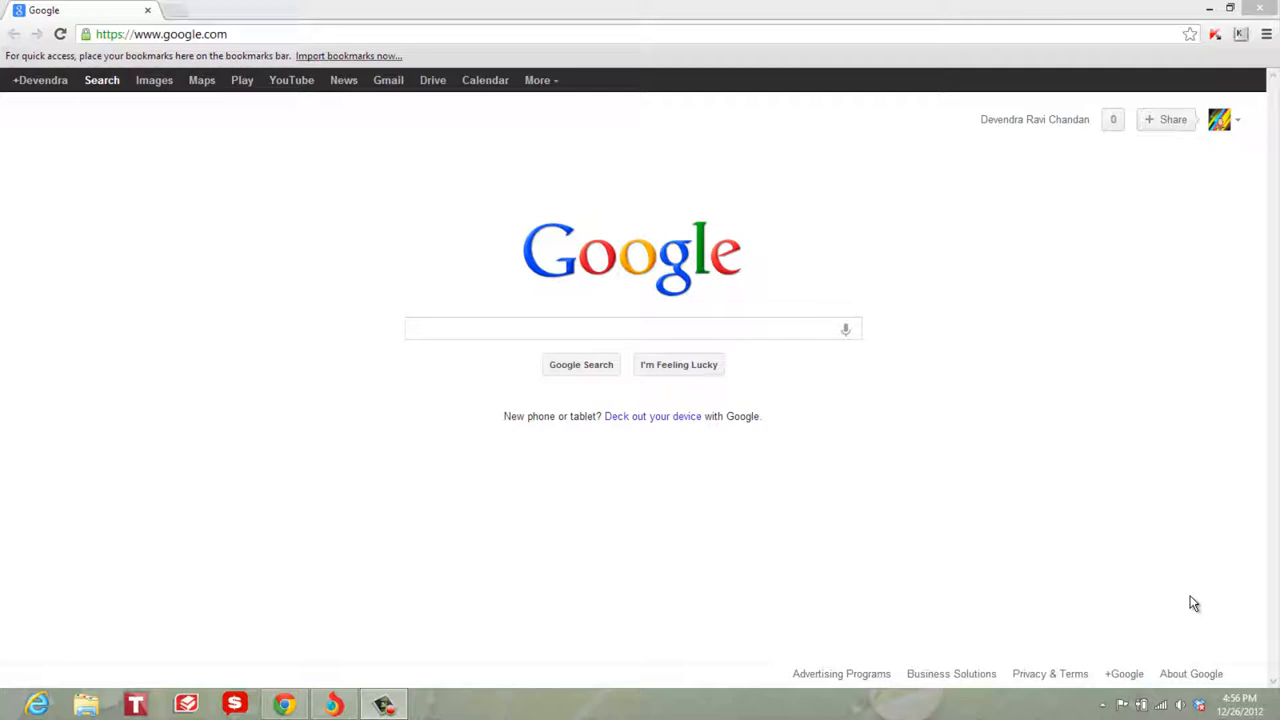
{"action": "mouse_move", "coordinate": [1008, 336]}
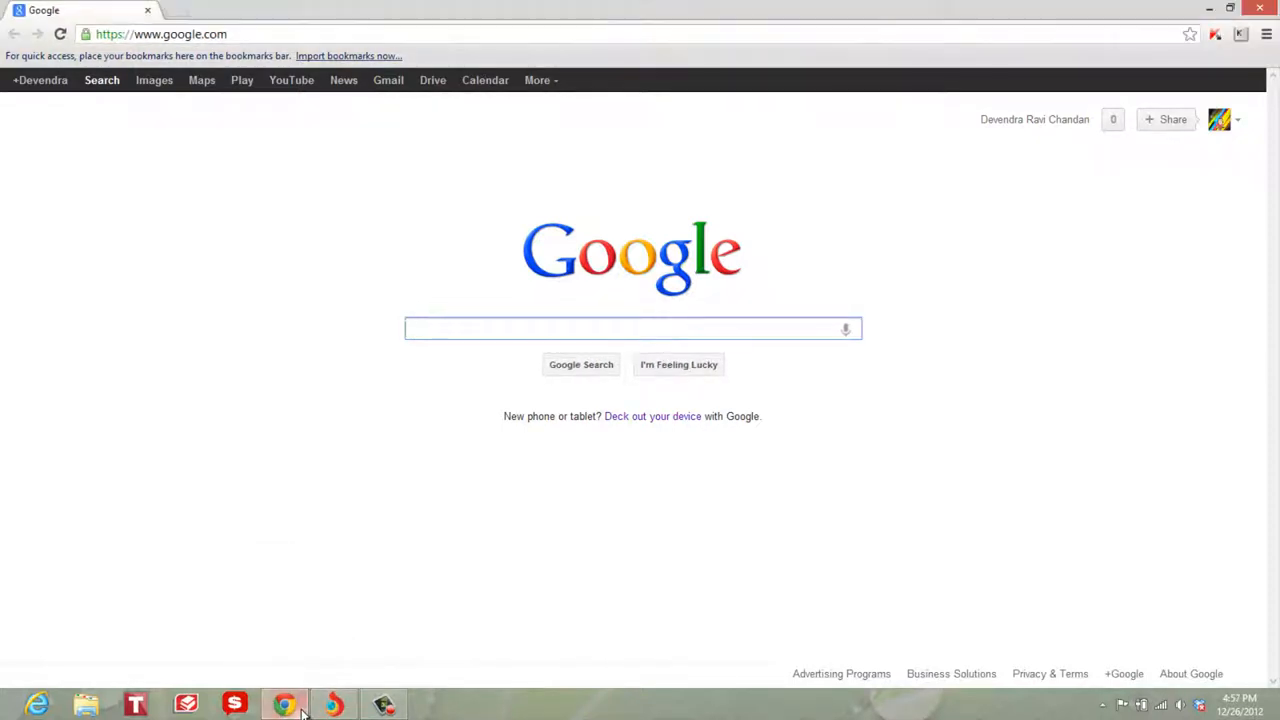
Switch to the Torch window on Google's home page, then minimize it back to the desktop.
{"action": "left_click", "coordinate": [632, 328]}
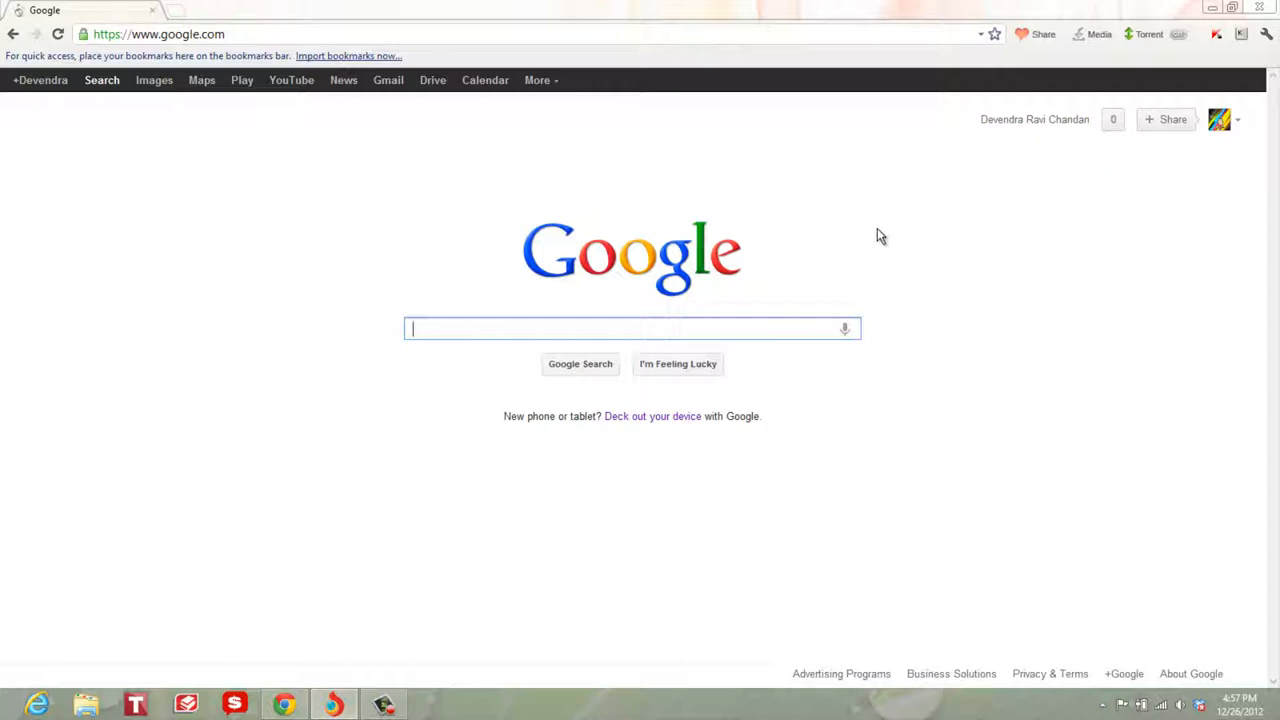
{"action": "mouse_move", "coordinate": [352, 28]}
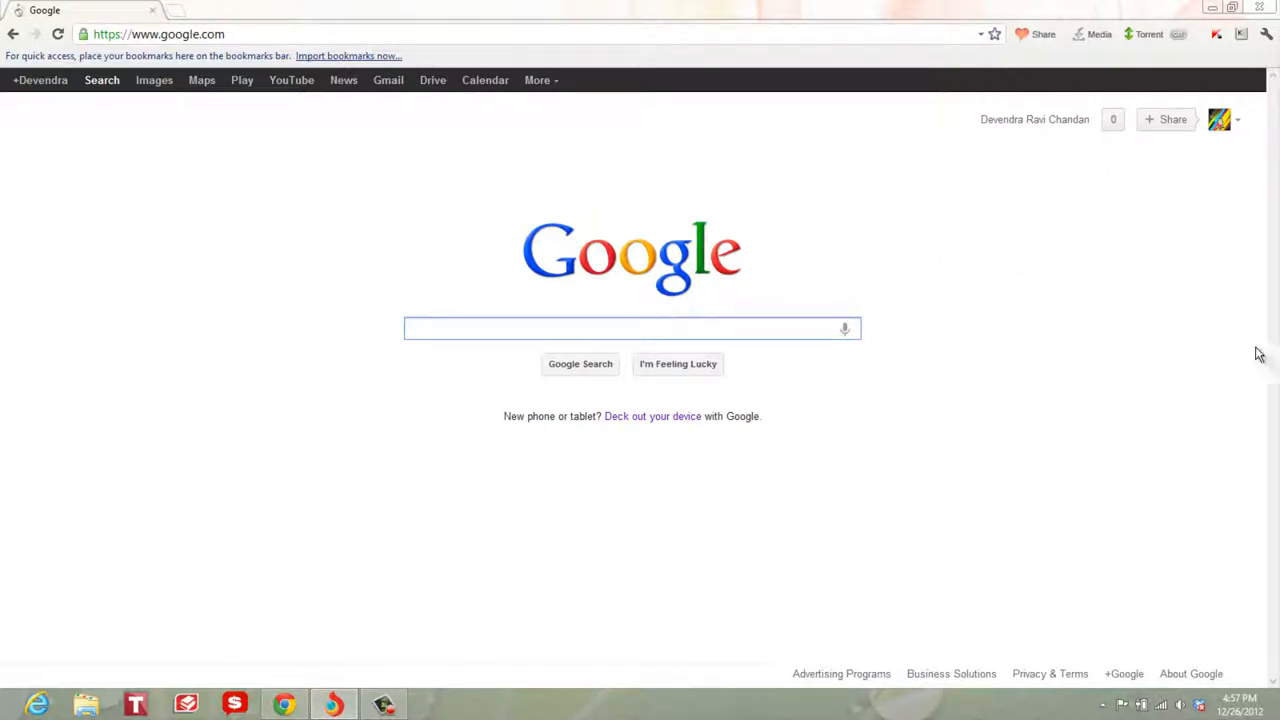
{"action": "mouse_move", "coordinate": [882, 624]}
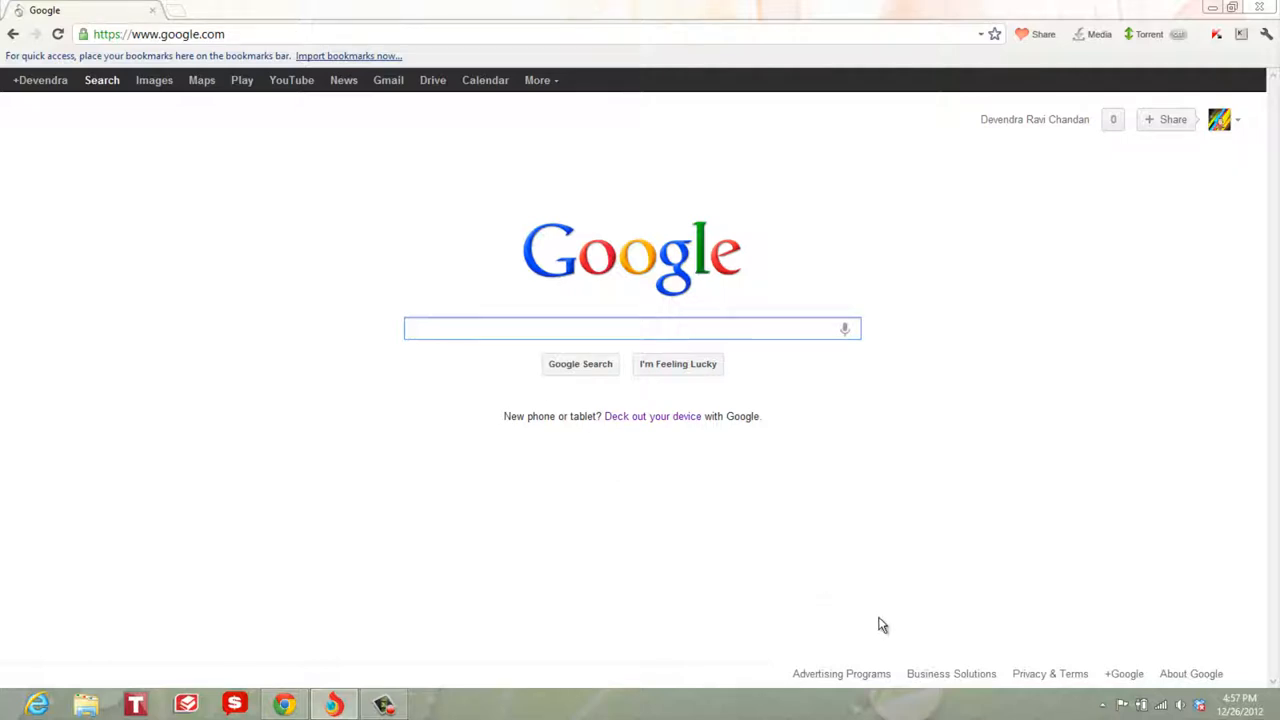
{"action": "mouse_move", "coordinate": [664, 690]}
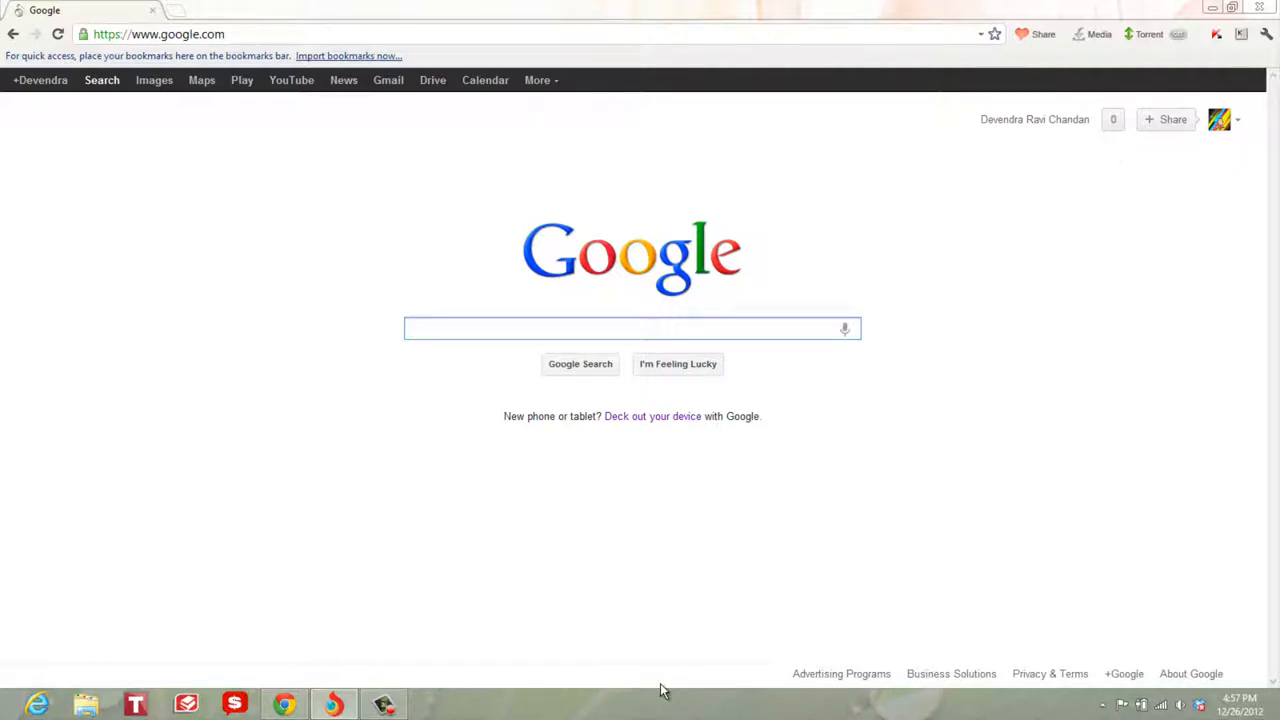
{"action": "mouse_move", "coordinate": [650, 700]}
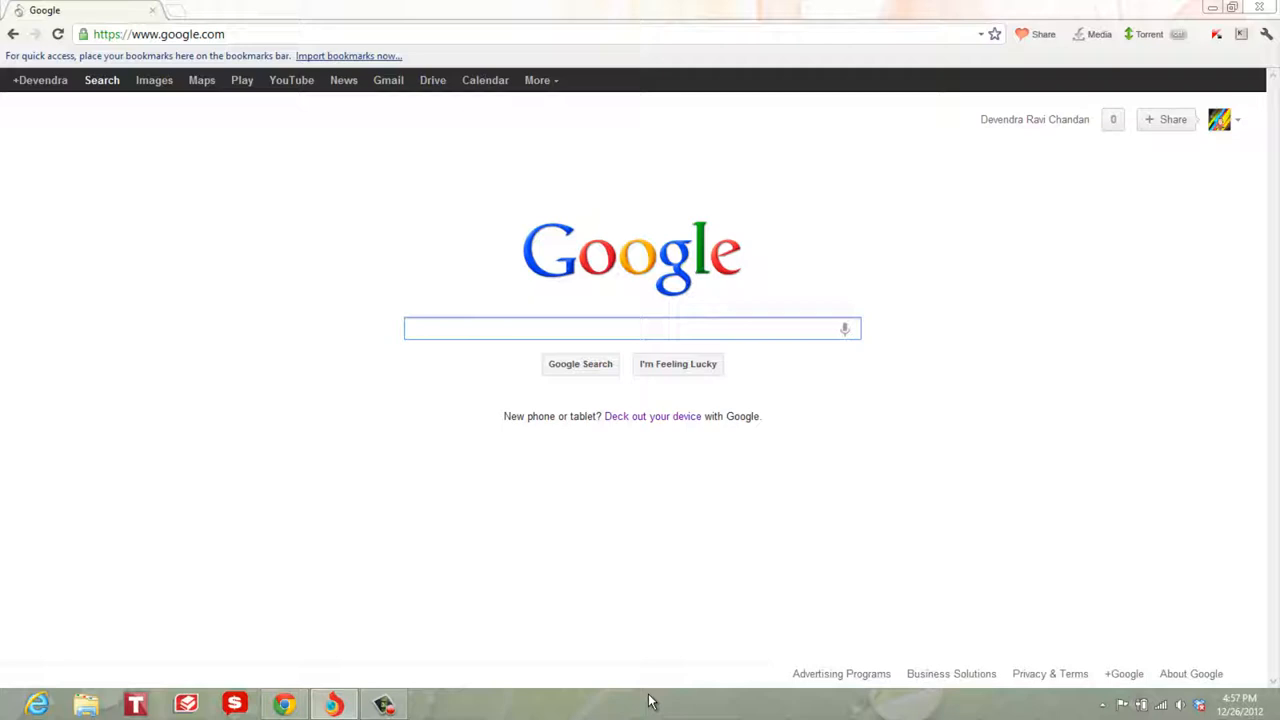
{"action": "left_click", "coordinate": [630, 328]}
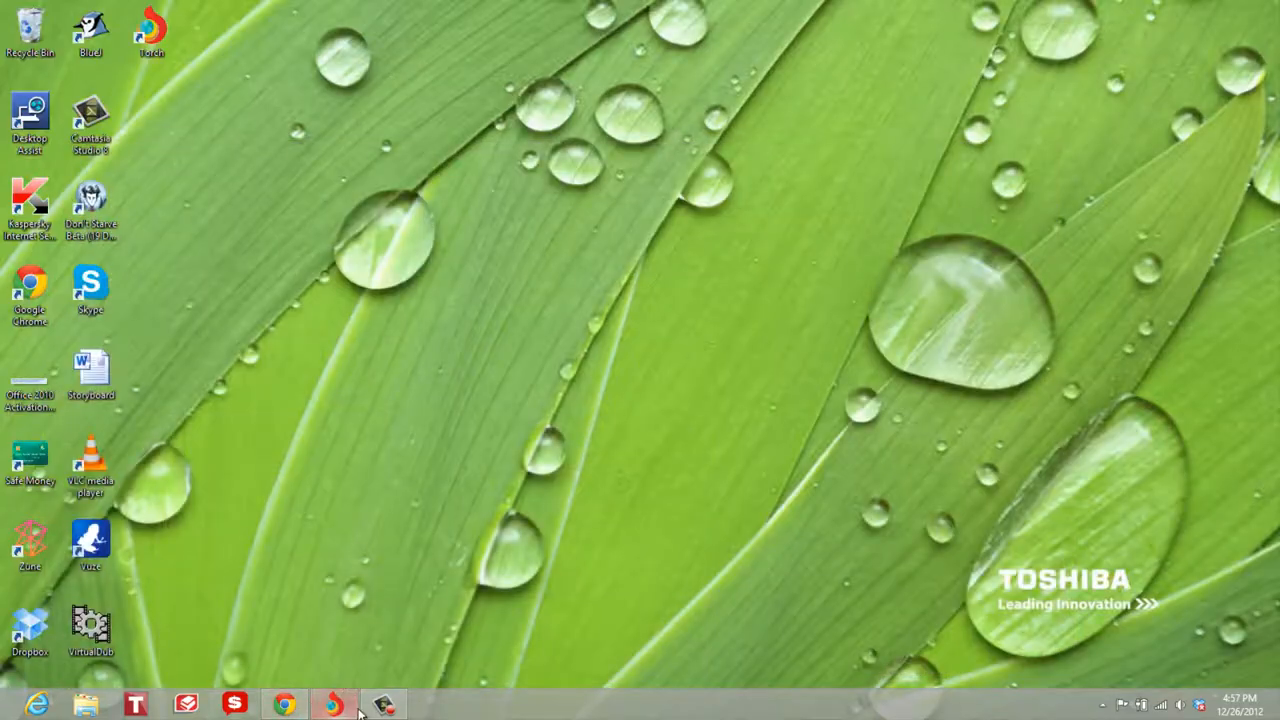
Restore Torch, search Google for 'chromium' and open The Chromium Projects result.
{"action": "left_click", "coordinate": [284, 704]}
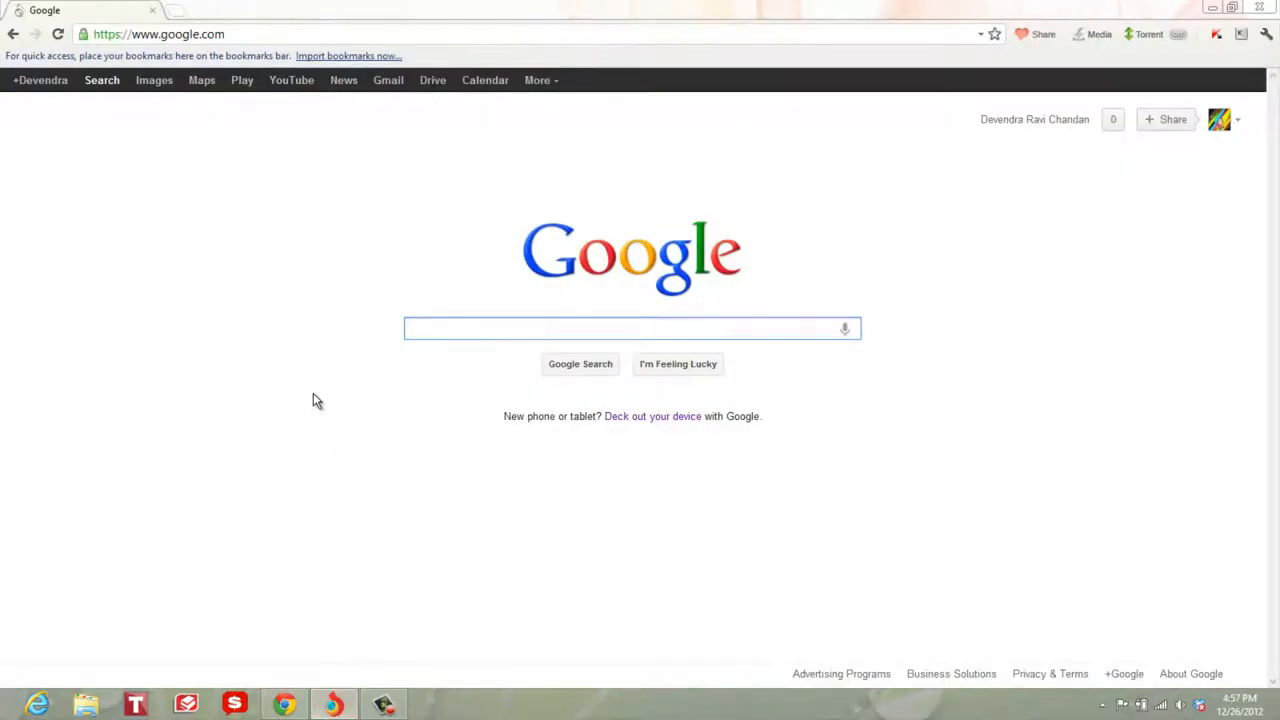
{"action": "left_click", "coordinate": [632, 328]}
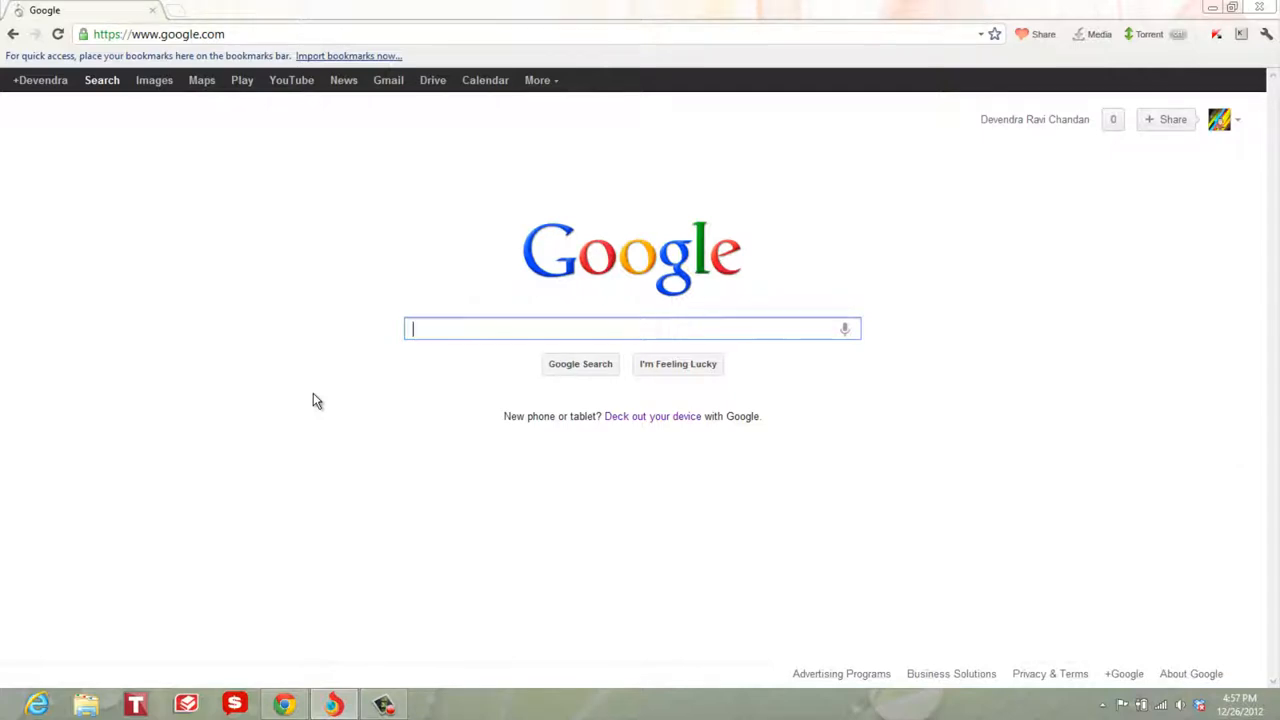
{"action": "mouse_move", "coordinate": [398, 304]}
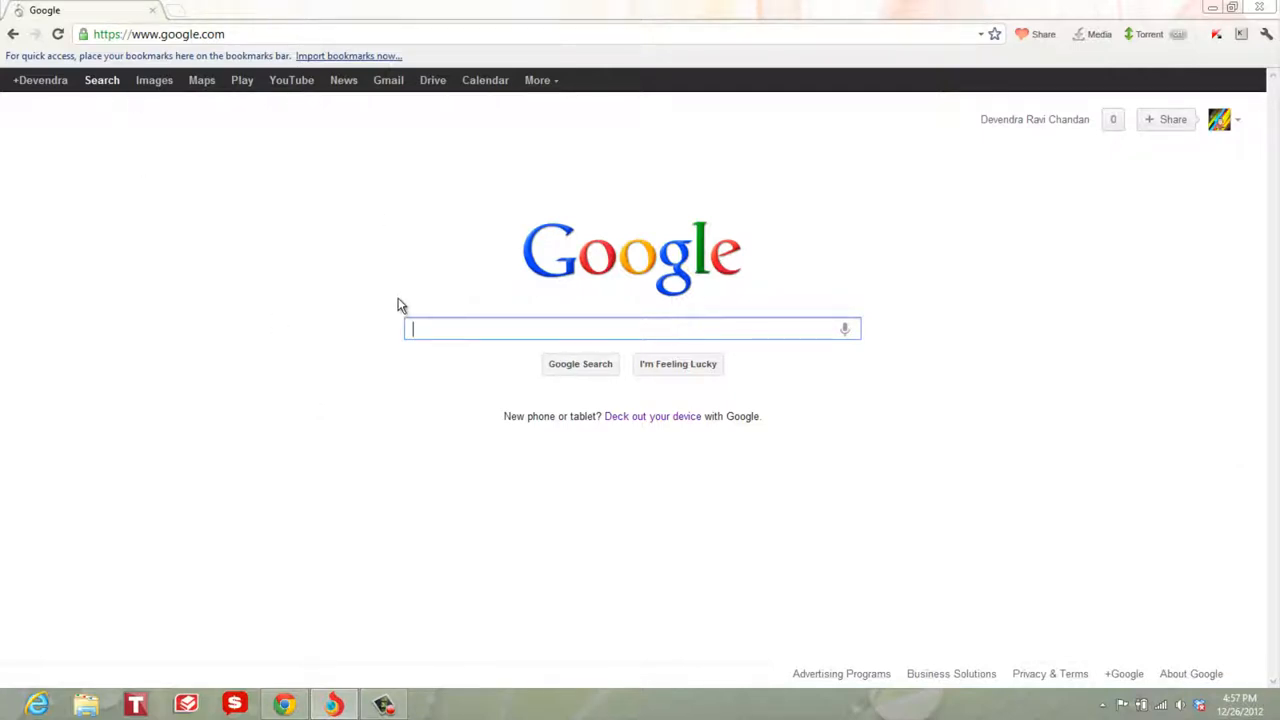
{"action": "type", "text": "chromiu"}
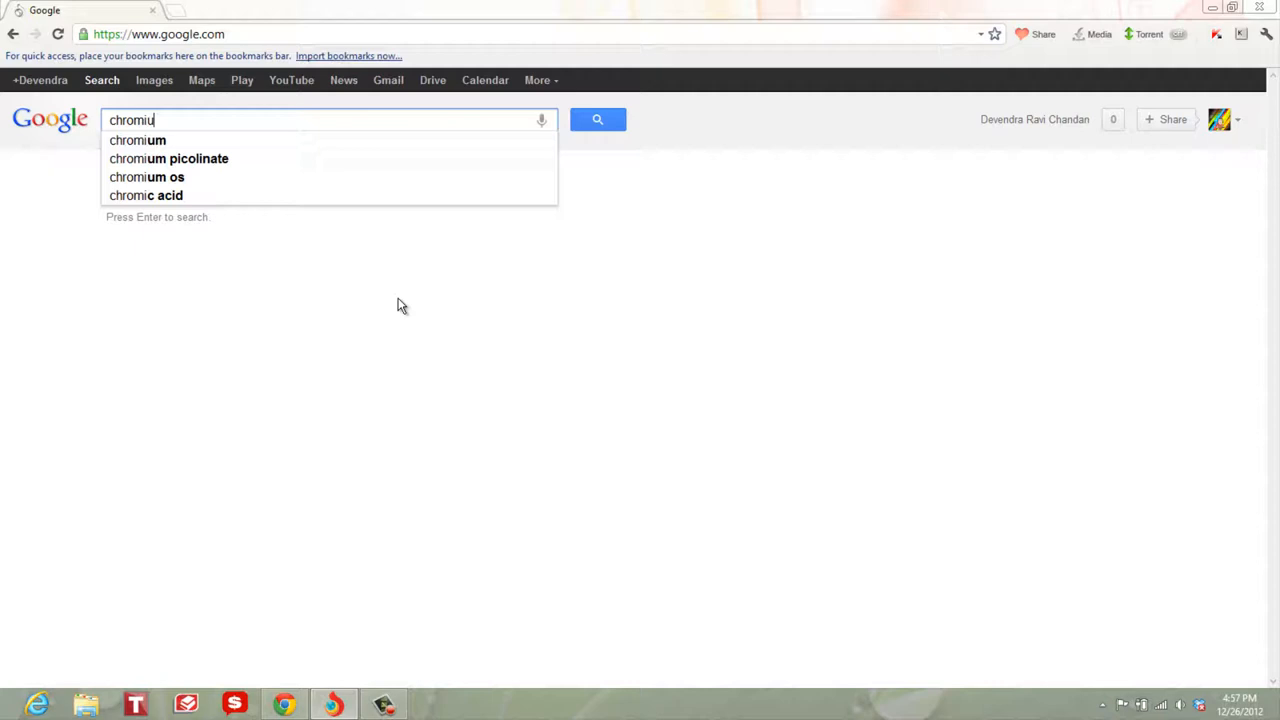
{"action": "key", "text": "enter"}
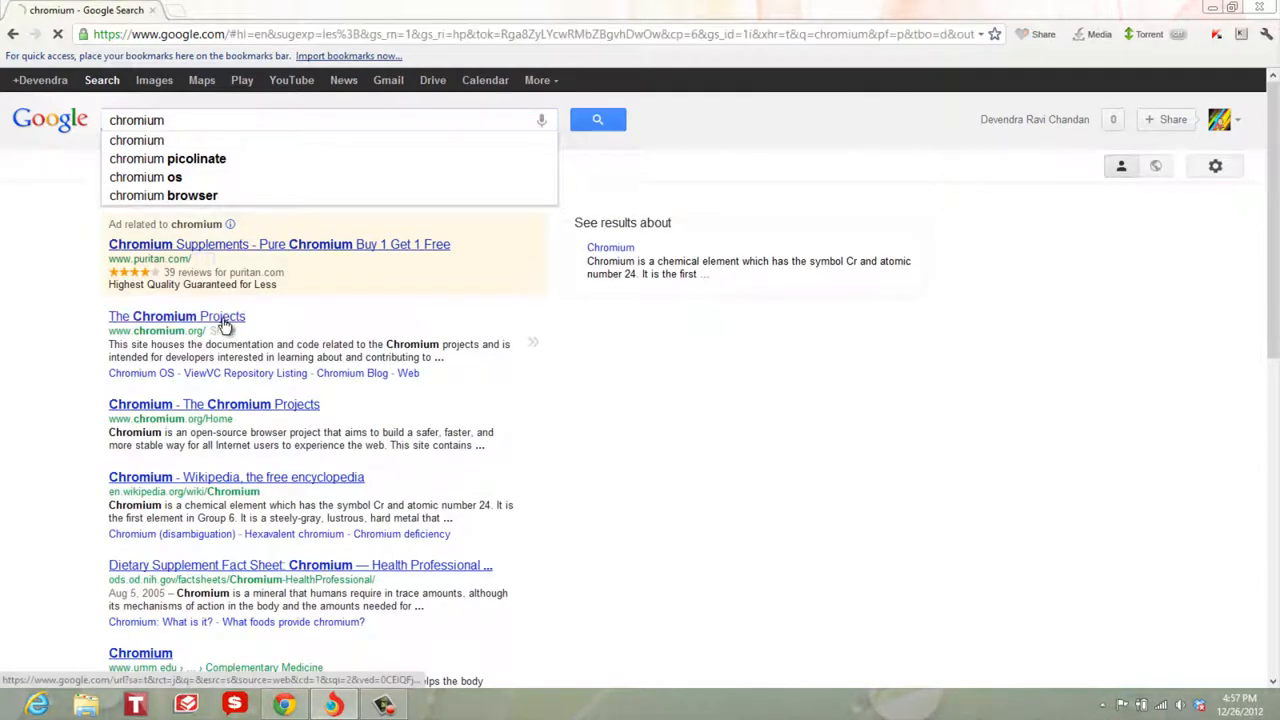
{"action": "left_click", "coordinate": [176, 316]}
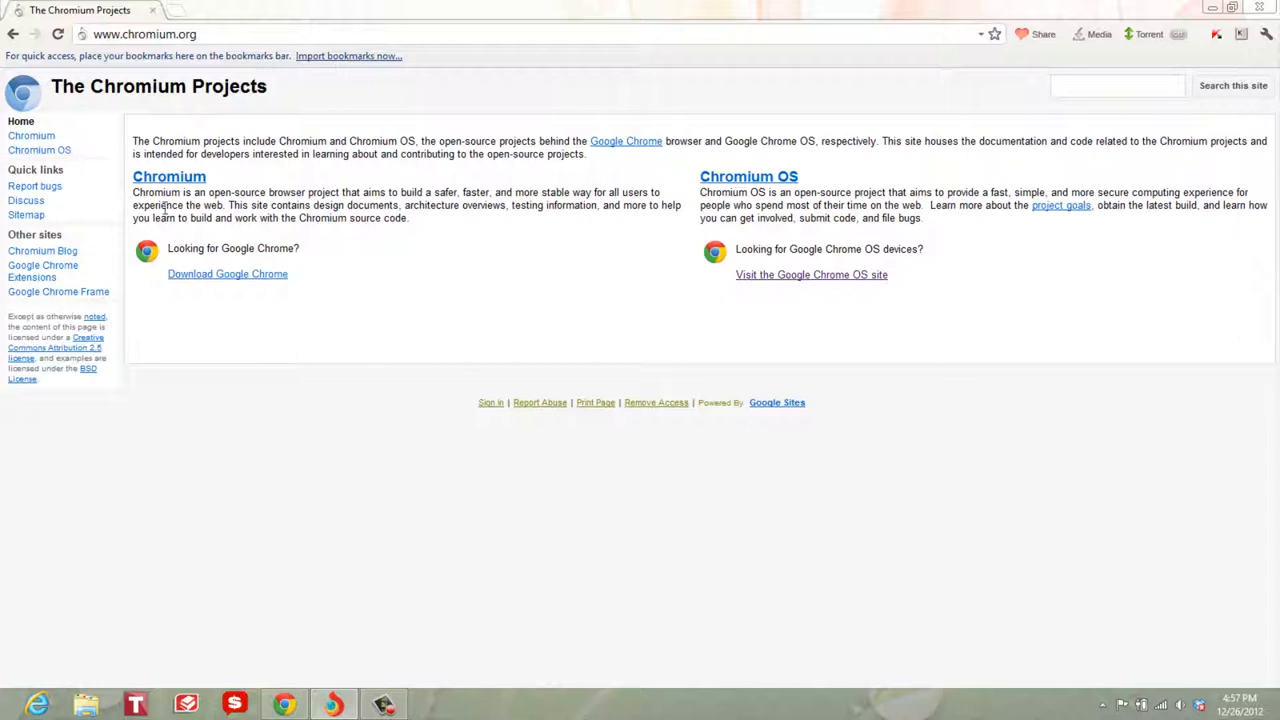
{"action": "mouse_move", "coordinate": [24, 370]}
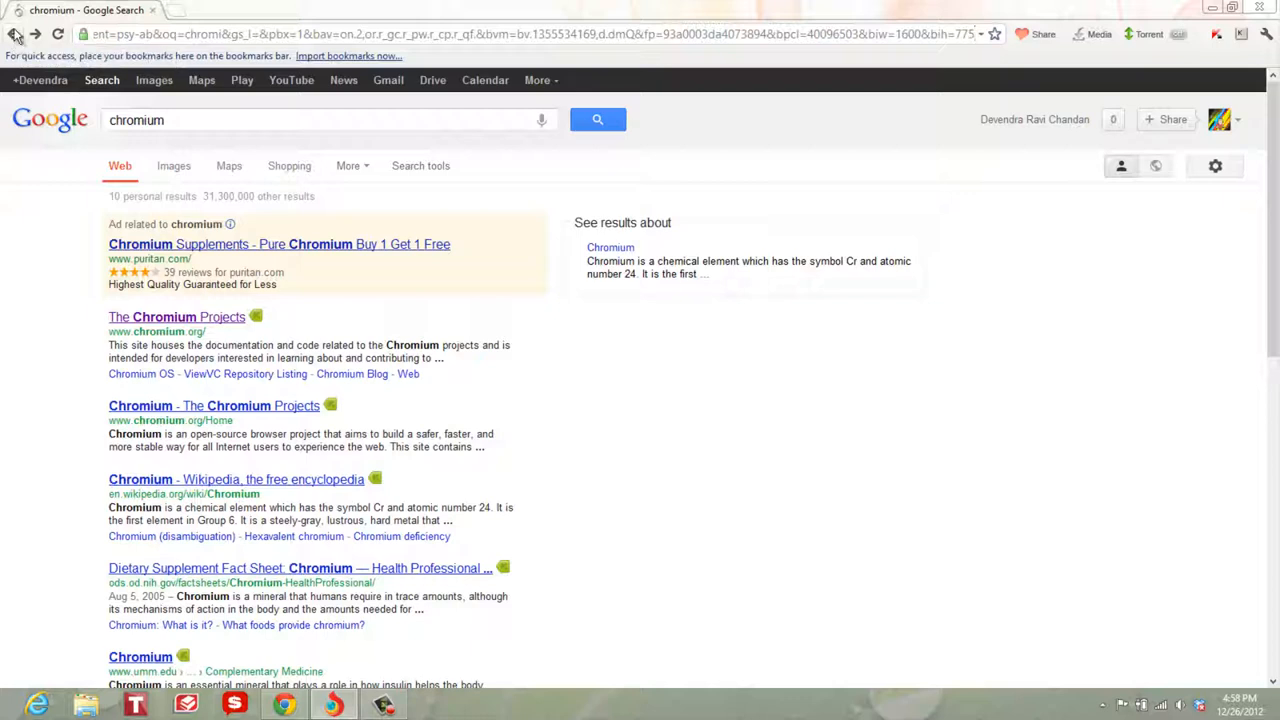
Put the search results away and bring back the browser showing Google's home page.
{"action": "left_click", "coordinate": [14, 32]}
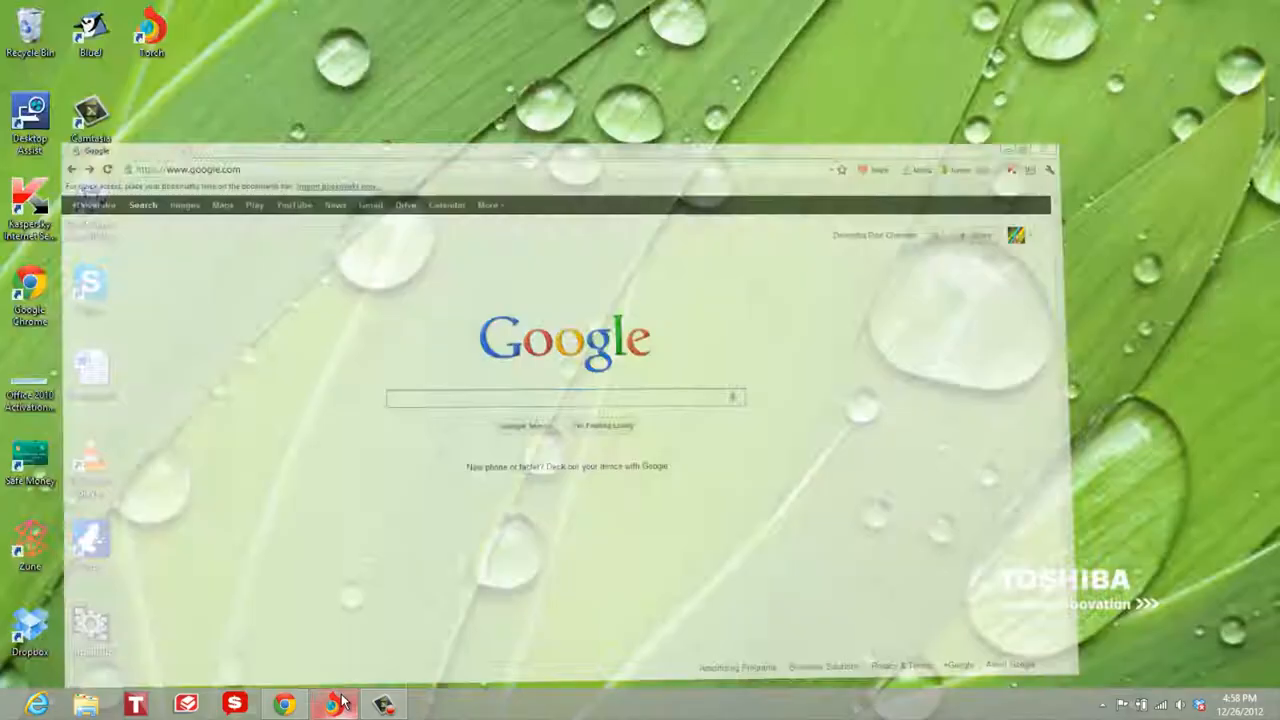
{"action": "left_click", "coordinate": [336, 704]}
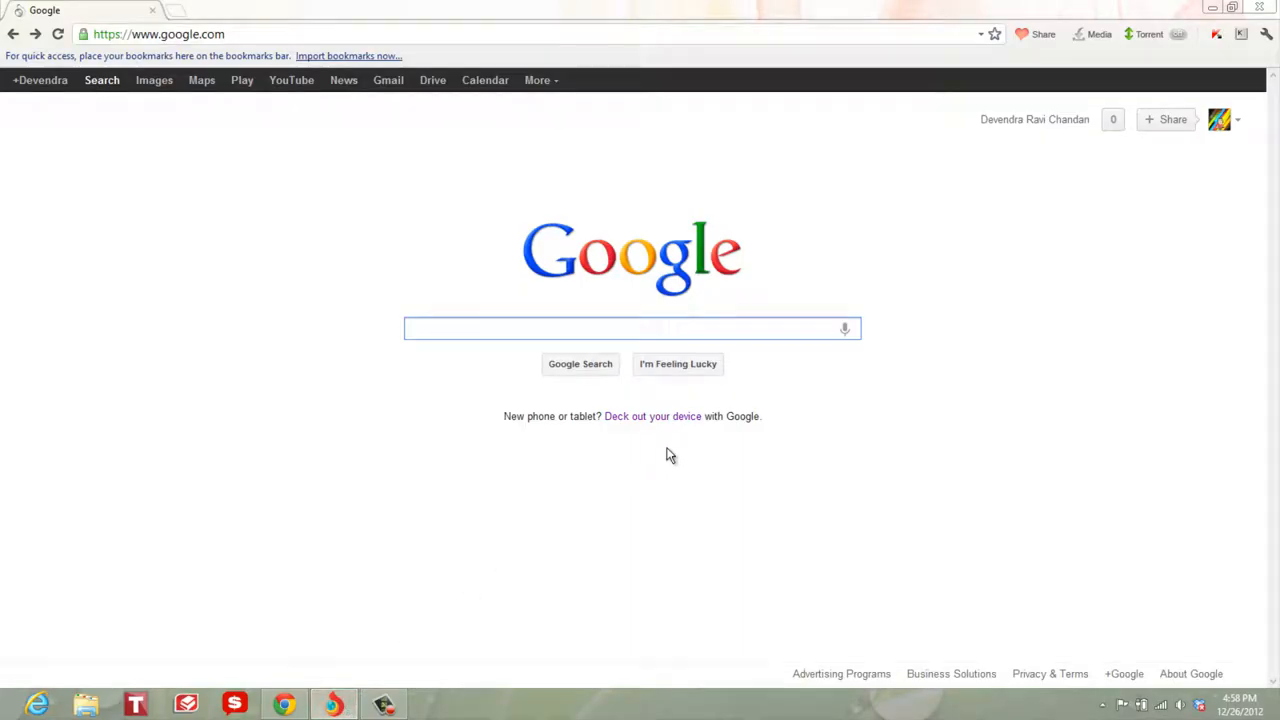
{"action": "mouse_move", "coordinate": [238, 18]}
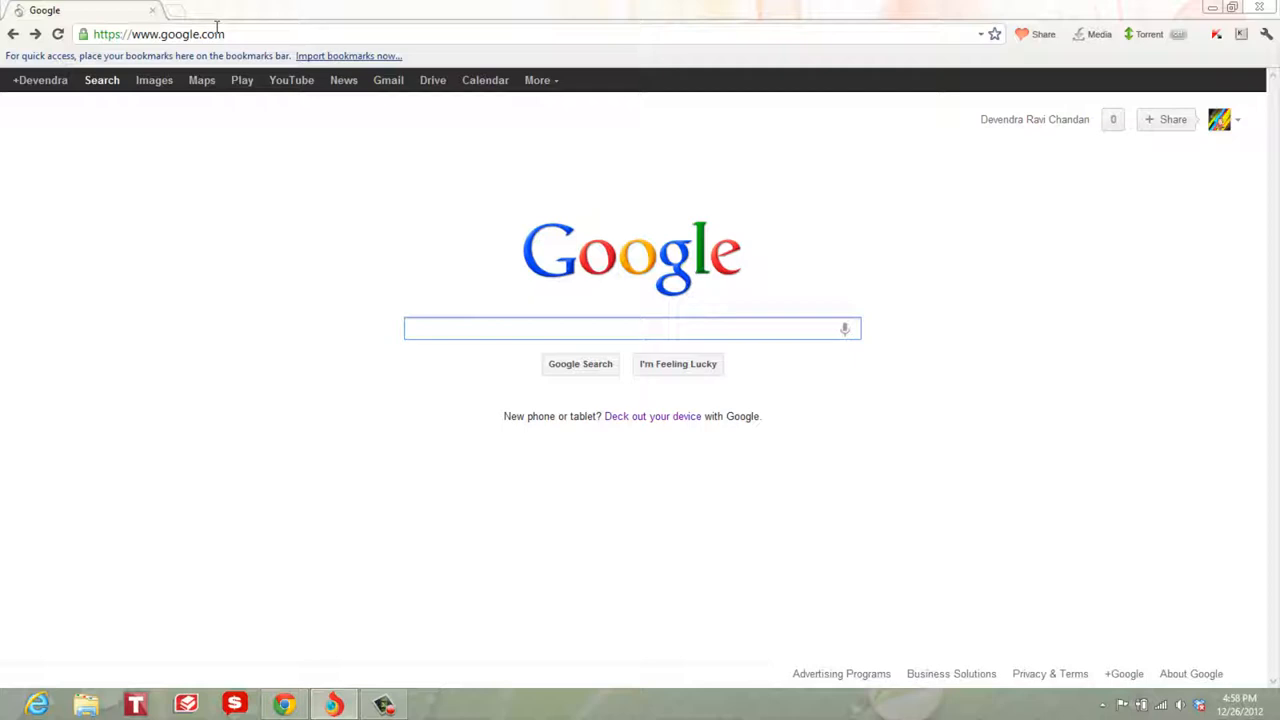
{"action": "mouse_move", "coordinate": [1092, 50]}
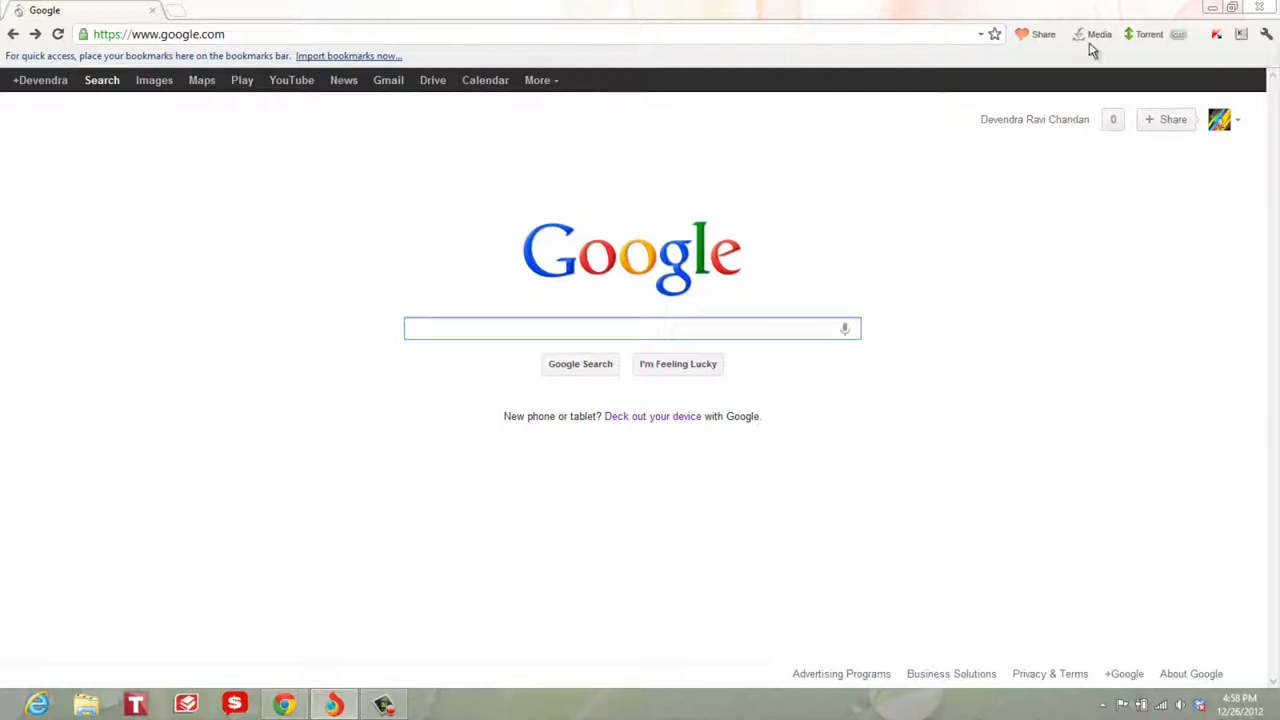
{"action": "mouse_move", "coordinate": [1044, 8]}
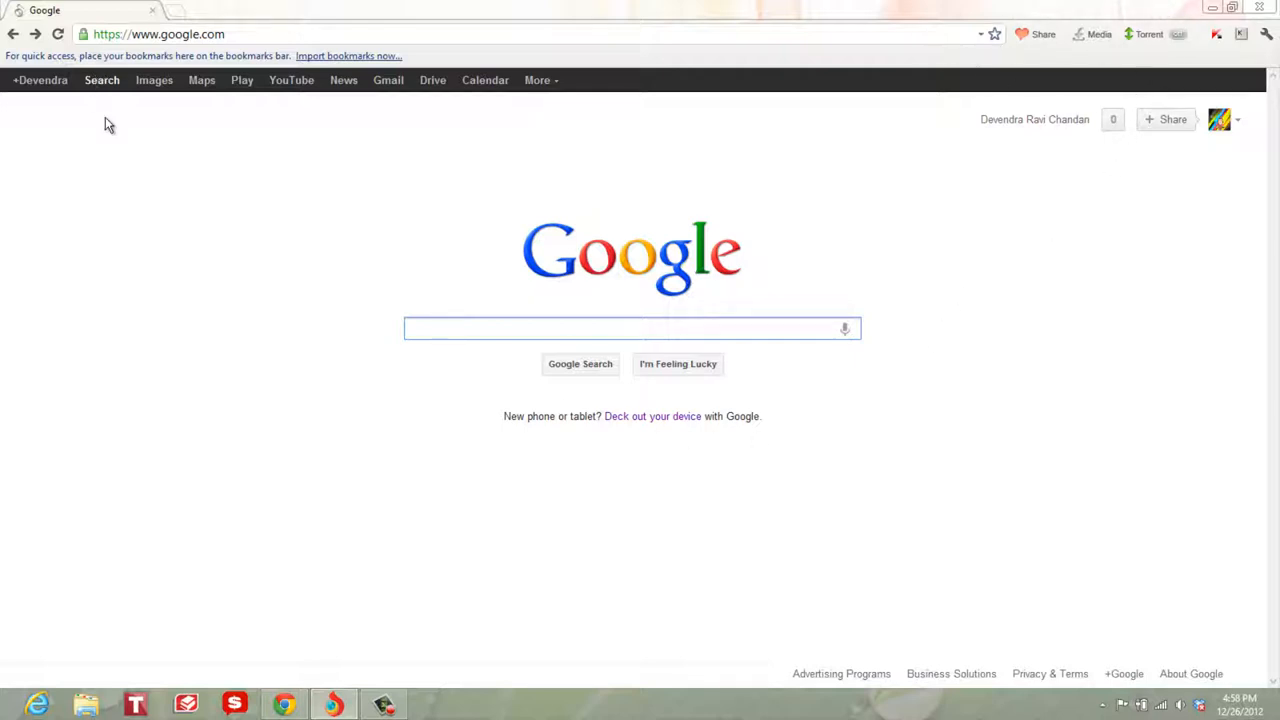
{"action": "mouse_move", "coordinate": [778, 262]}
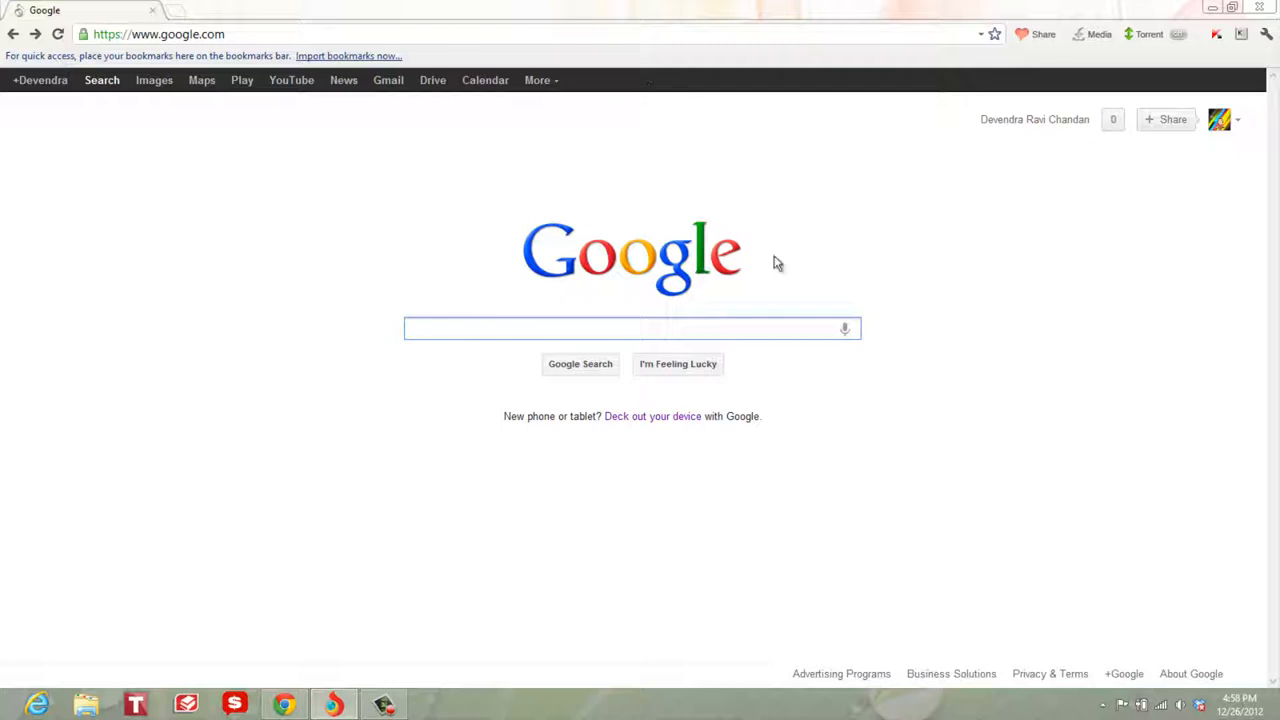
{"action": "mouse_move", "coordinate": [880, 616]}
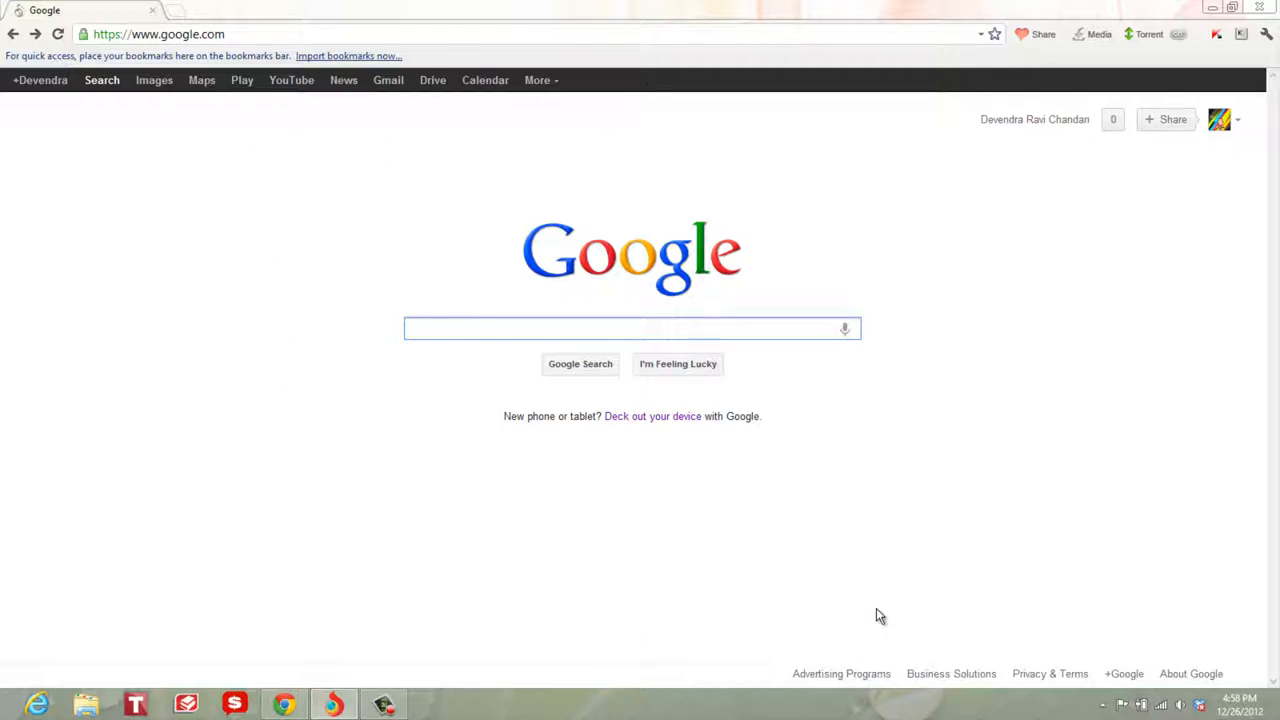
{"action": "mouse_move", "coordinate": [728, 218]}
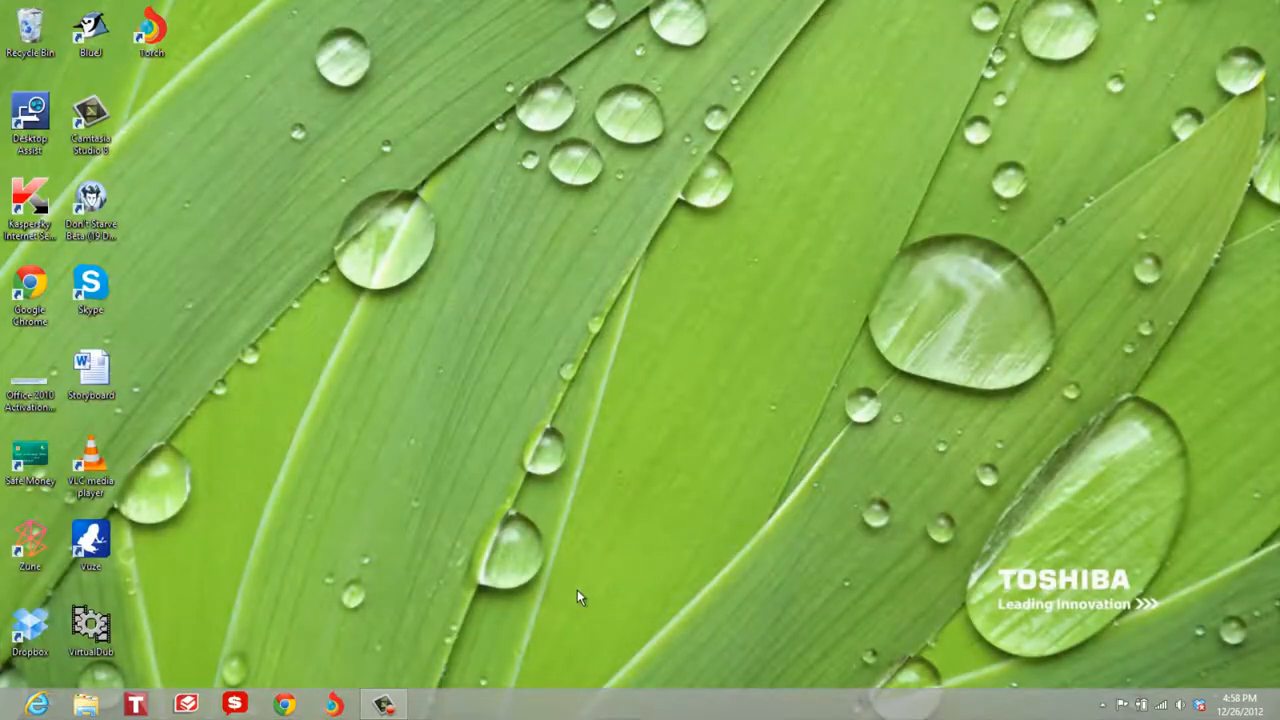
{"action": "left_click", "coordinate": [284, 704]}
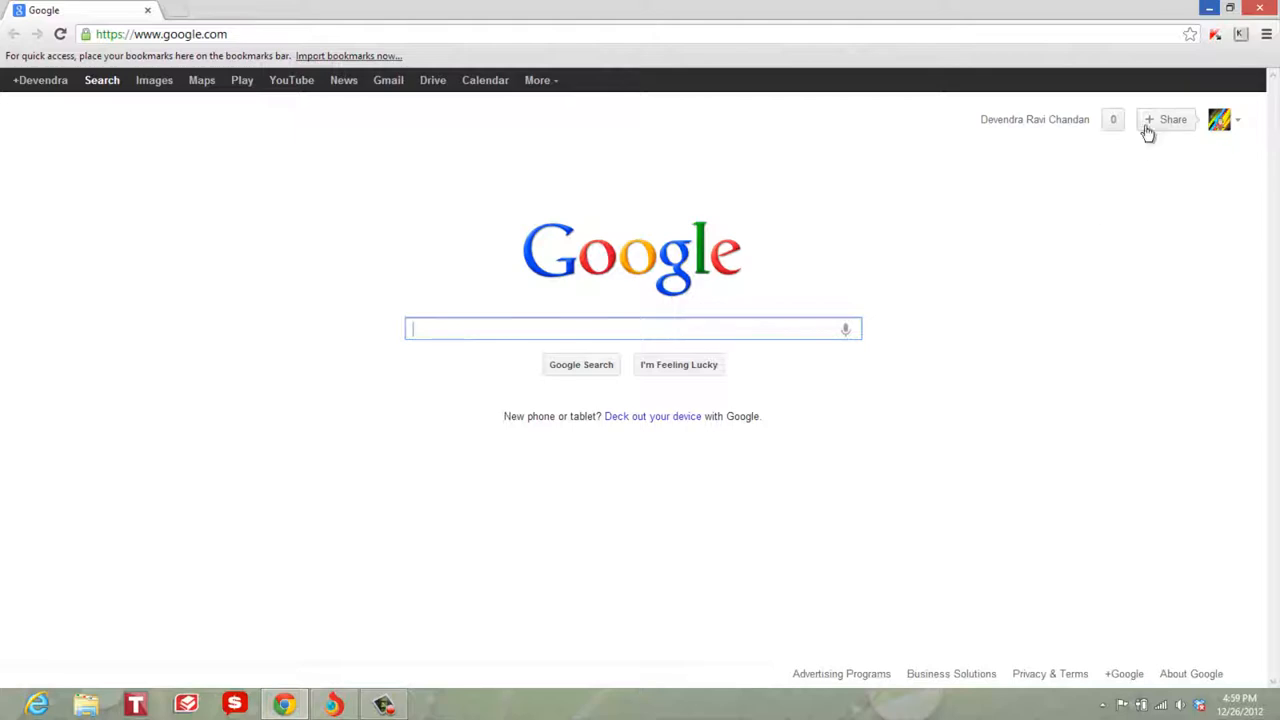
{"action": "mouse_move", "coordinate": [540, 708]}
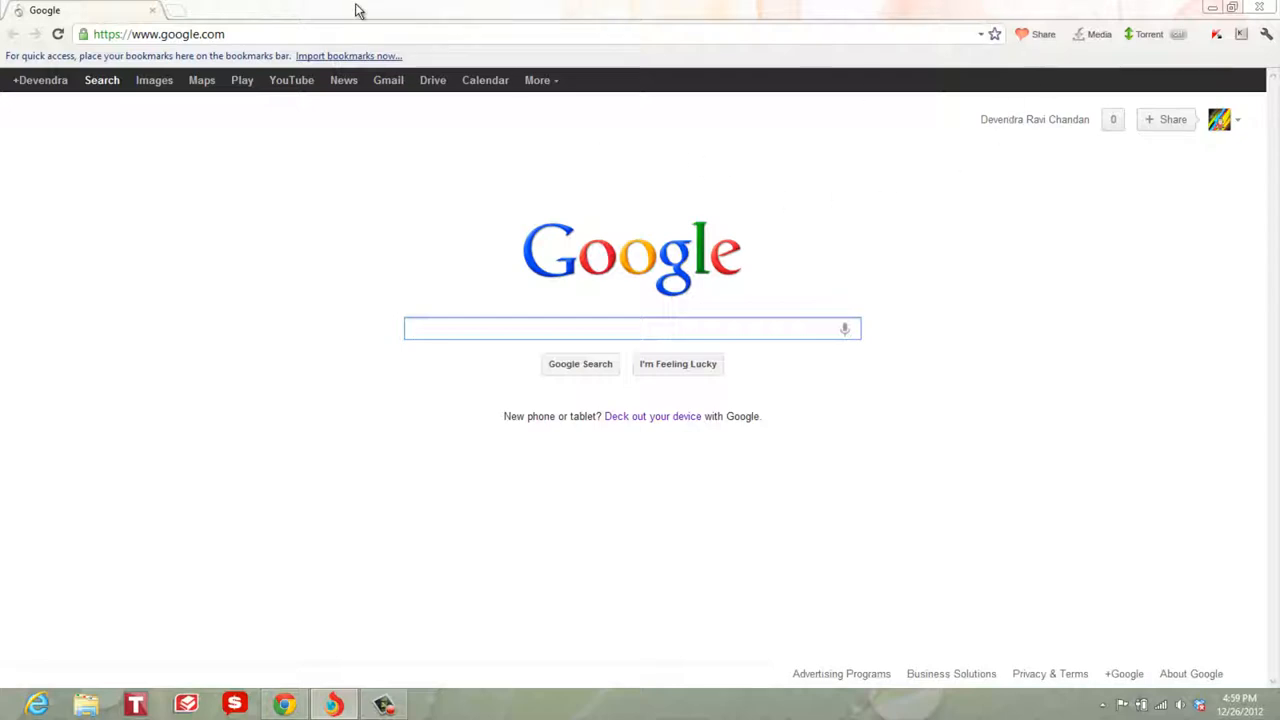
{"action": "mouse_move", "coordinate": [630, 358]}
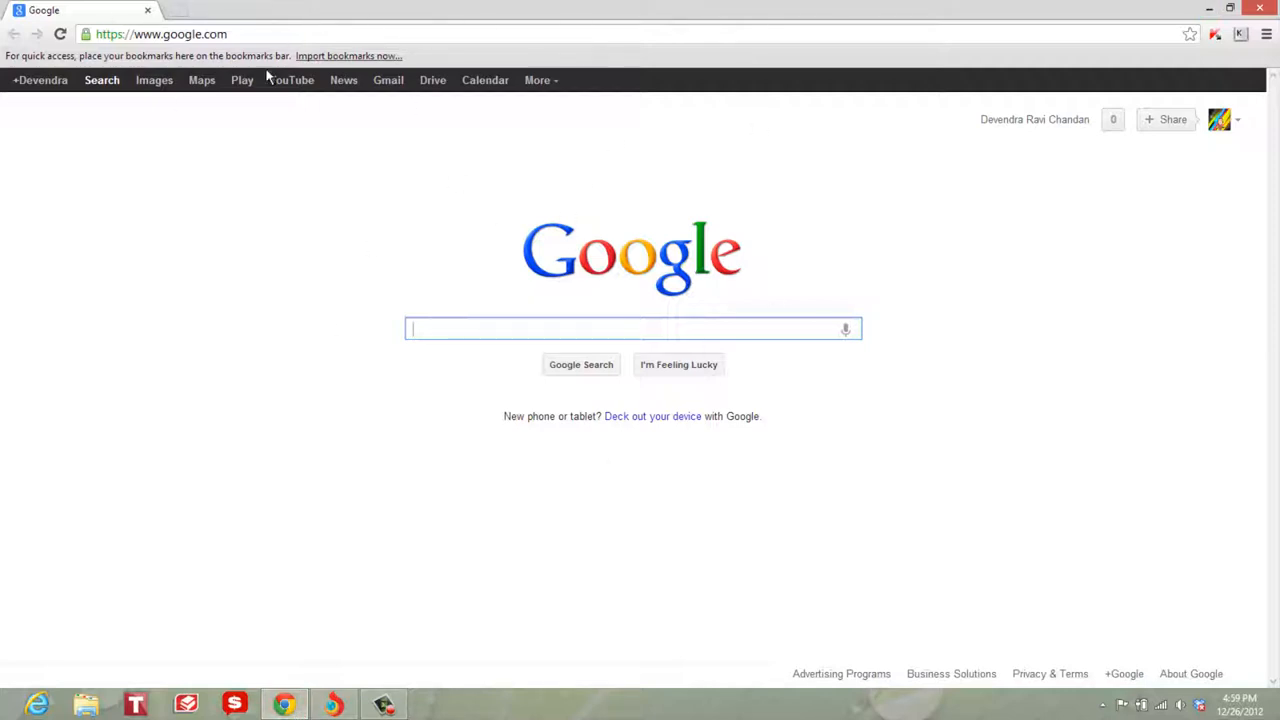
{"action": "mouse_move", "coordinate": [390, 256]}
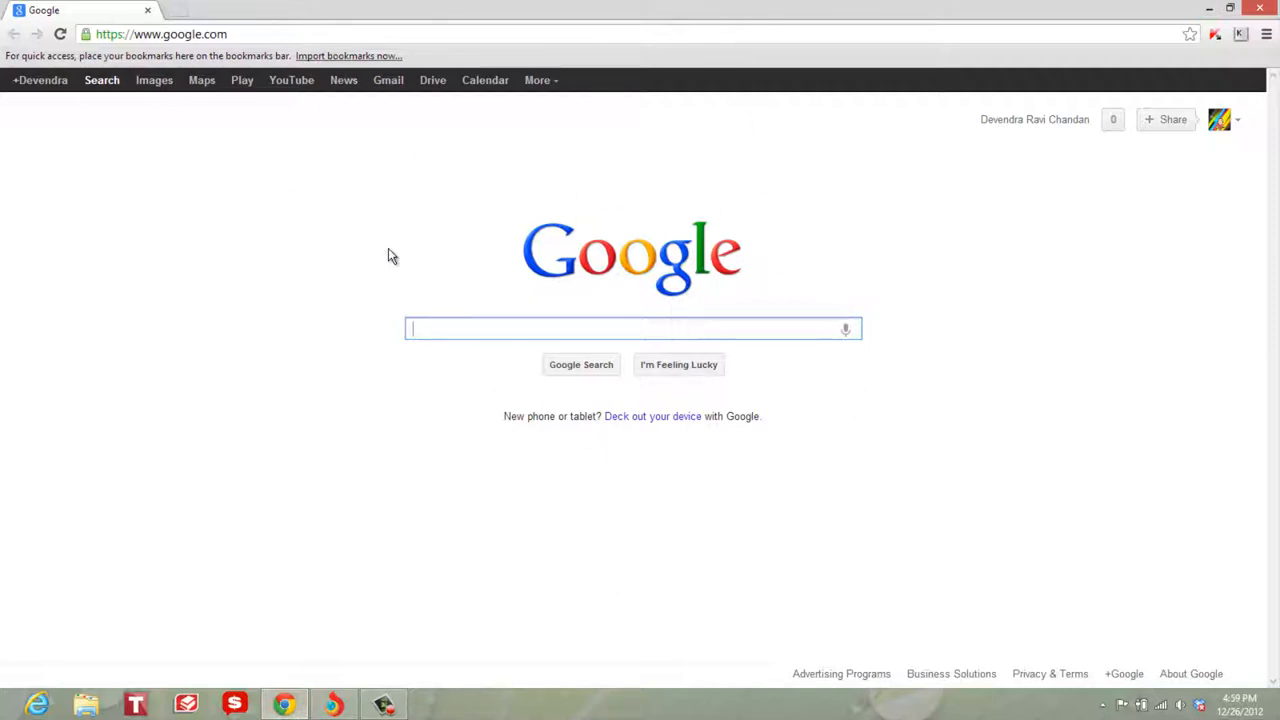
{"action": "mouse_move", "coordinate": [826, 260]}
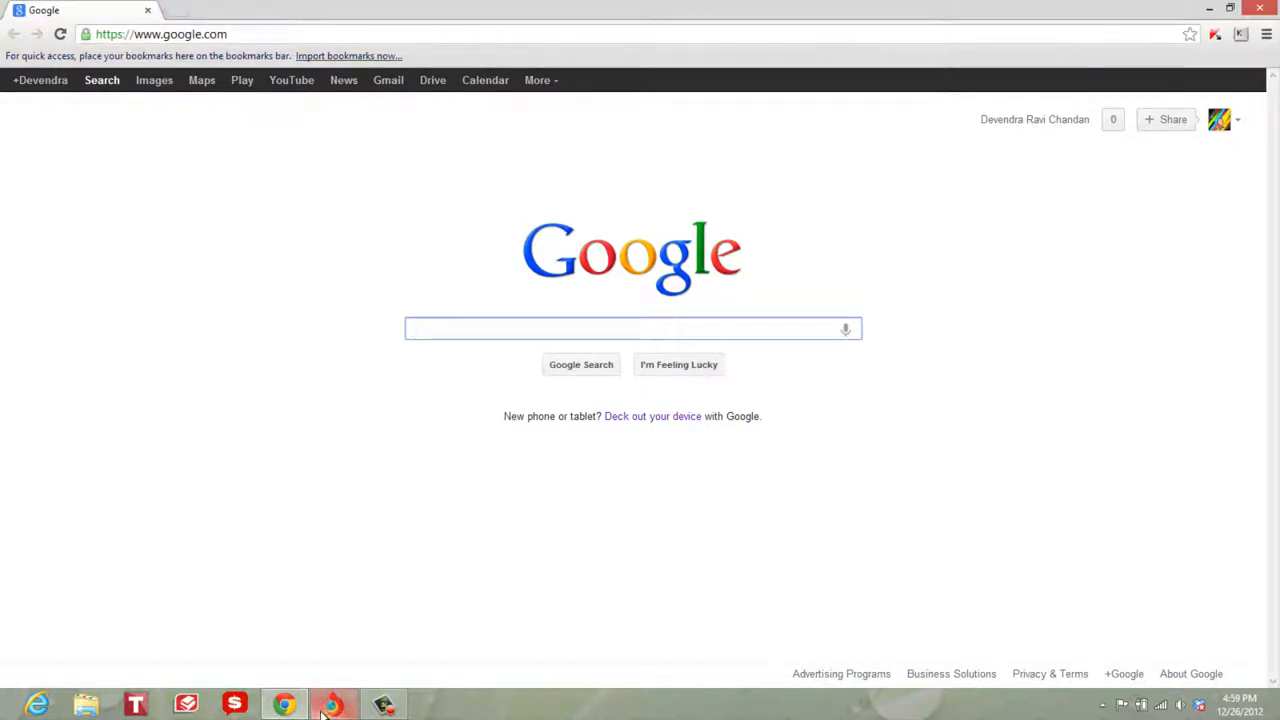
{"action": "mouse_move", "coordinate": [284, 704]}
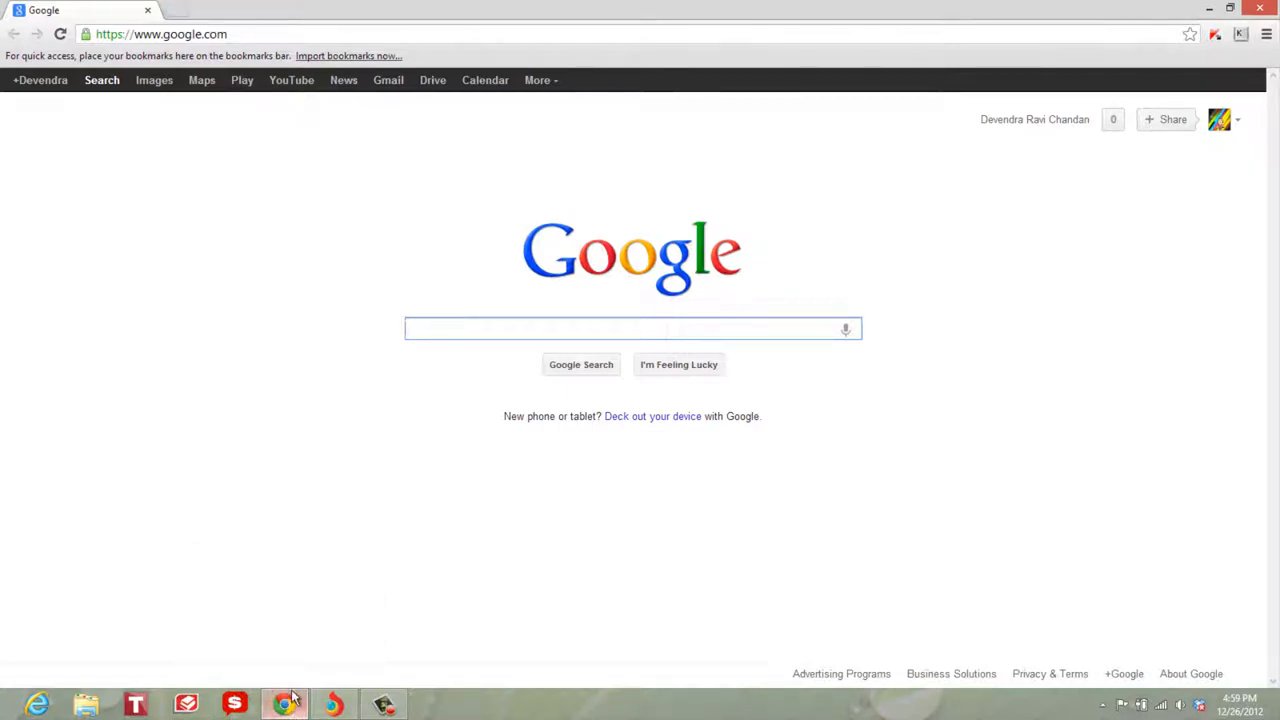
{"action": "mouse_move", "coordinate": [332, 704]}
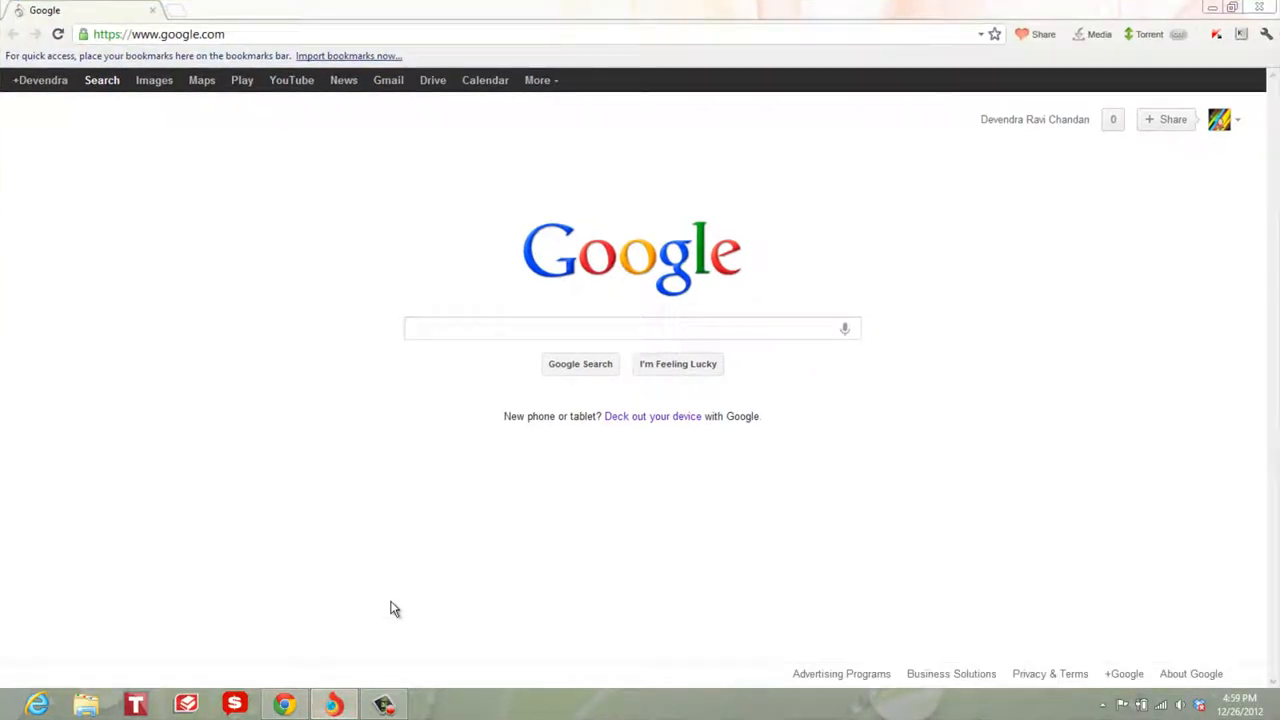
{"action": "mouse_move", "coordinate": [380, 678]}
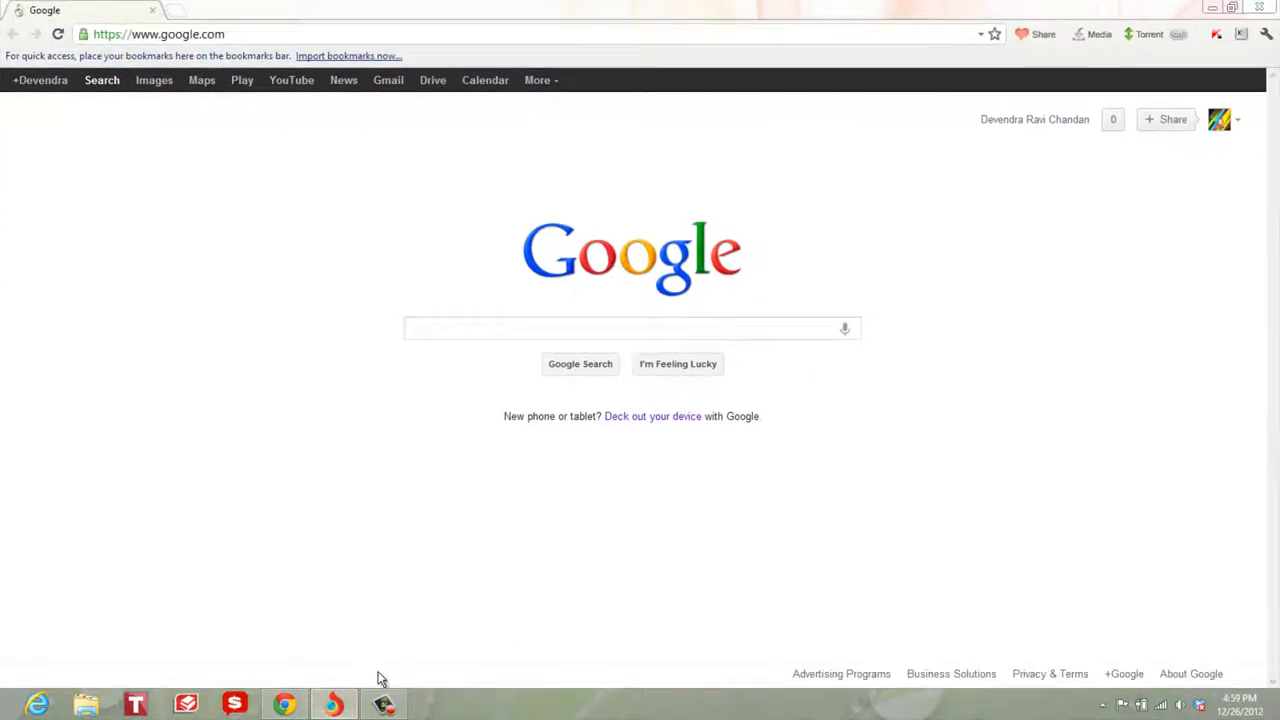
{"action": "mouse_move", "coordinate": [818, 318]}
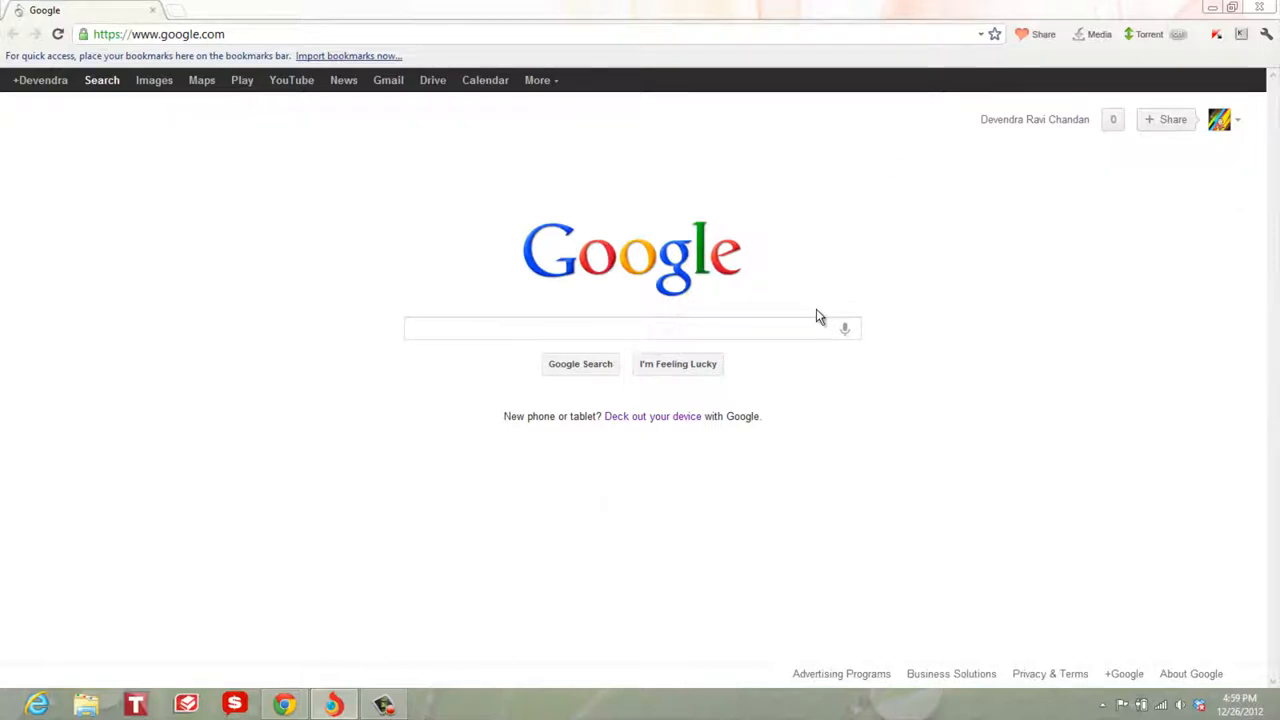
{"action": "mouse_move", "coordinate": [952, 196]}
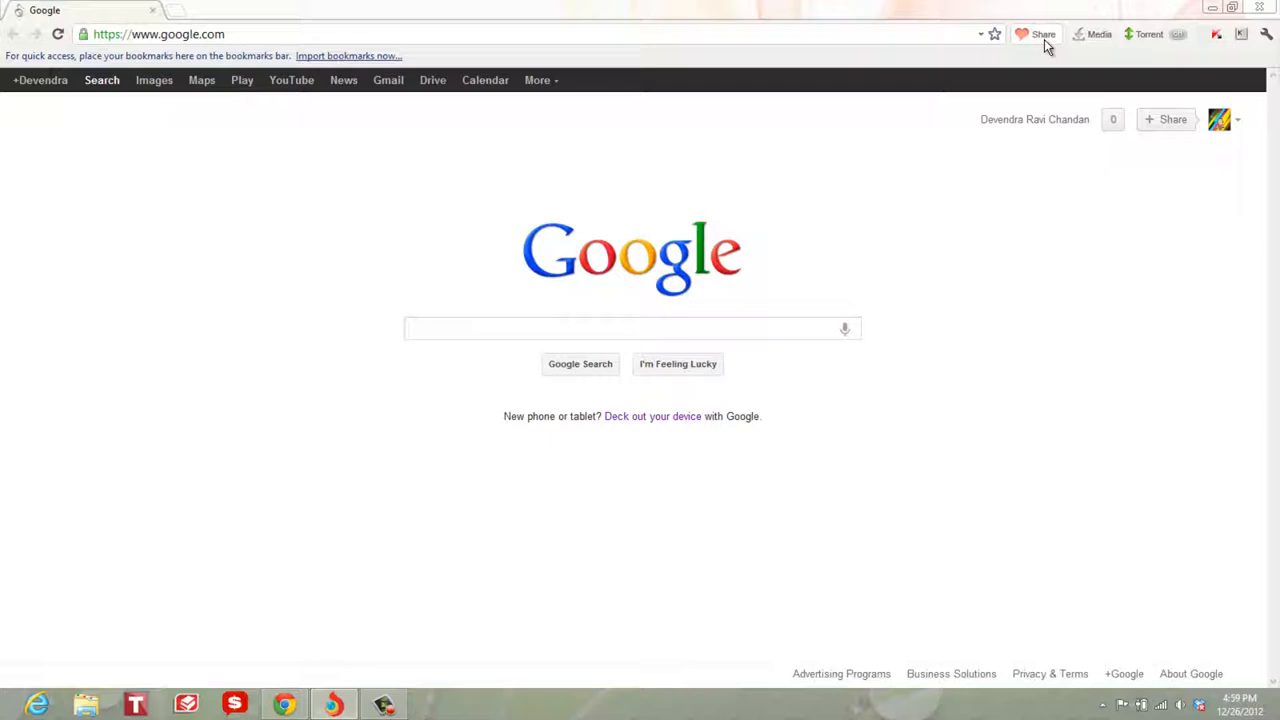
{"action": "mouse_move", "coordinate": [1044, 34]}
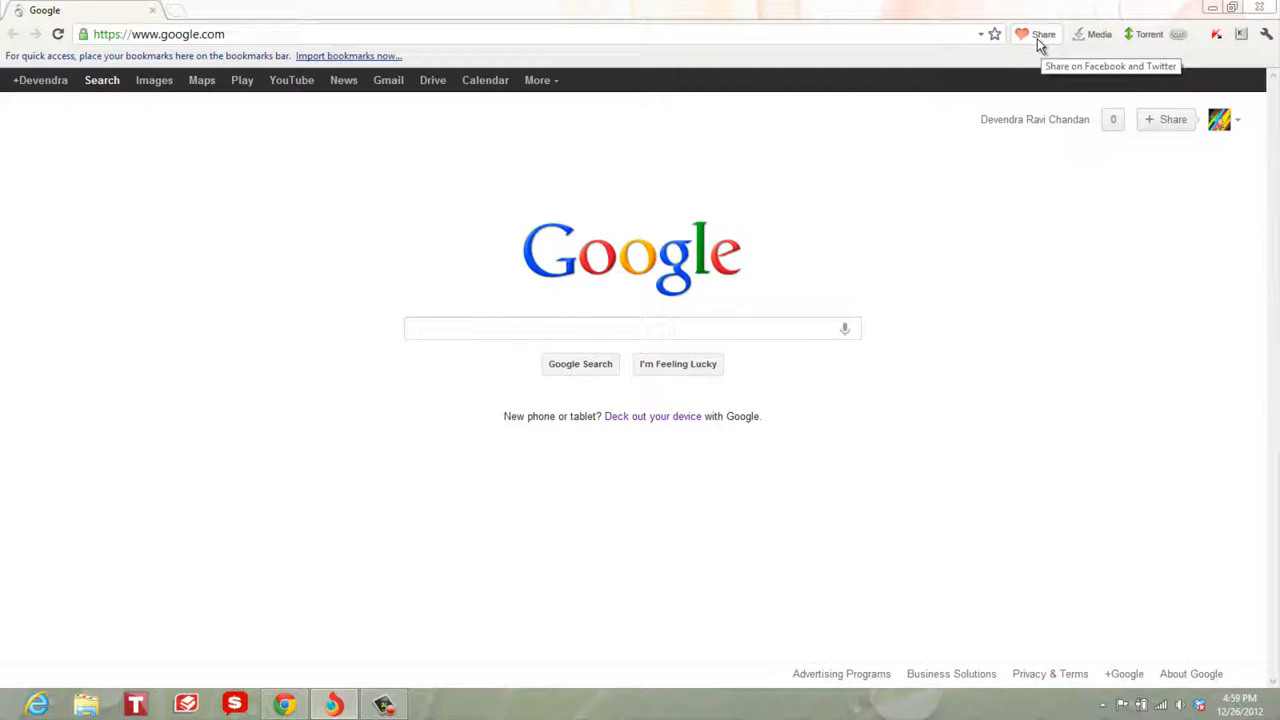
{"action": "left_click", "coordinate": [1036, 34]}
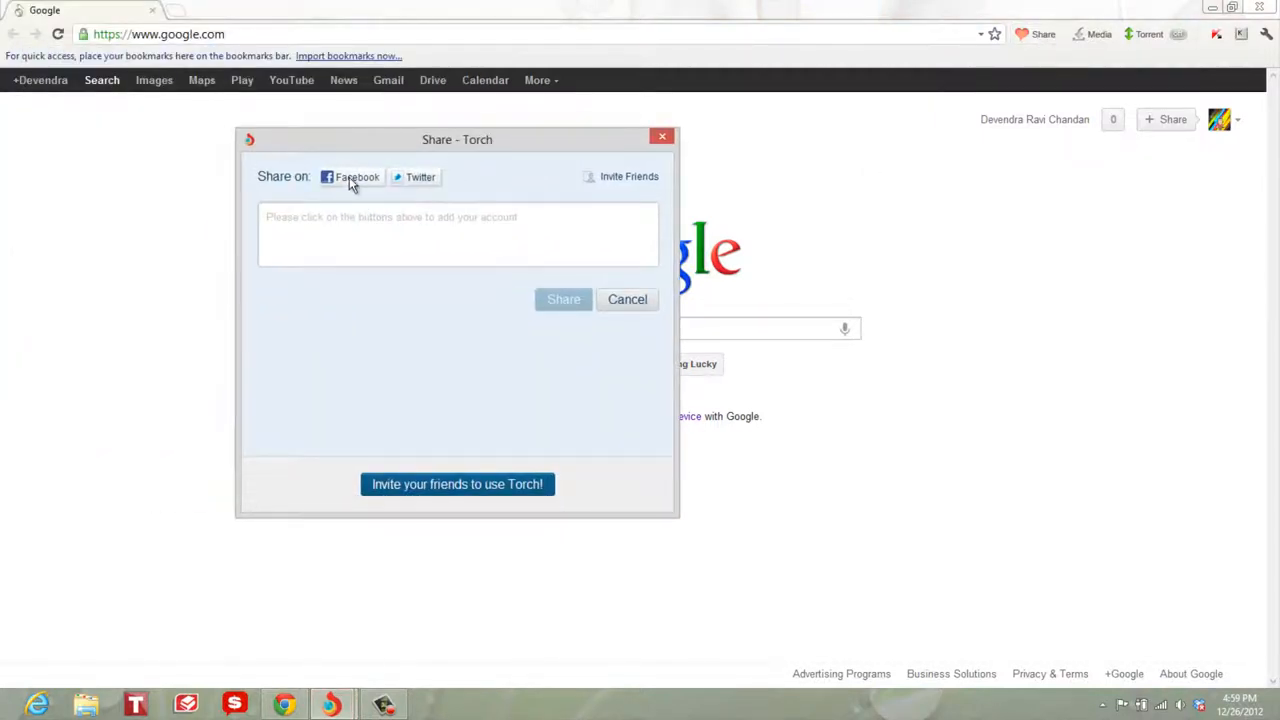
{"action": "mouse_move", "coordinate": [456, 484]}
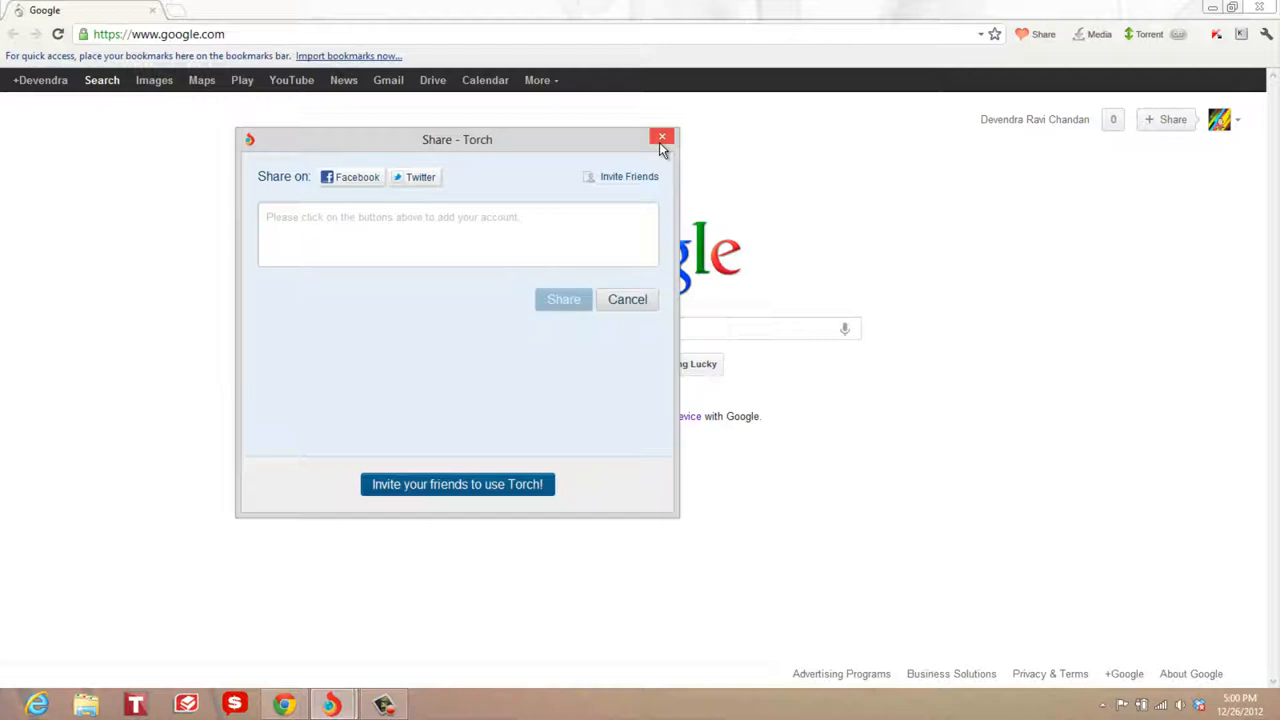
{"action": "mouse_move", "coordinate": [658, 148]}
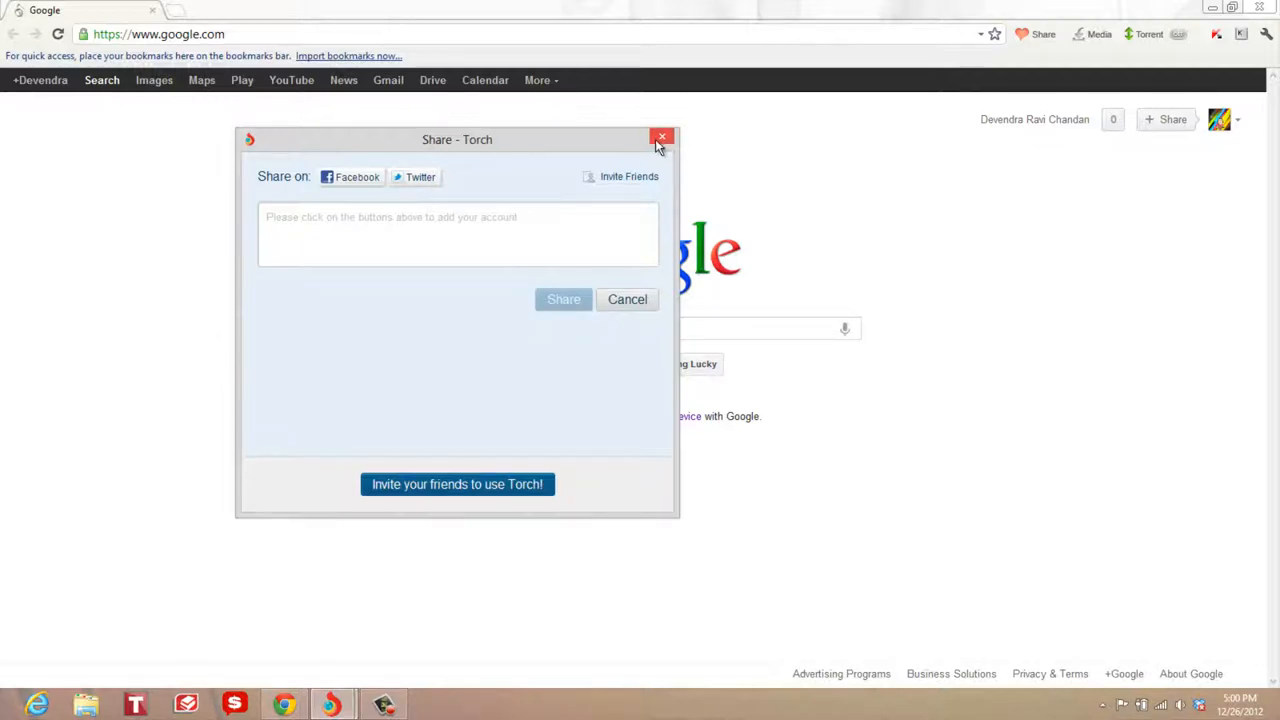
{"action": "left_click", "coordinate": [660, 136]}
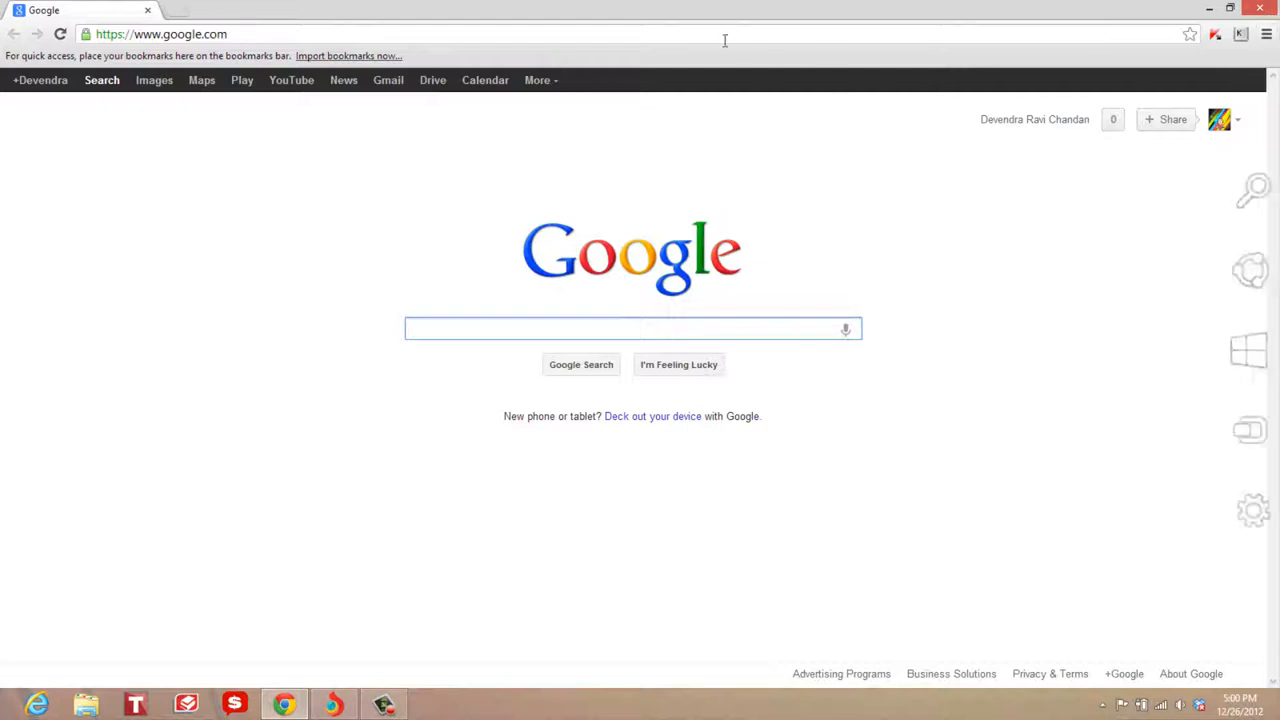
{"action": "mouse_move", "coordinate": [444, 680]}
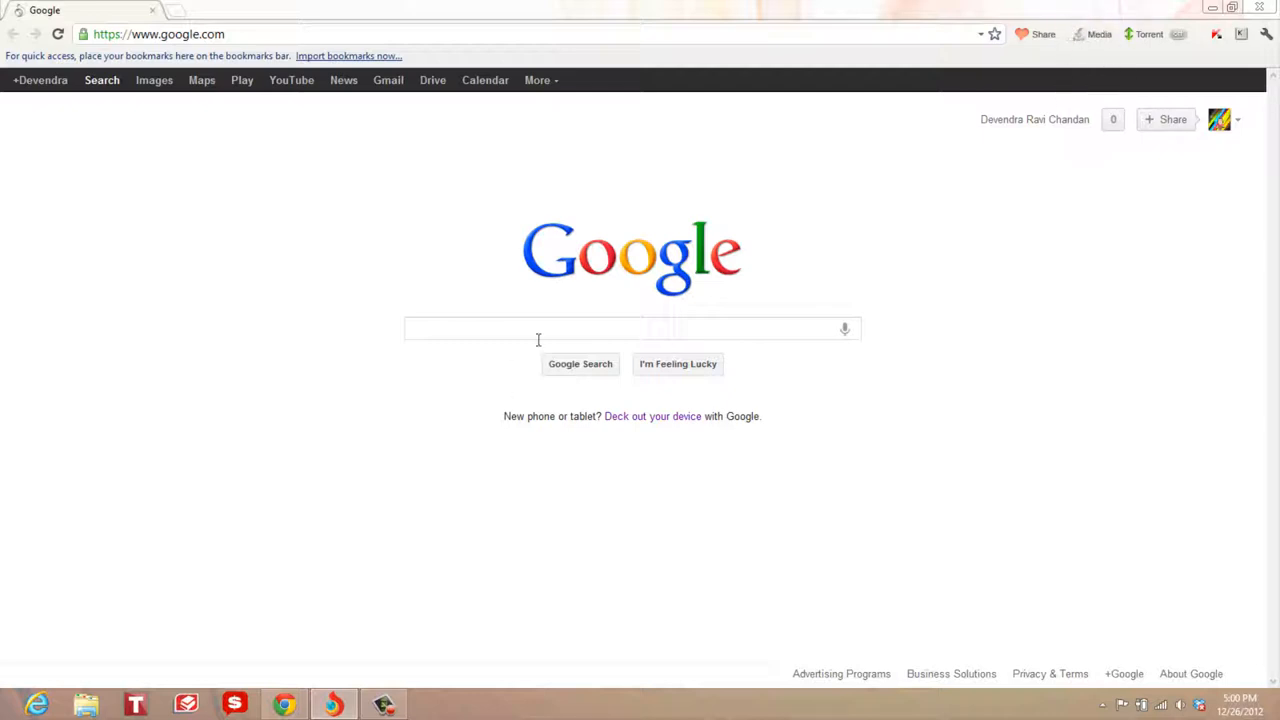
Start a Google search for 'chrome' and run it on YouTube instead.
{"action": "left_click", "coordinate": [540, 328]}
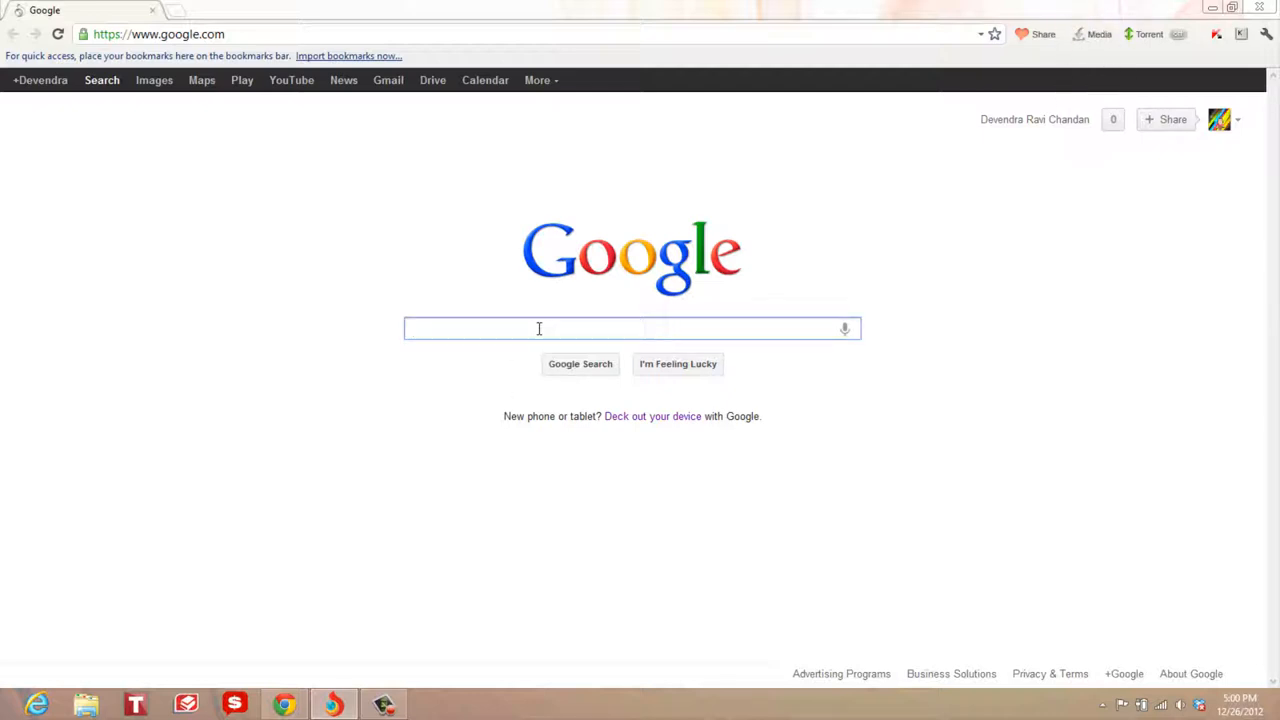
{"action": "left_click", "coordinate": [540, 328]}
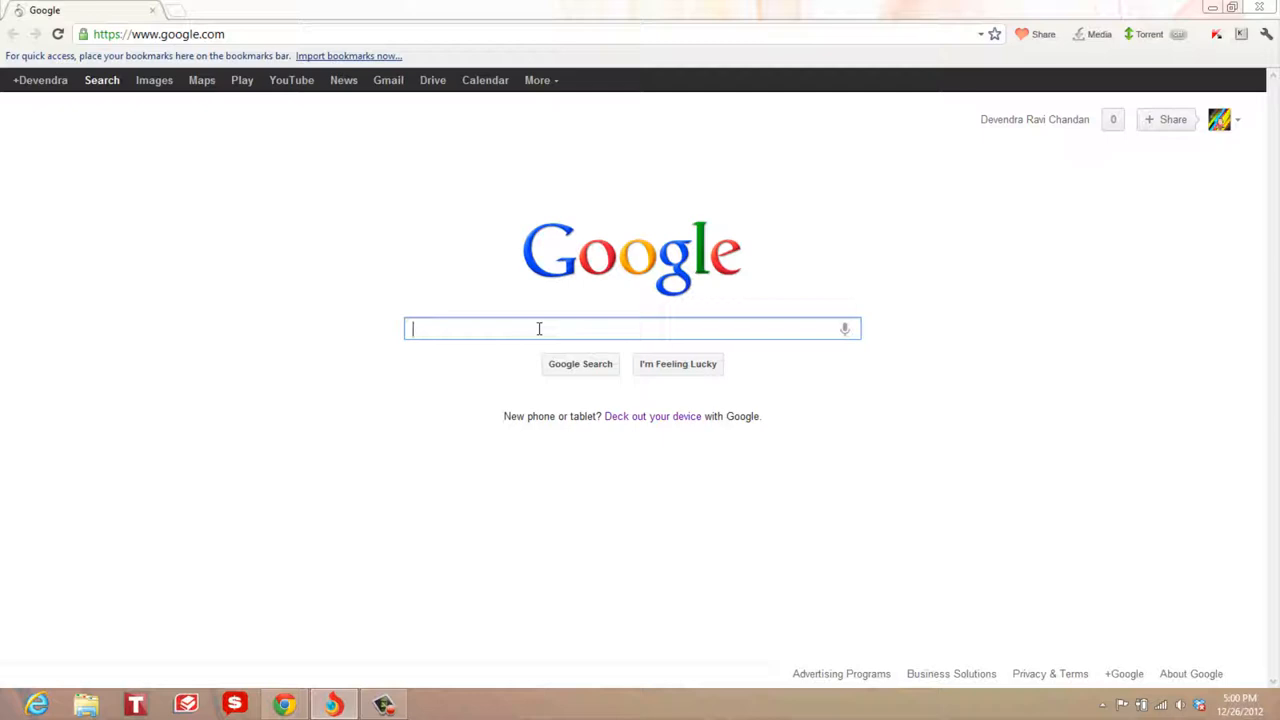
{"action": "type", "text": "chrome"}
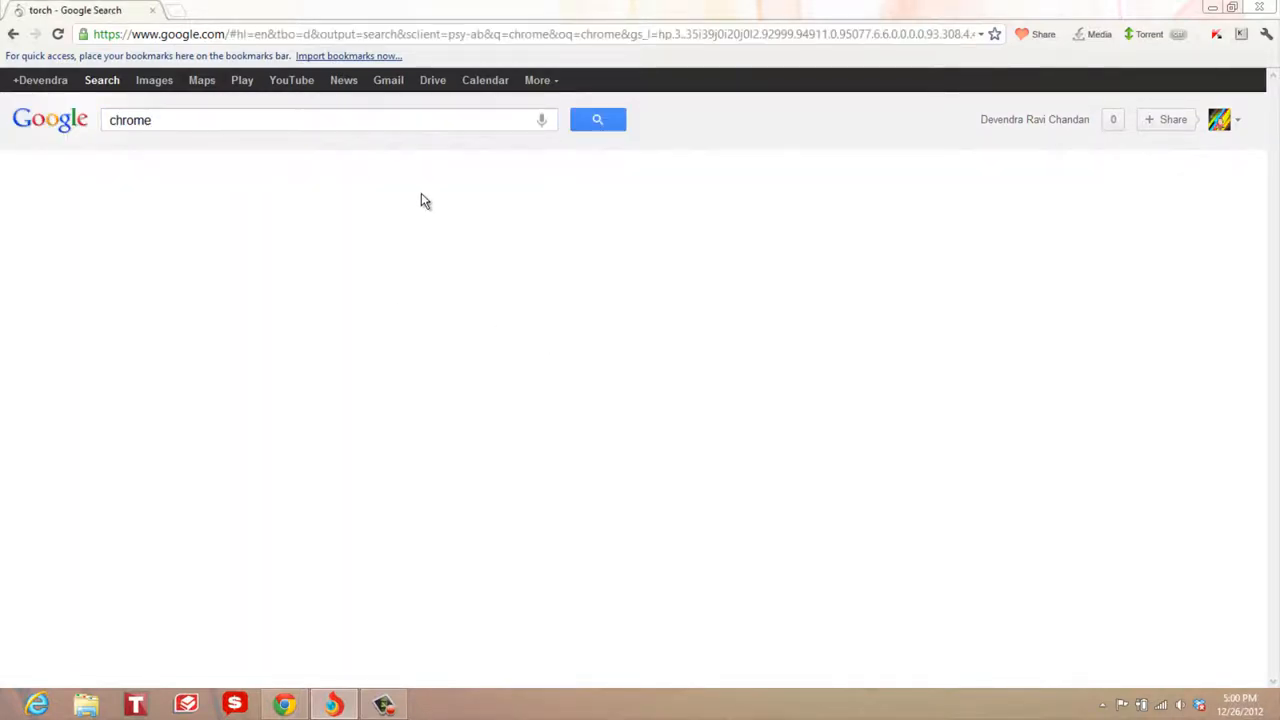
{"action": "left_click", "coordinate": [596, 120]}
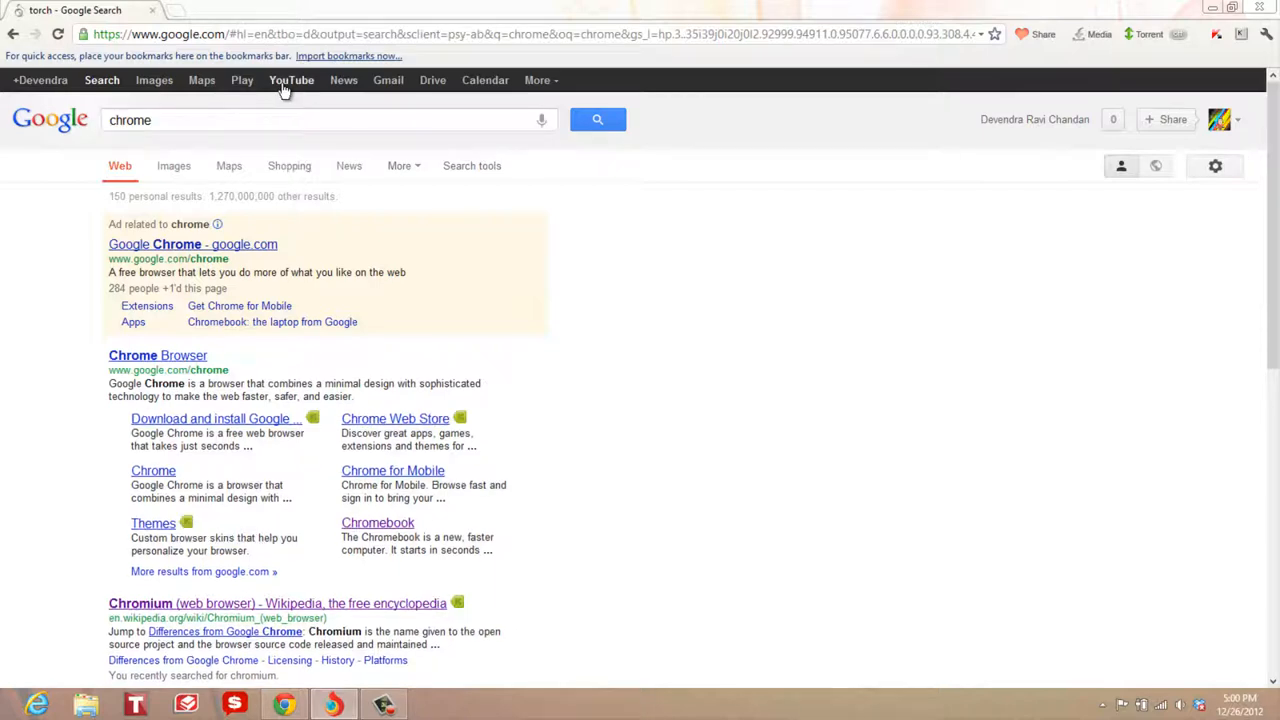
{"action": "left_click", "coordinate": [292, 80]}
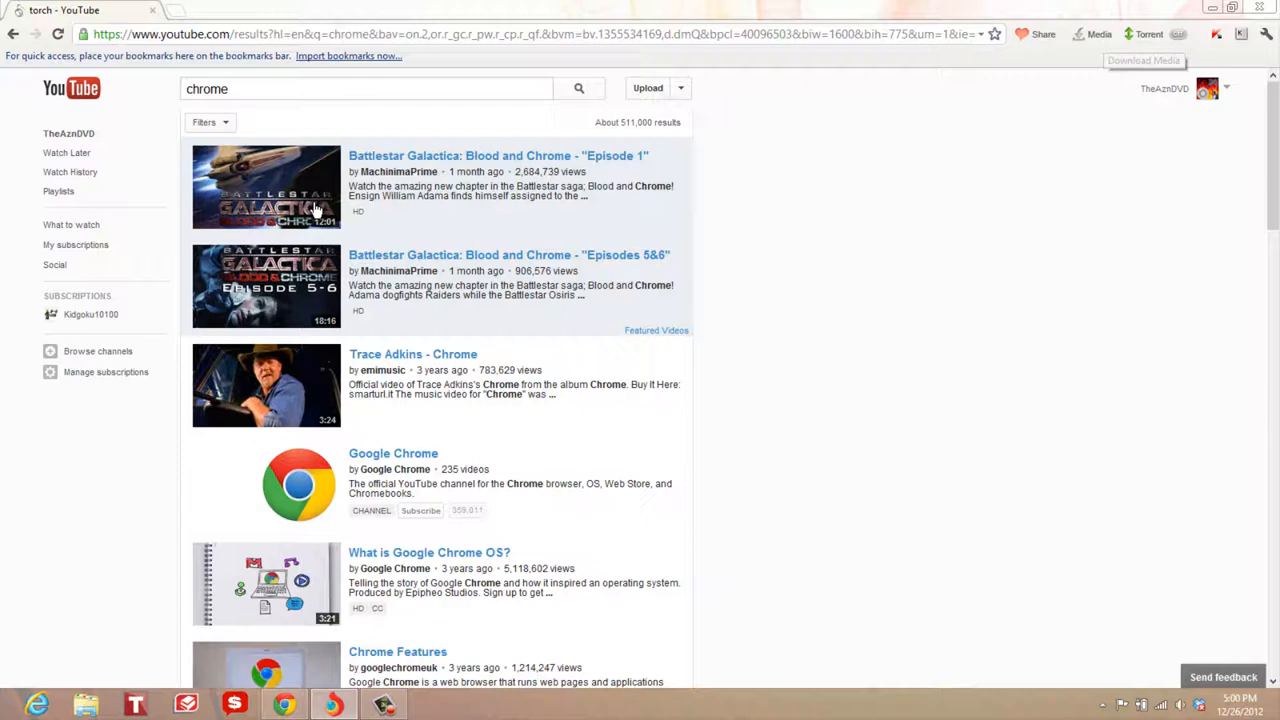
Open the official Google Chrome channel and play its featured 'For Everyone' video.
{"action": "left_click", "coordinate": [392, 452]}
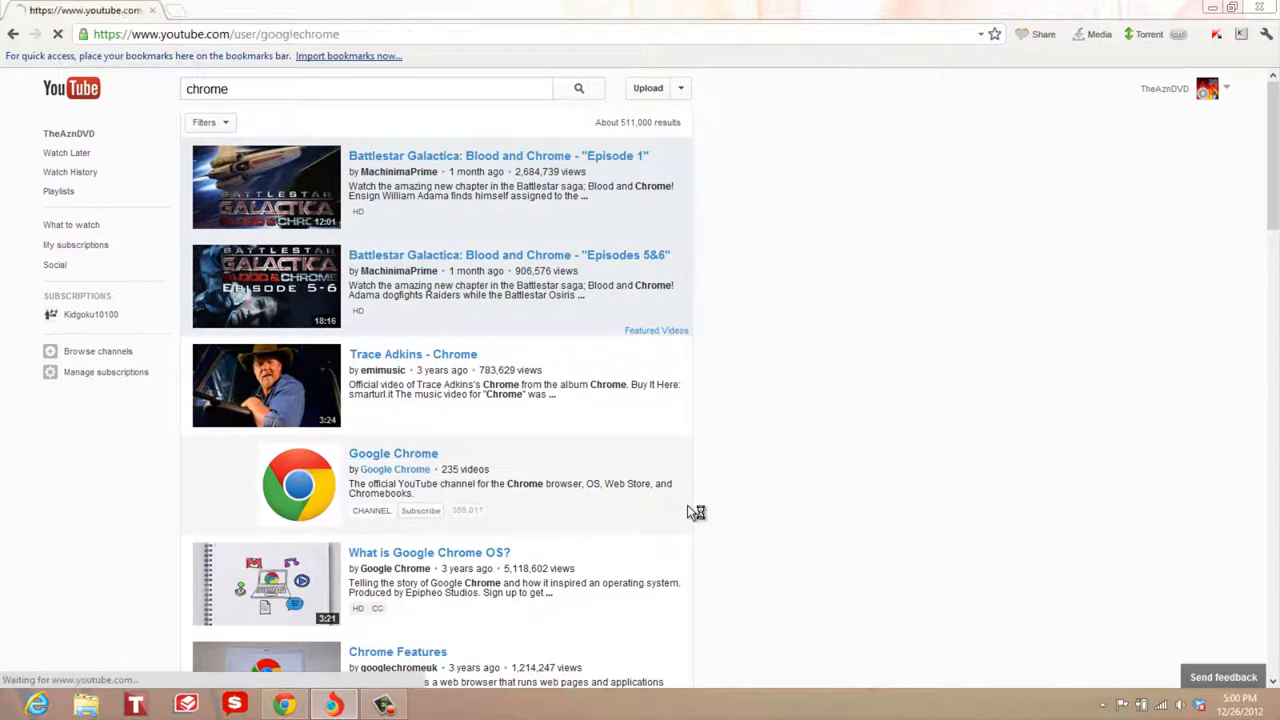
{"action": "left_click", "coordinate": [392, 452]}
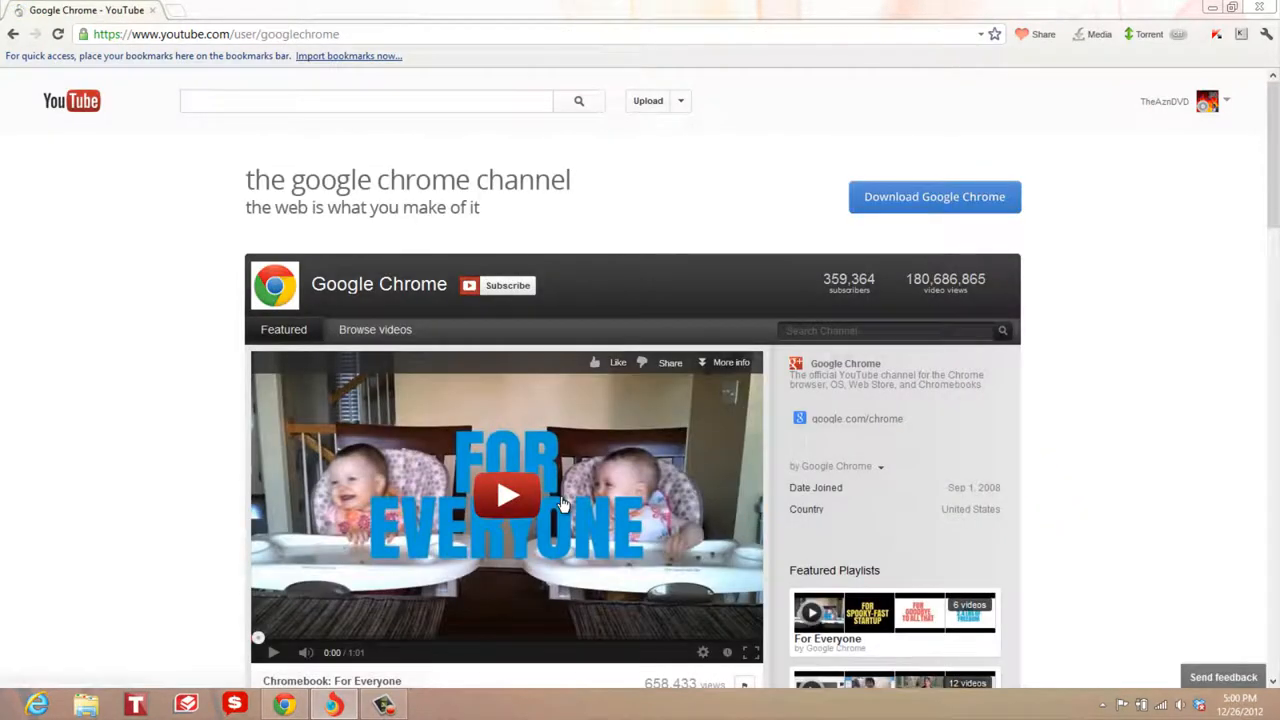
{"action": "left_click", "coordinate": [508, 494]}
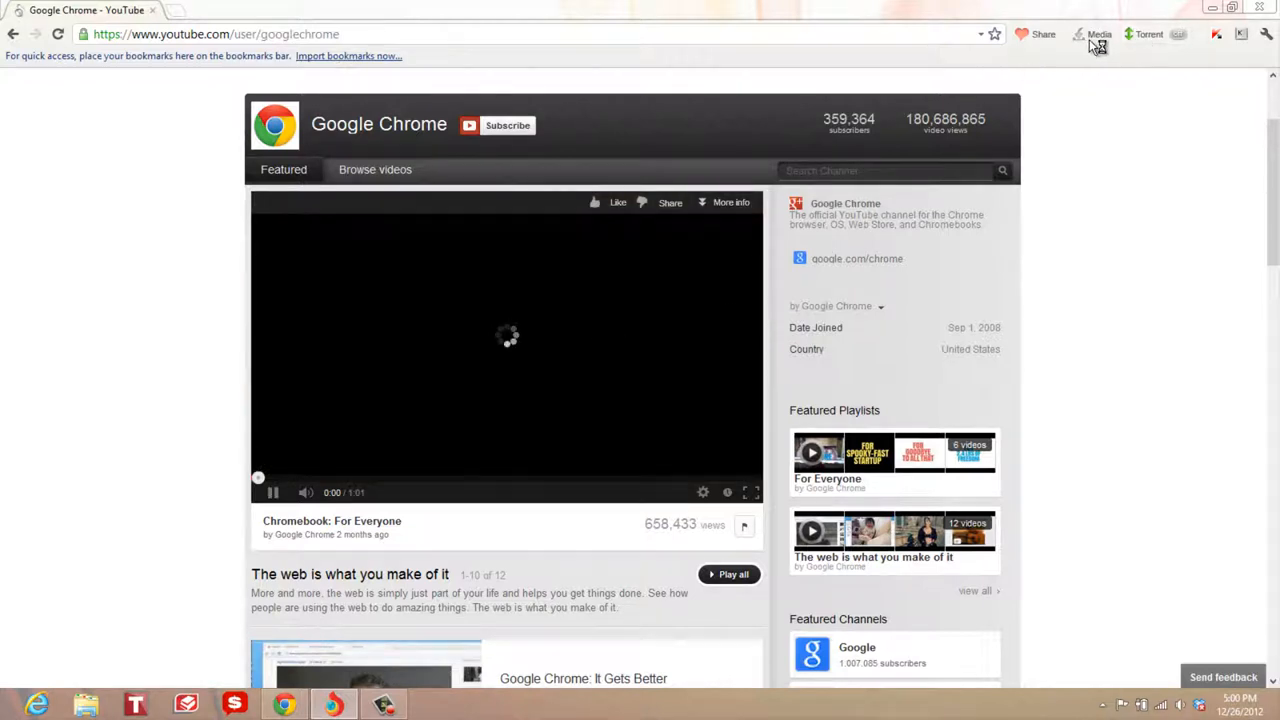
{"action": "mouse_move", "coordinate": [1098, 34]}
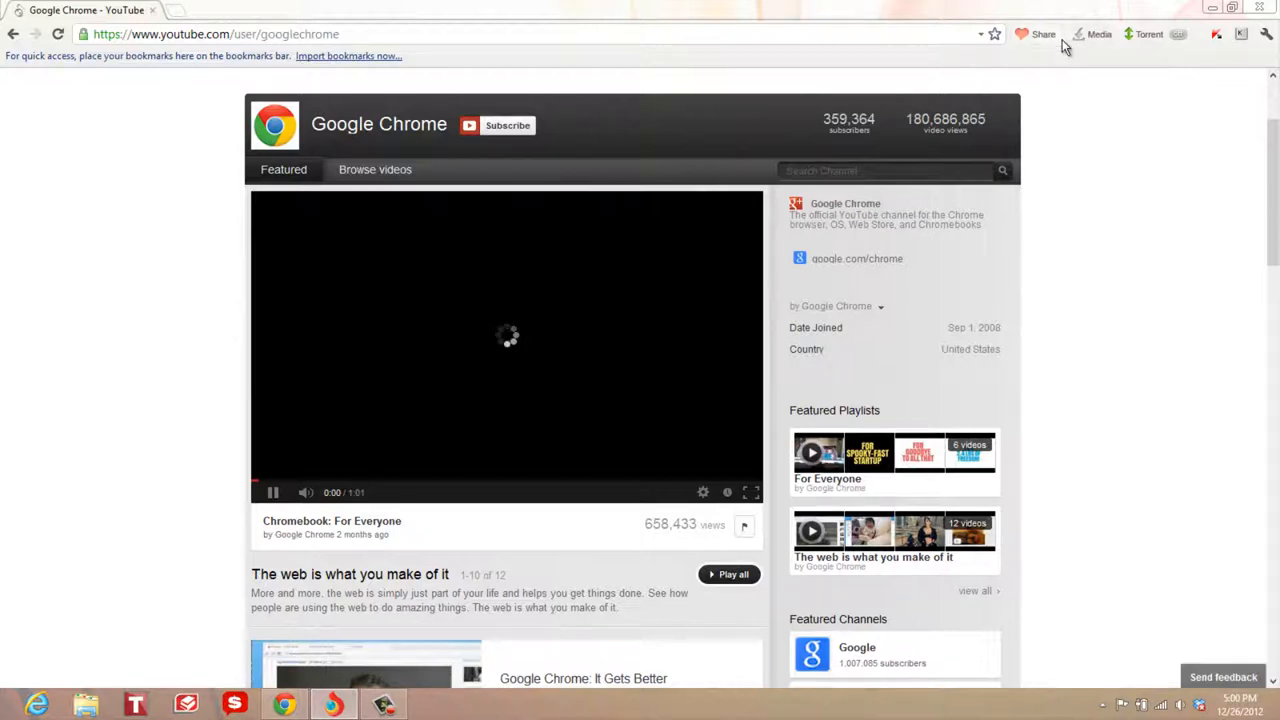
{"action": "mouse_move", "coordinate": [1100, 34]}
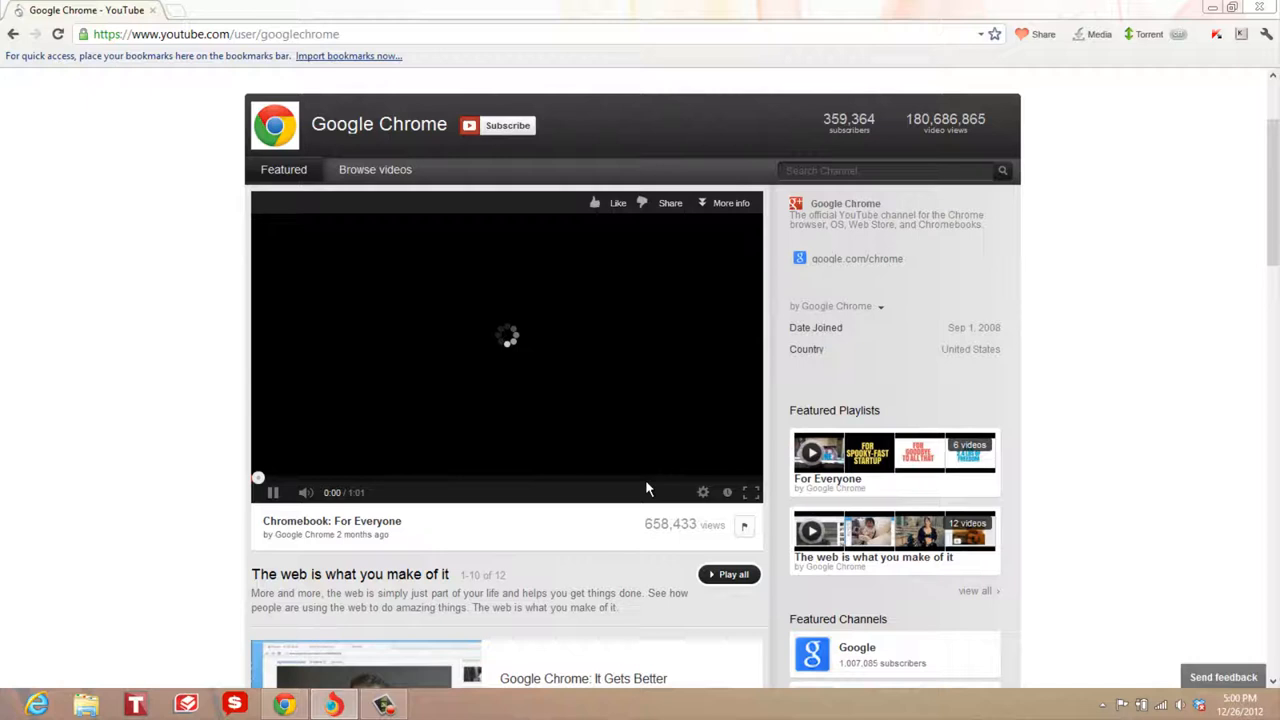
{"action": "mouse_move", "coordinate": [1100, 32]}
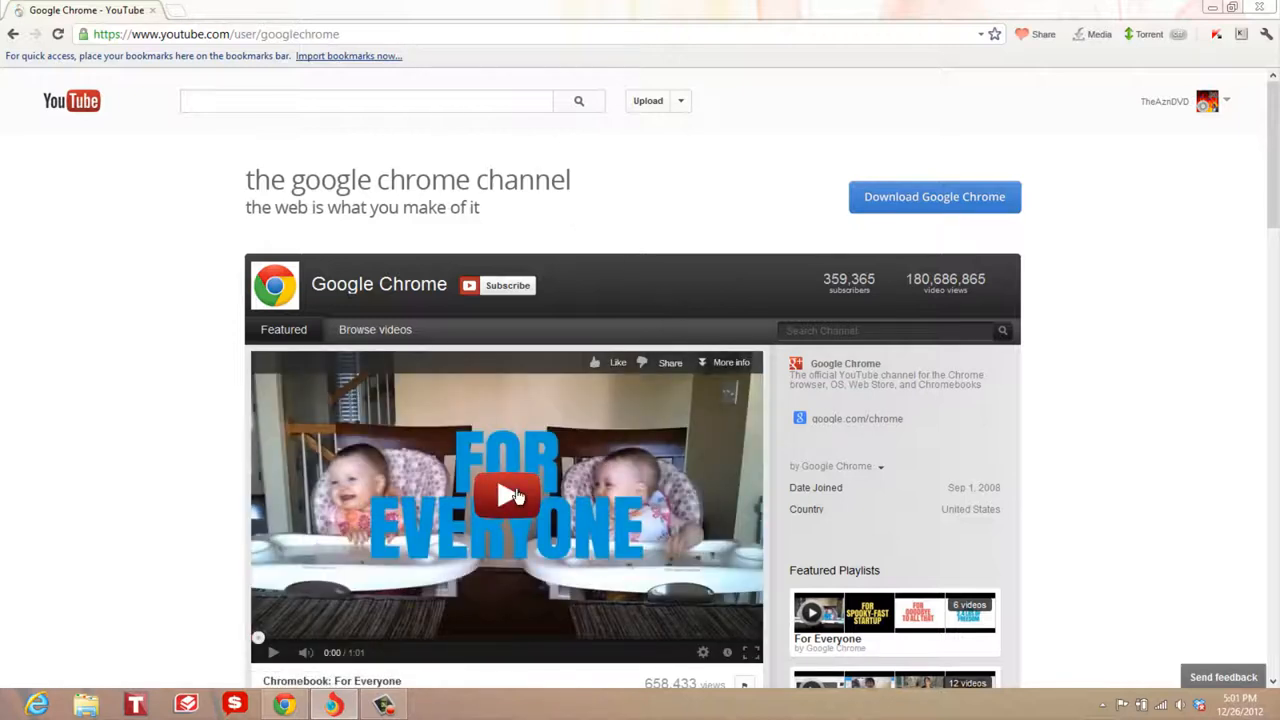
{"action": "left_click", "coordinate": [508, 496]}
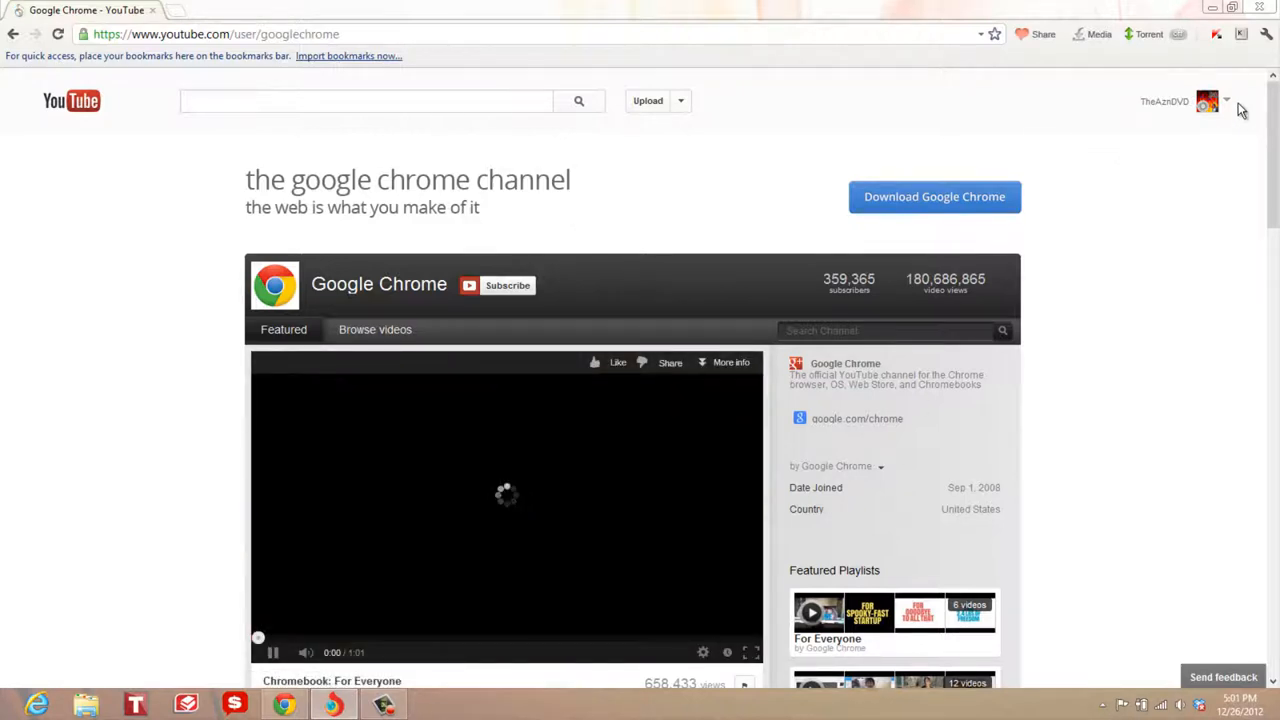
Go to the Video Manager from the YouTube account menu.
{"action": "left_click", "coordinate": [1228, 100]}
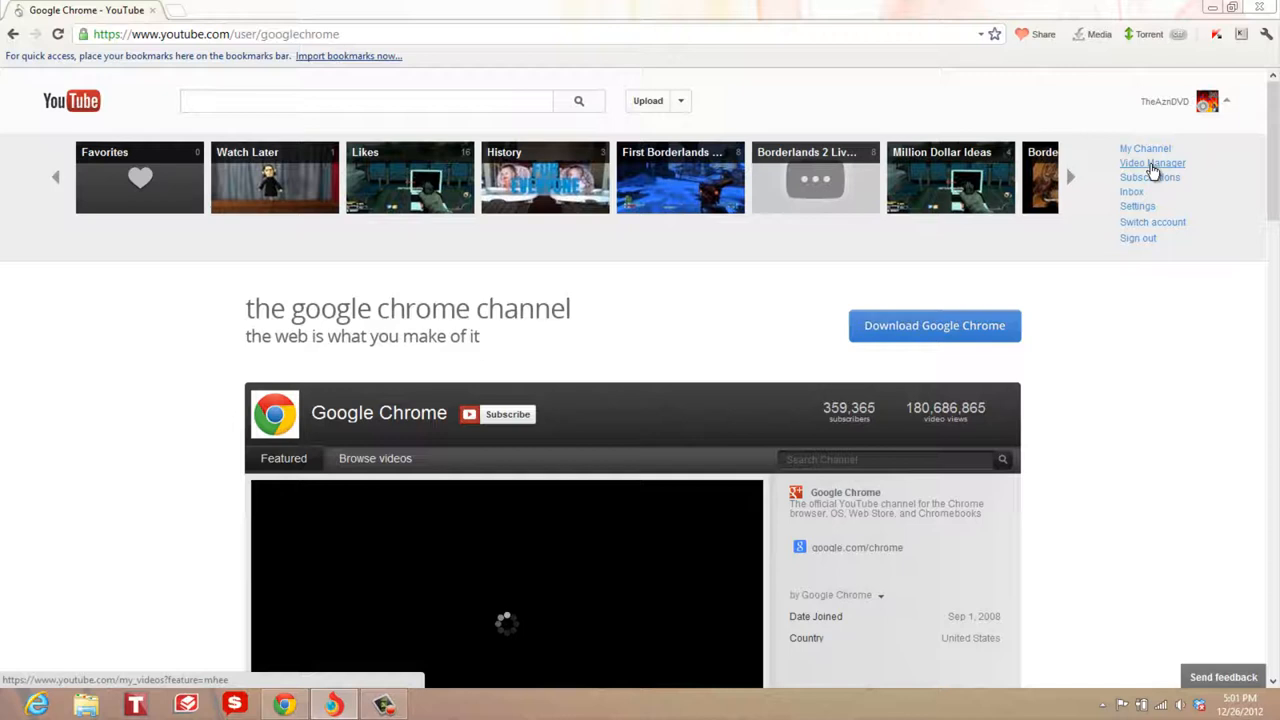
{"action": "left_click", "coordinate": [1152, 164]}
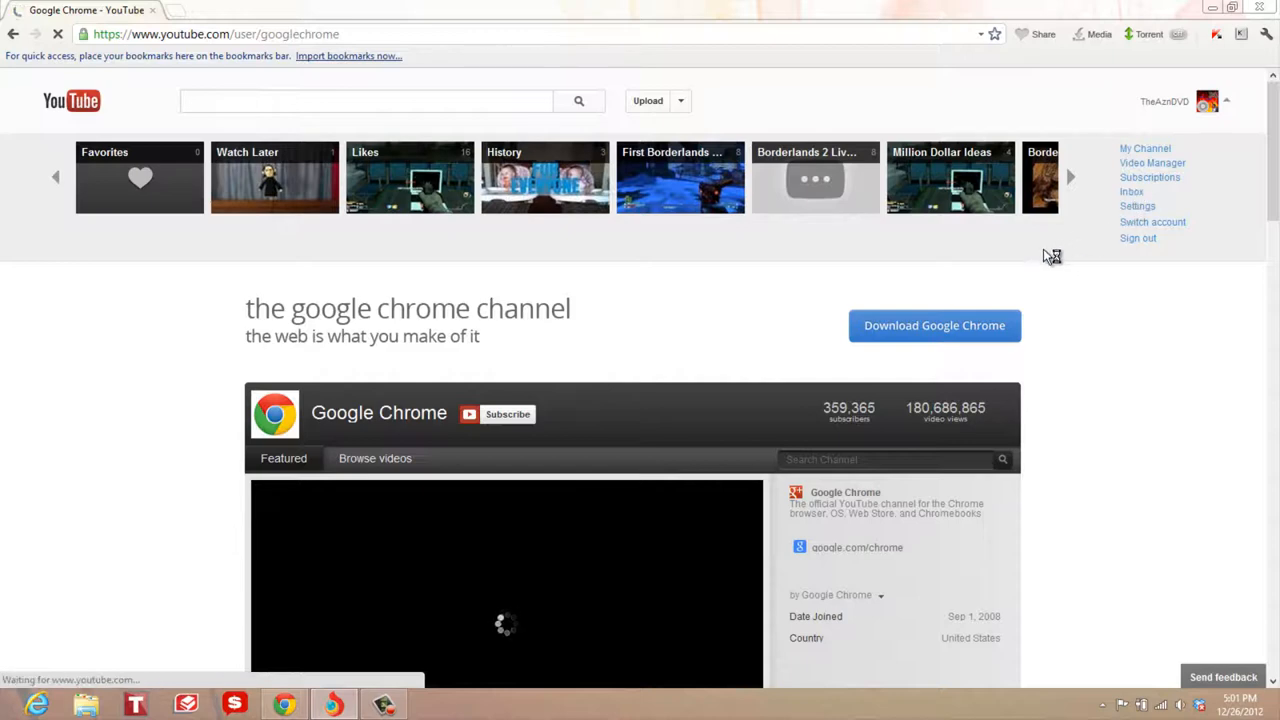
Open the Don't Starve Episode 2 upload and start downloading it with Torch's media button.
{"action": "left_click", "coordinate": [1152, 164]}
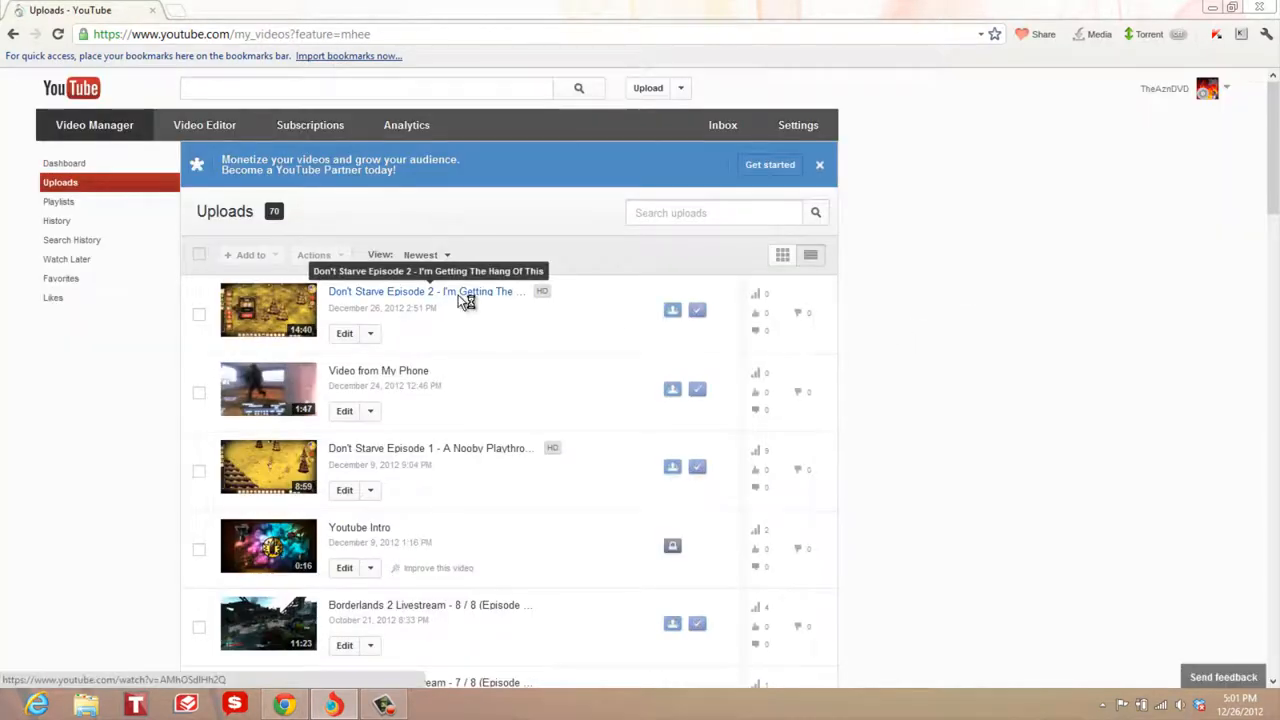
{"action": "left_click", "coordinate": [422, 292]}
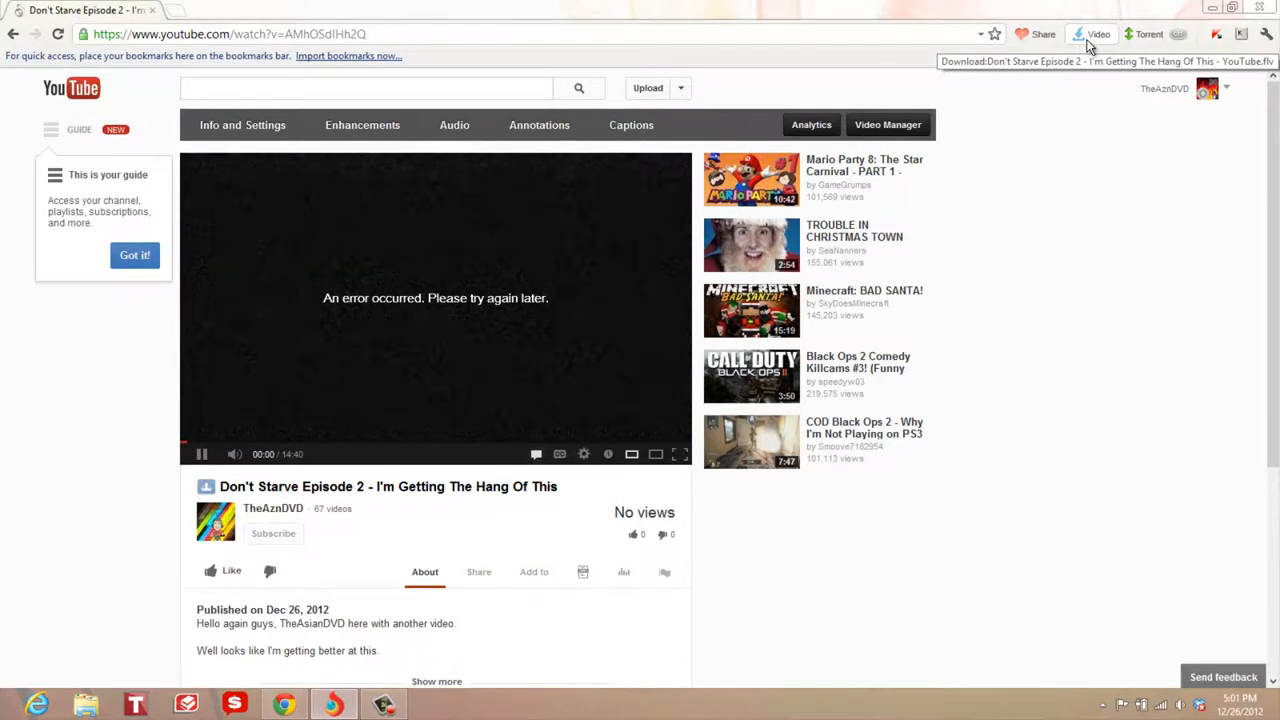
{"action": "left_click", "coordinate": [1092, 32]}
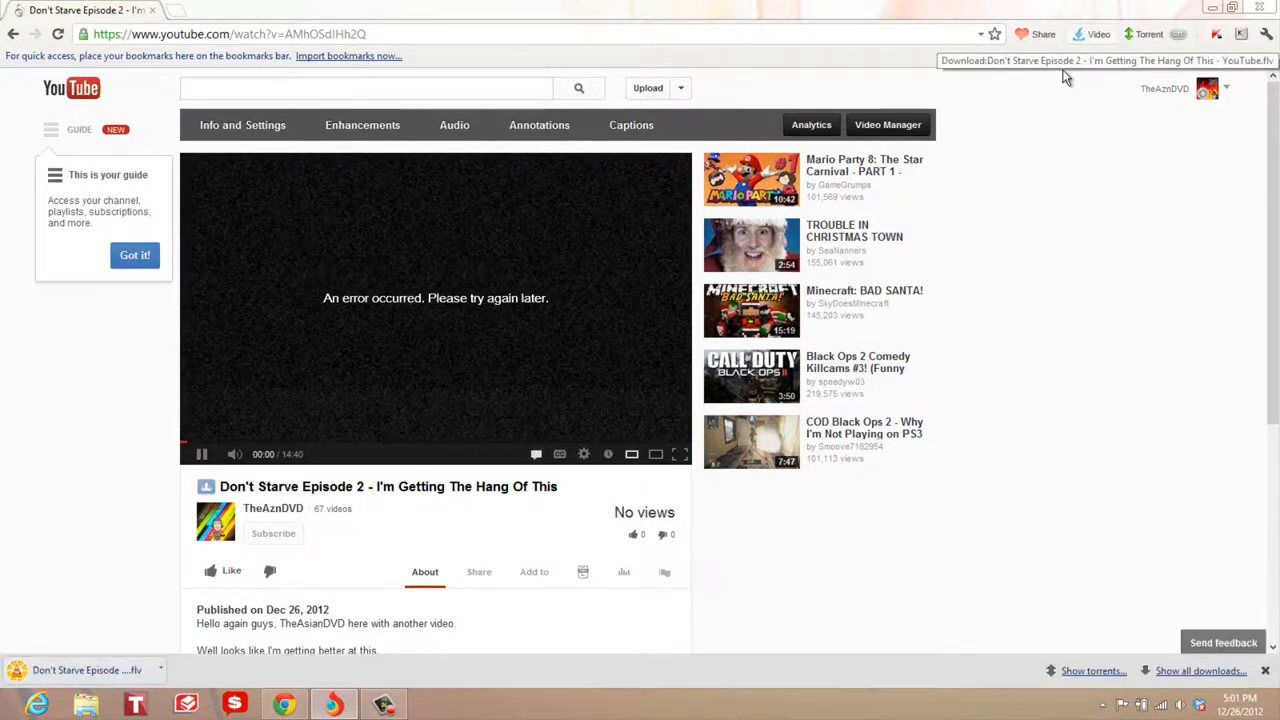
{"action": "mouse_move", "coordinate": [56, 670]}
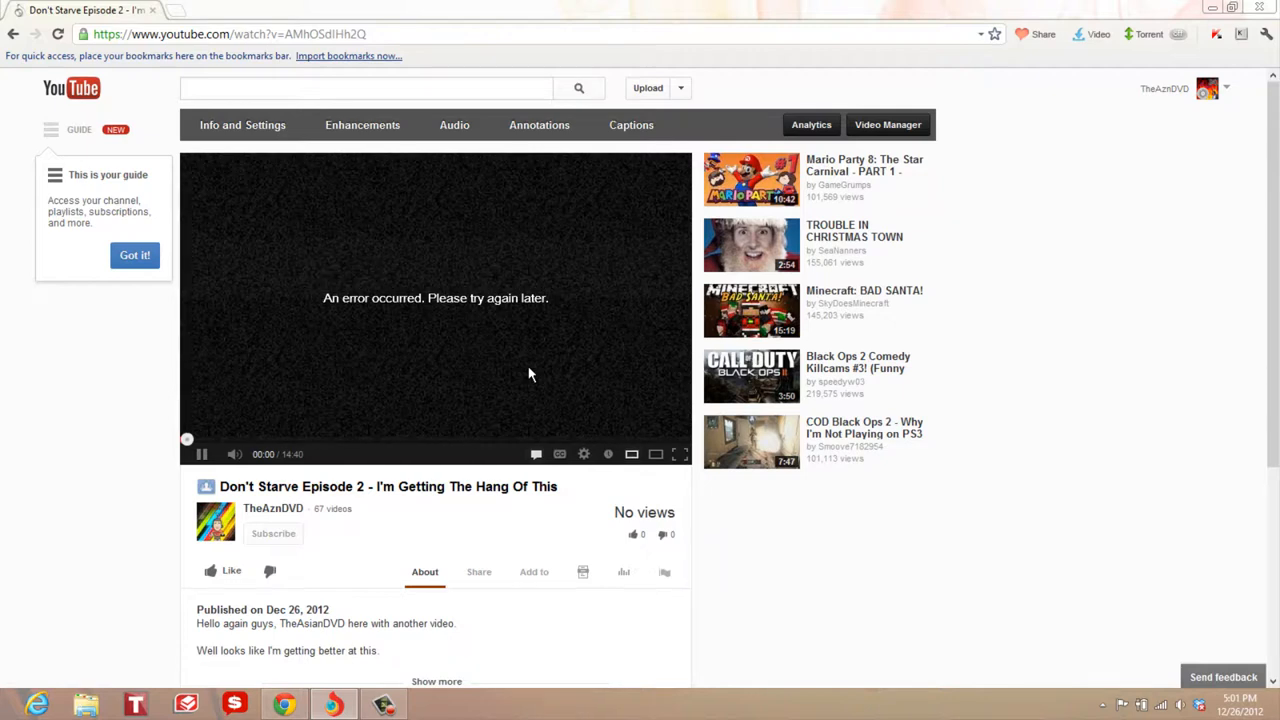
{"action": "mouse_move", "coordinate": [1108, 160]}
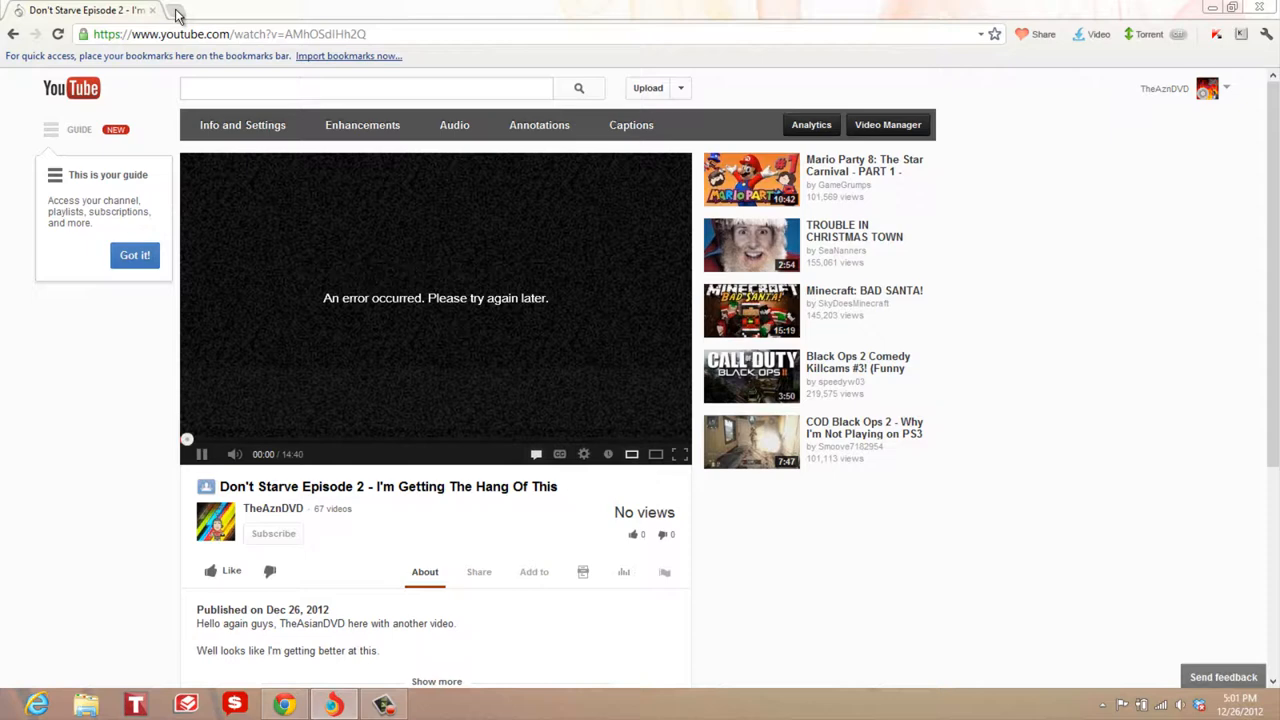
Open a new tab, visit the Torch Torrent page, then start another new tab page.
{"action": "left_click", "coordinate": [176, 14]}
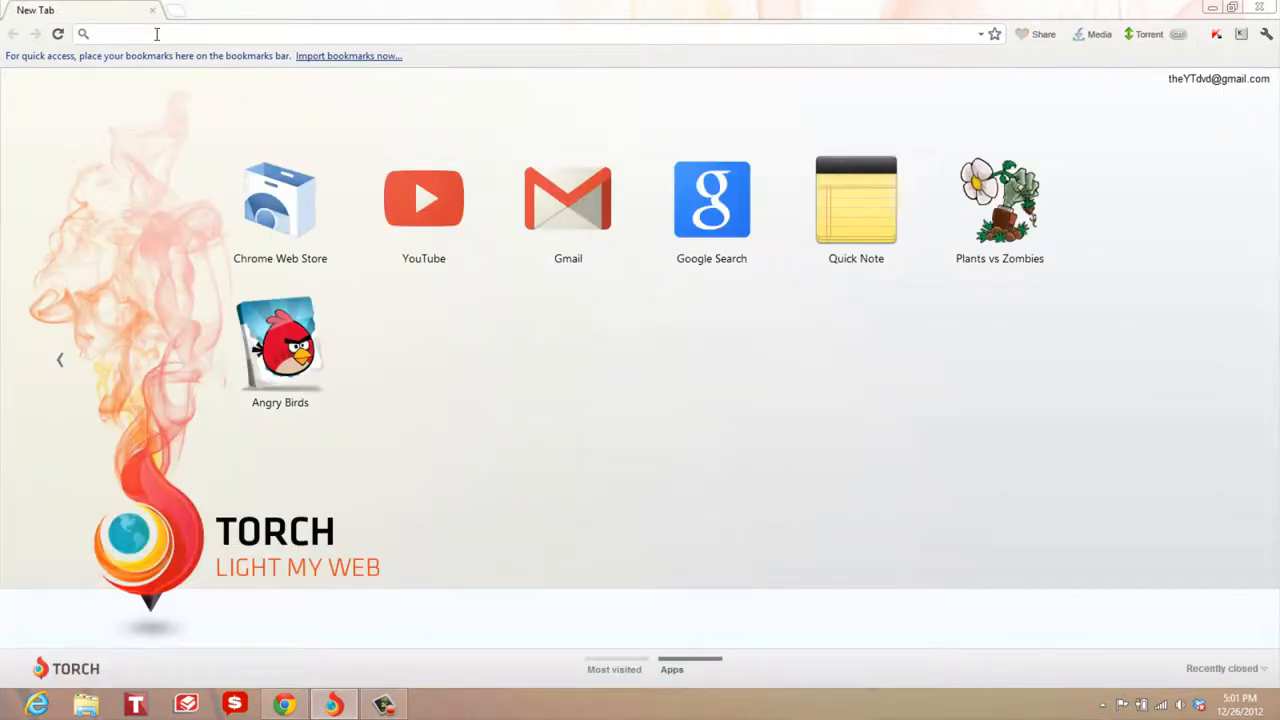
{"action": "mouse_move", "coordinate": [1148, 34]}
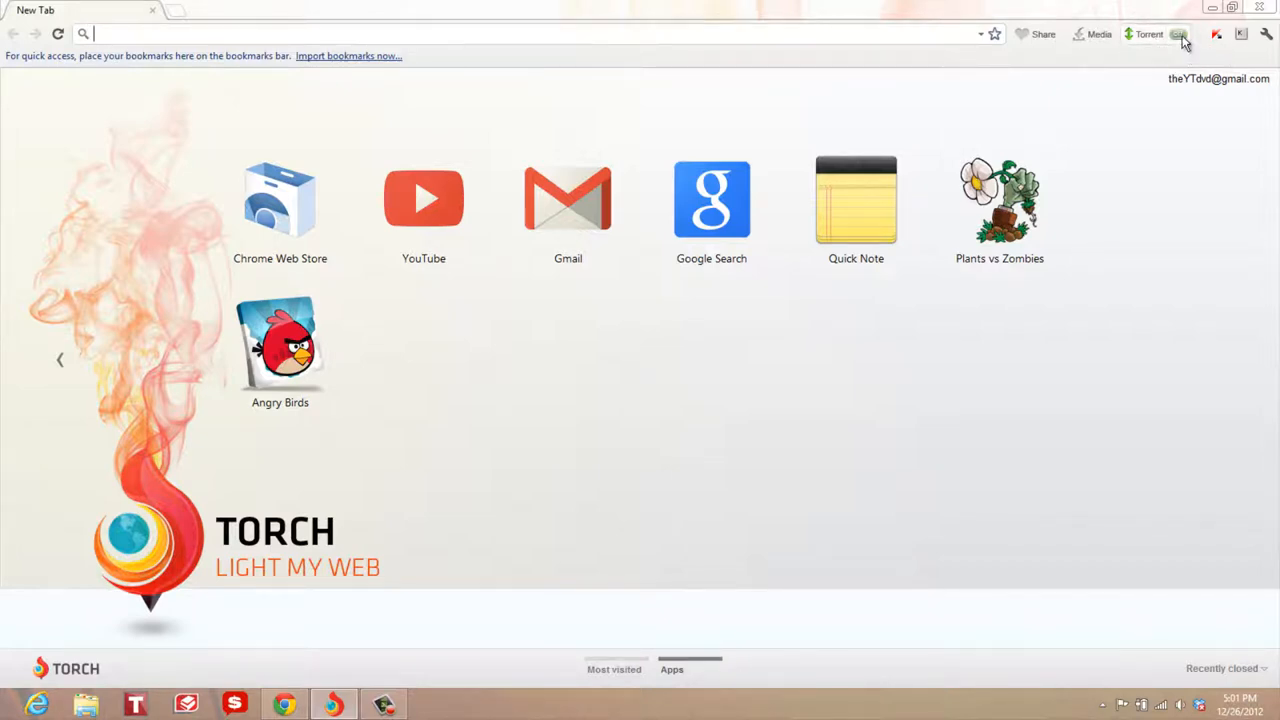
{"action": "left_click", "coordinate": [1148, 34]}
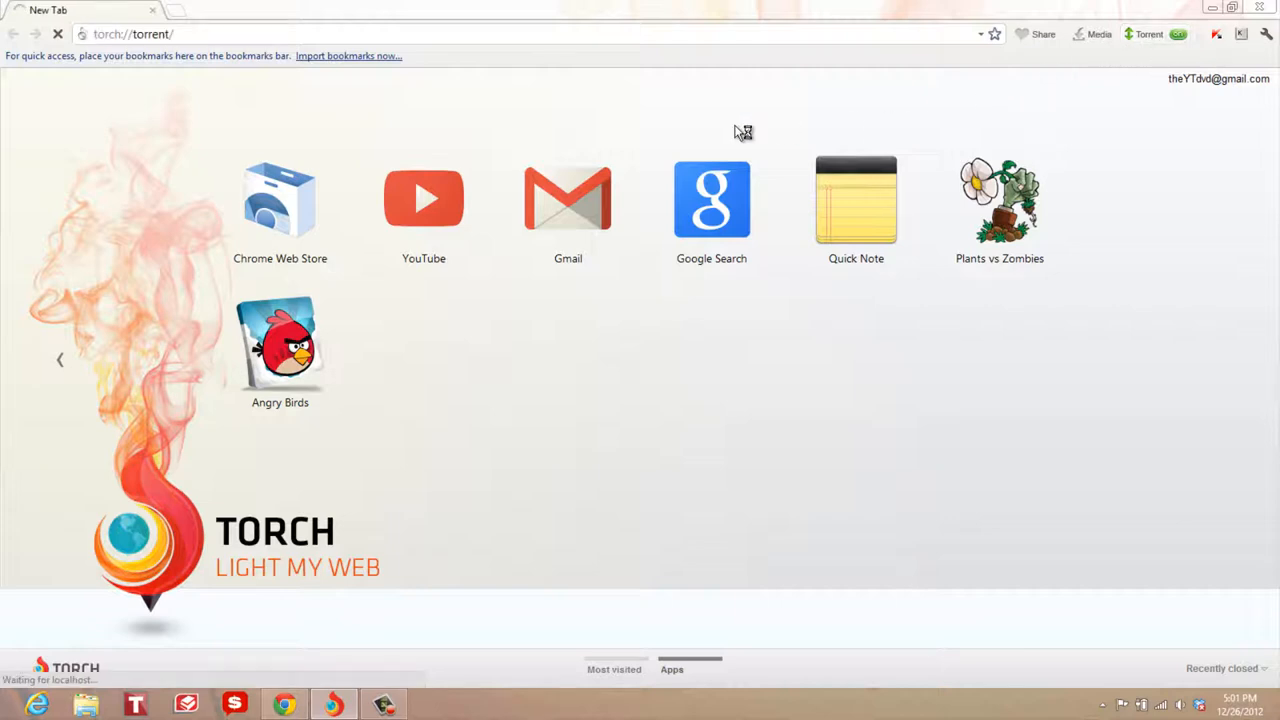
{"action": "mouse_move", "coordinate": [520, 122]}
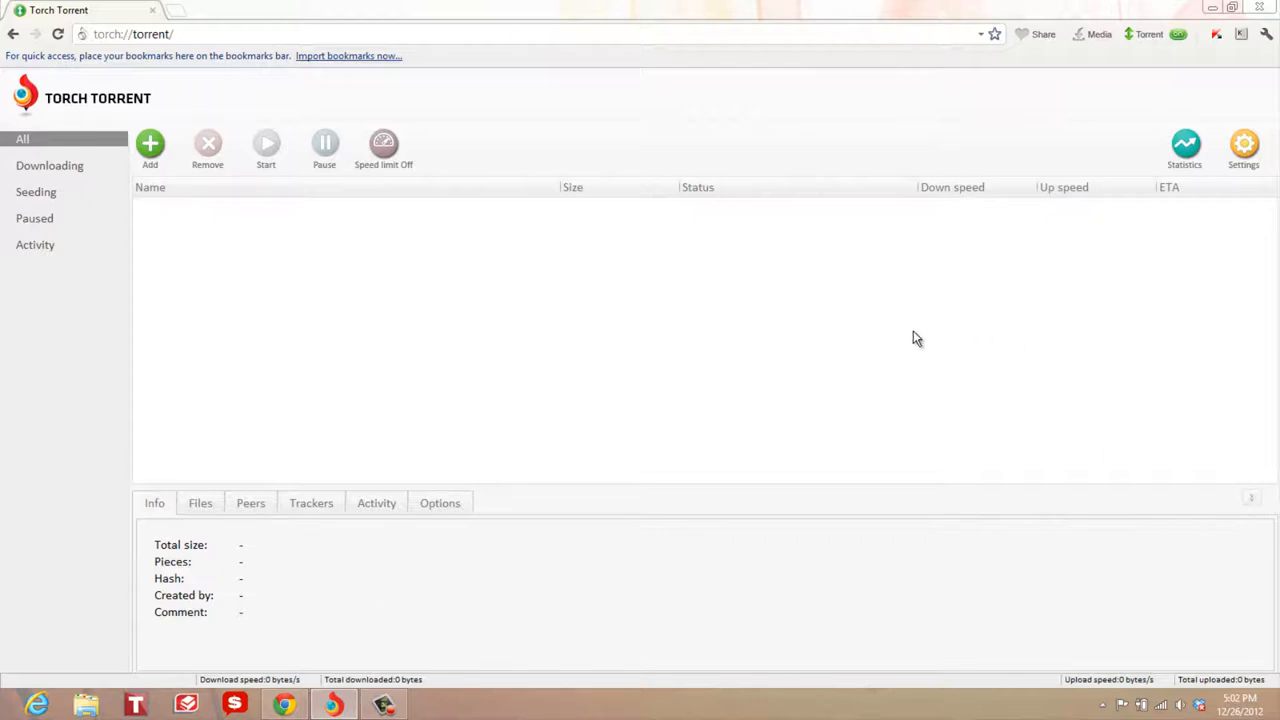
{"action": "mouse_move", "coordinate": [1006, 88]}
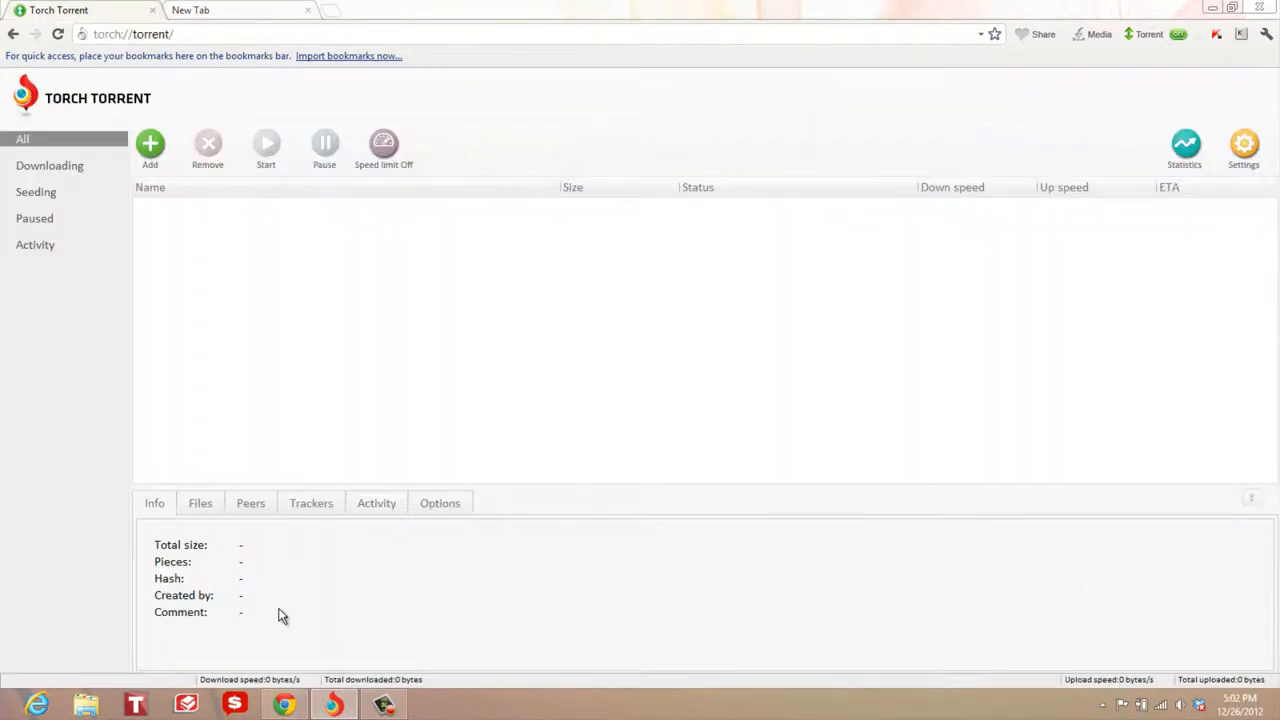
{"action": "mouse_move", "coordinate": [8, 138]}
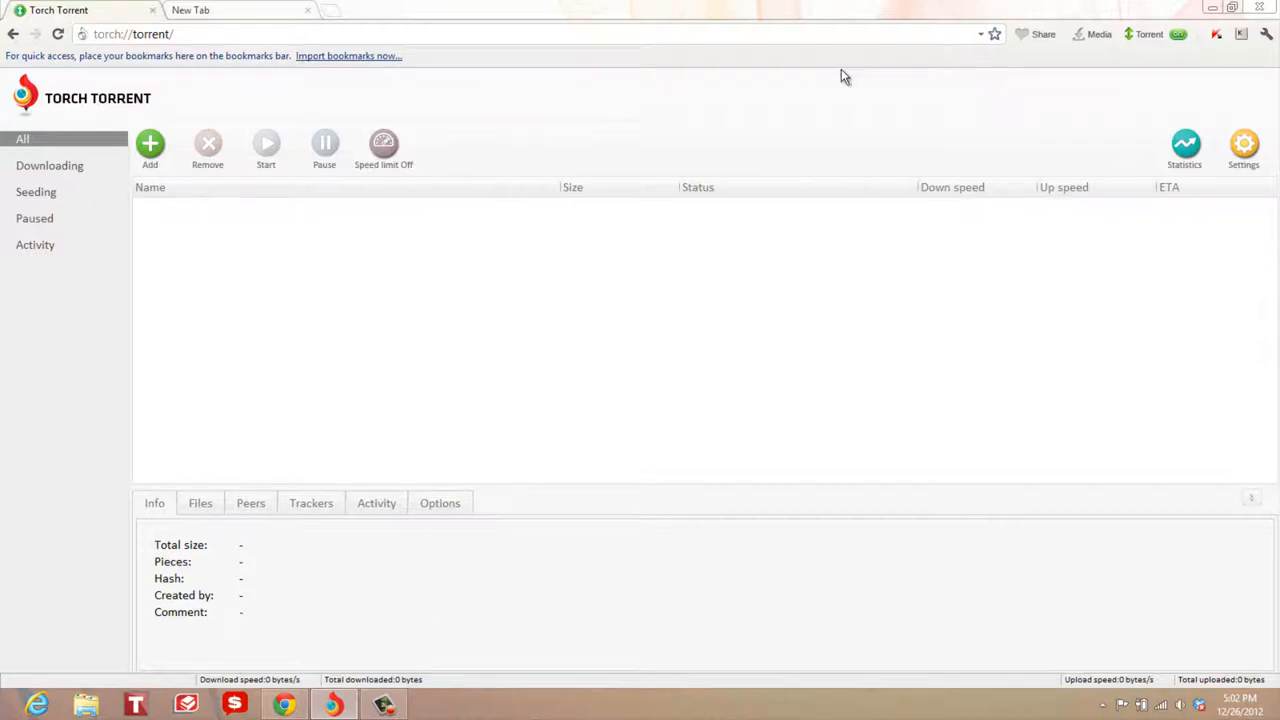
{"action": "left_click", "coordinate": [152, 10]}
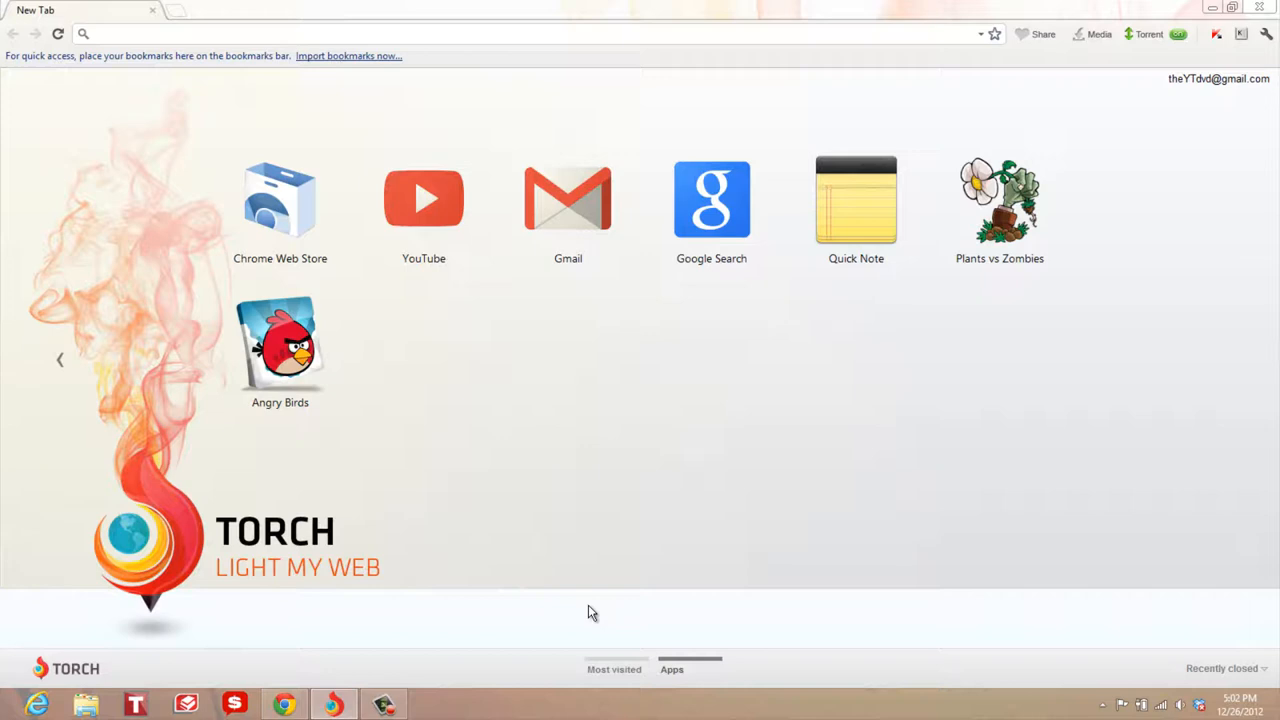
{"action": "mouse_move", "coordinate": [284, 204]}
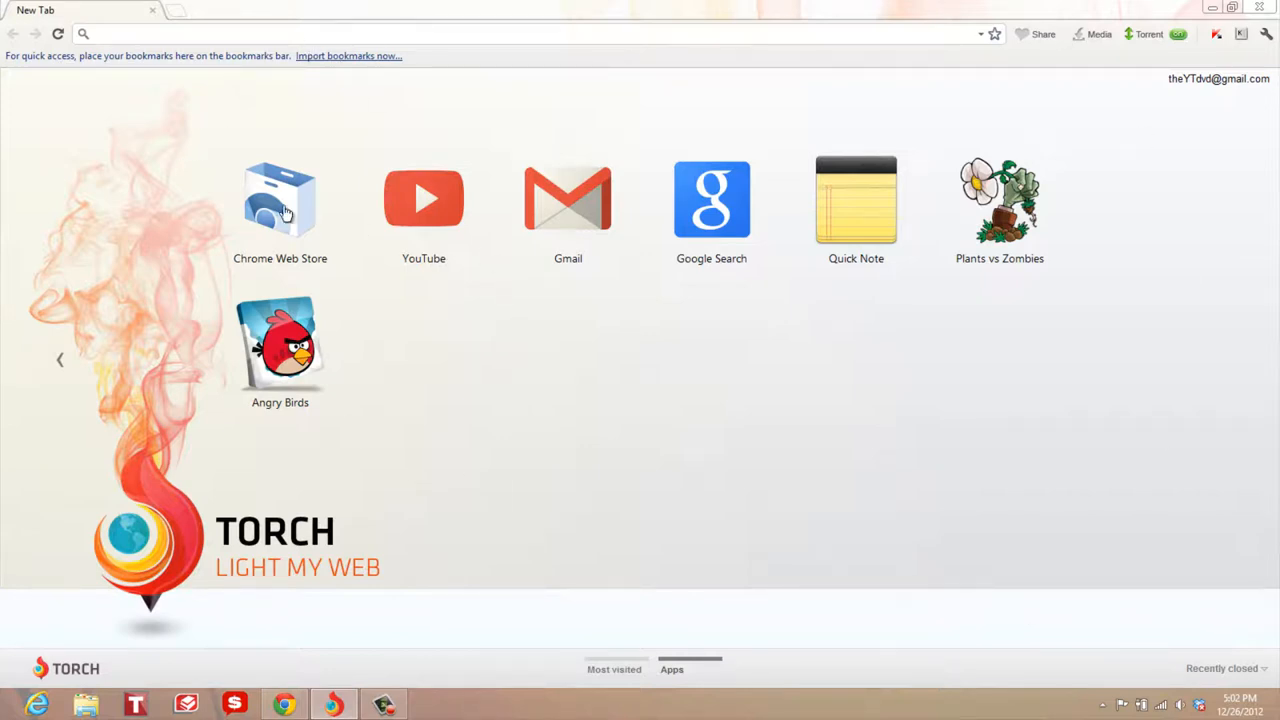
Open the Chrome Web Store from the new tab page's app tiles.
{"action": "left_click", "coordinate": [280, 200]}
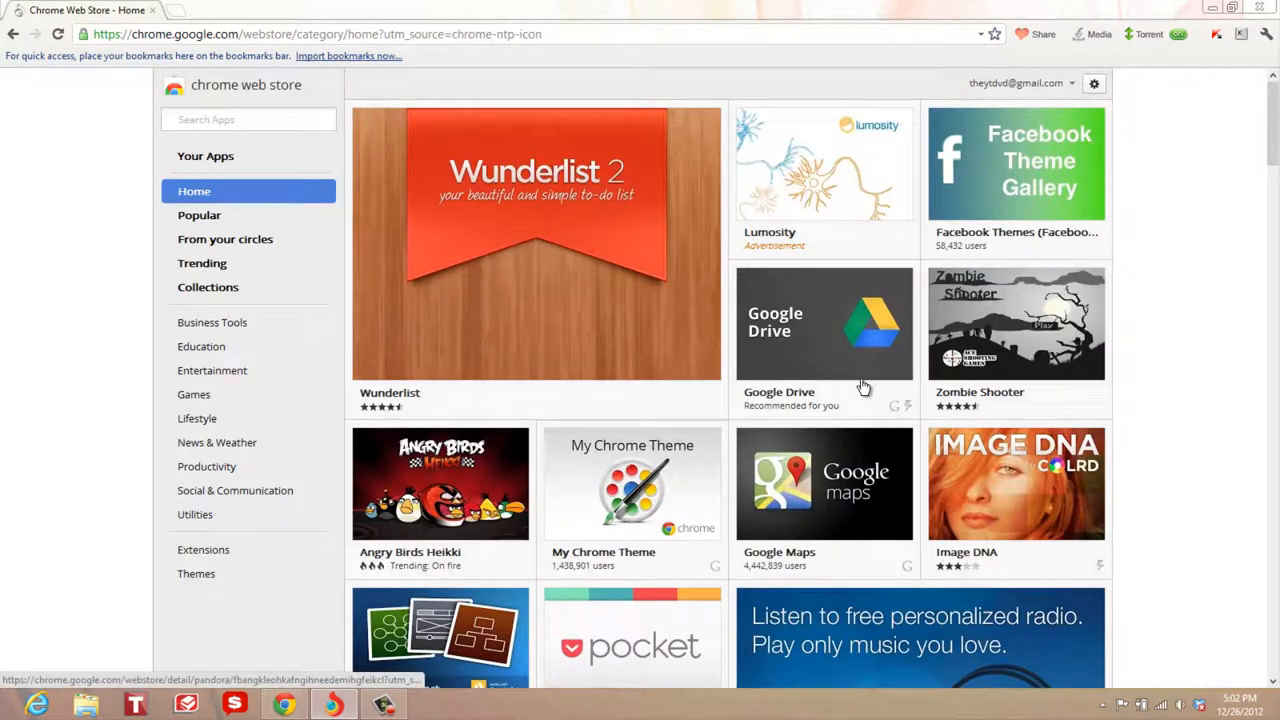
{"action": "mouse_move", "coordinate": [804, 428]}
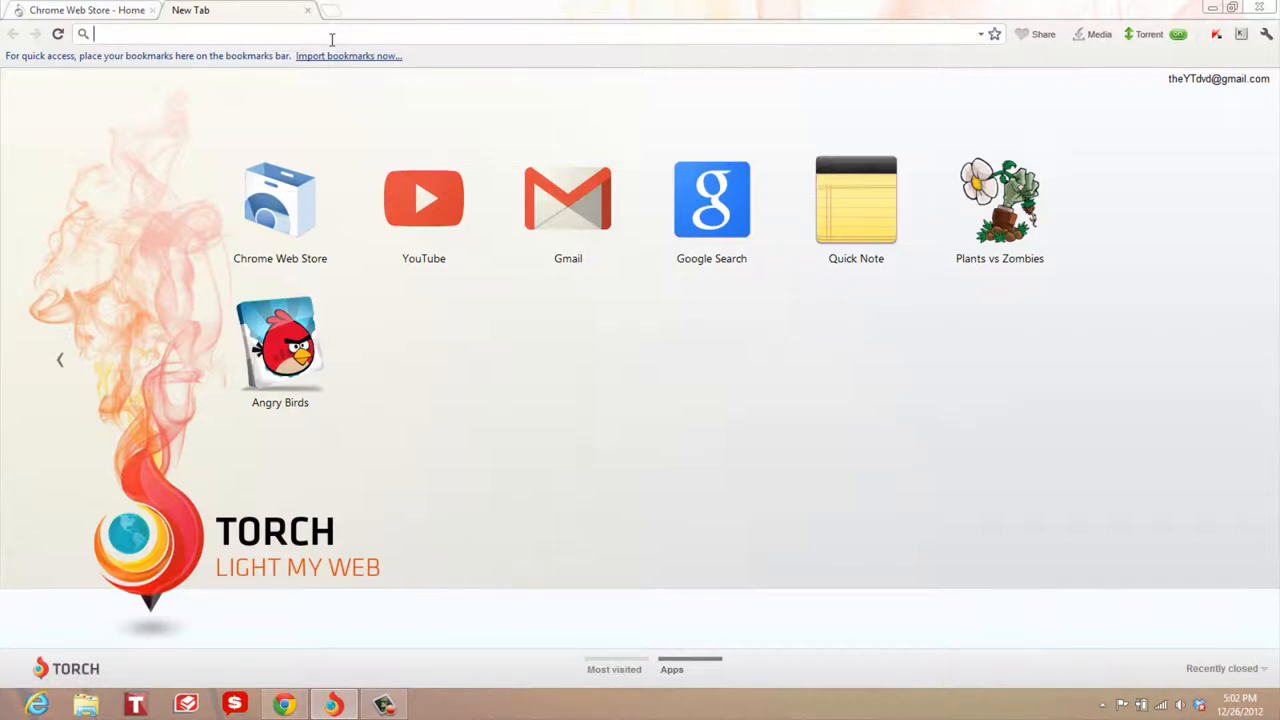
{"action": "type", "text": "tht"}
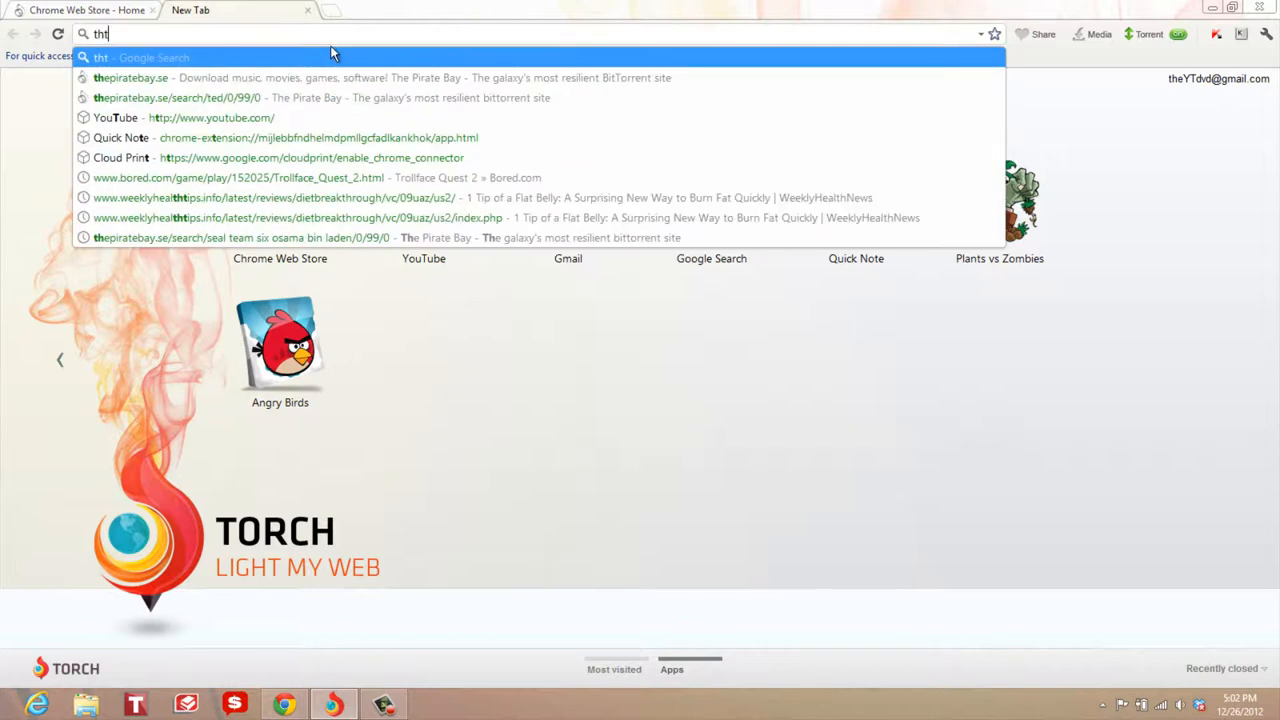
{"action": "type", "text": "hever"}
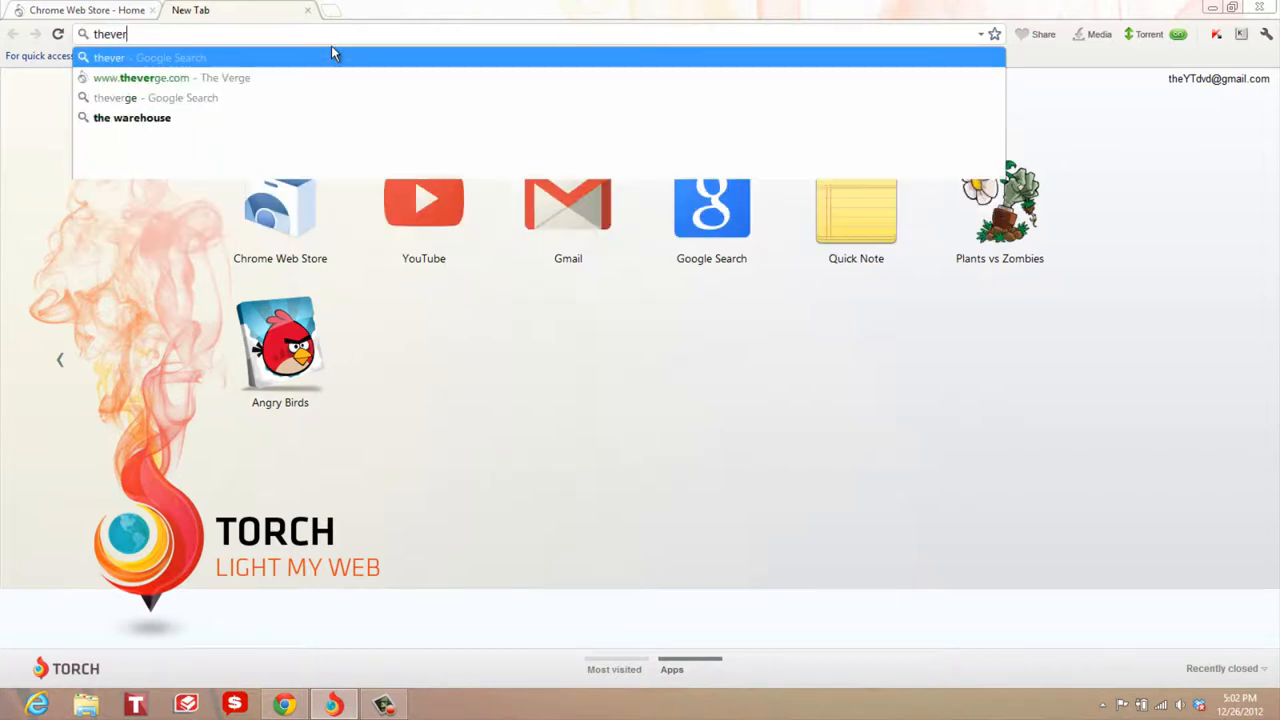
{"action": "left_click", "coordinate": [140, 76]}
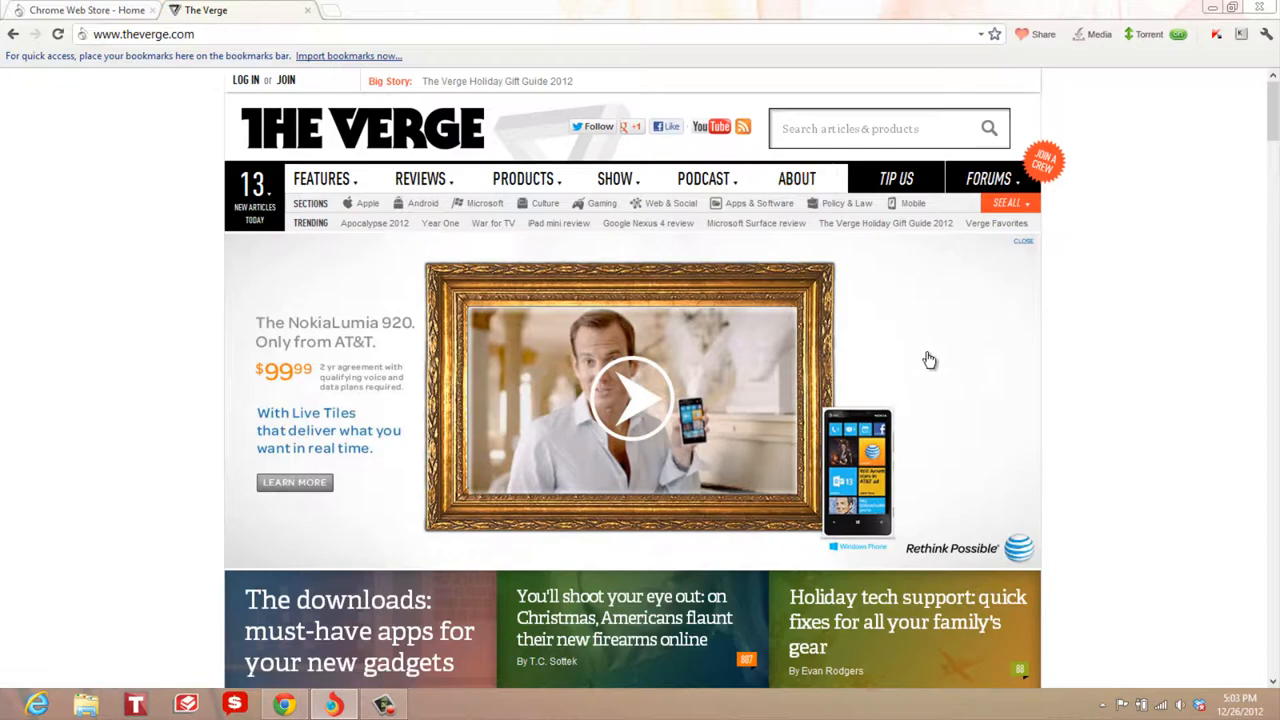
{"action": "scroll", "scroll_direction": "down", "scroll_amount": 3}
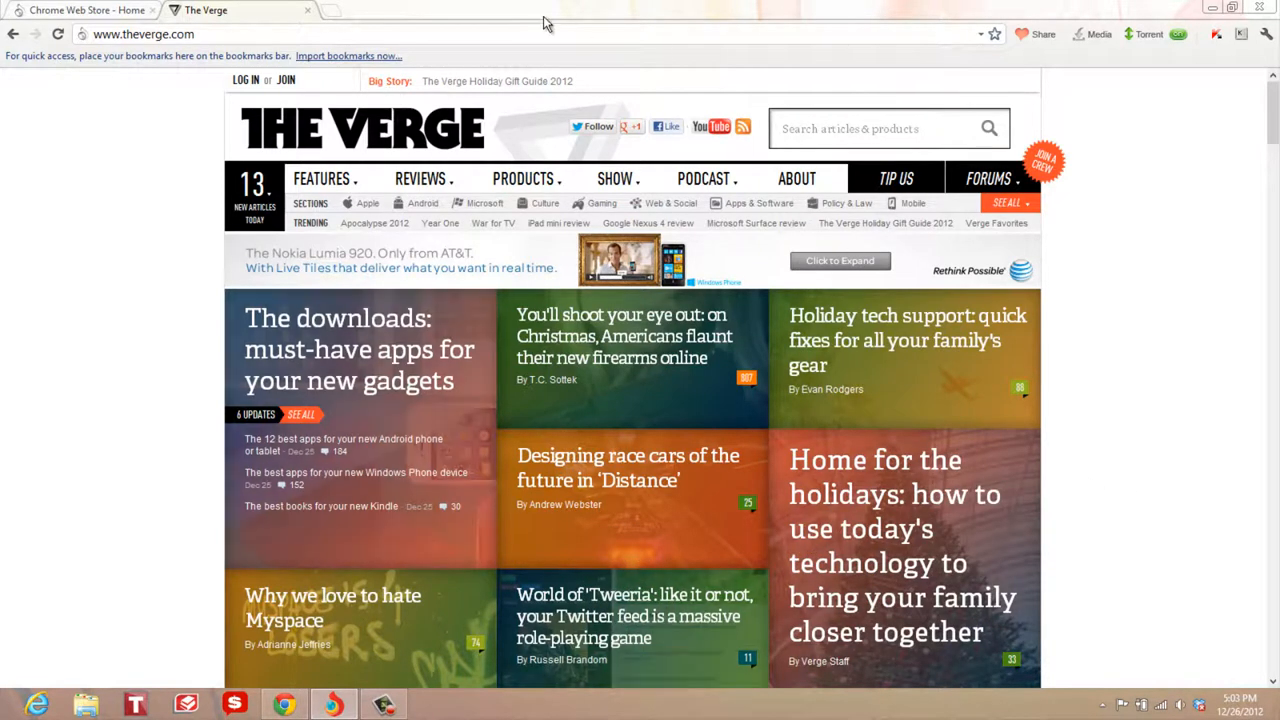
Create a new Quick Note beside the Google page from the context menu and type 'fhtrhr' into it.
{"action": "right_click", "coordinate": [1170, 358]}
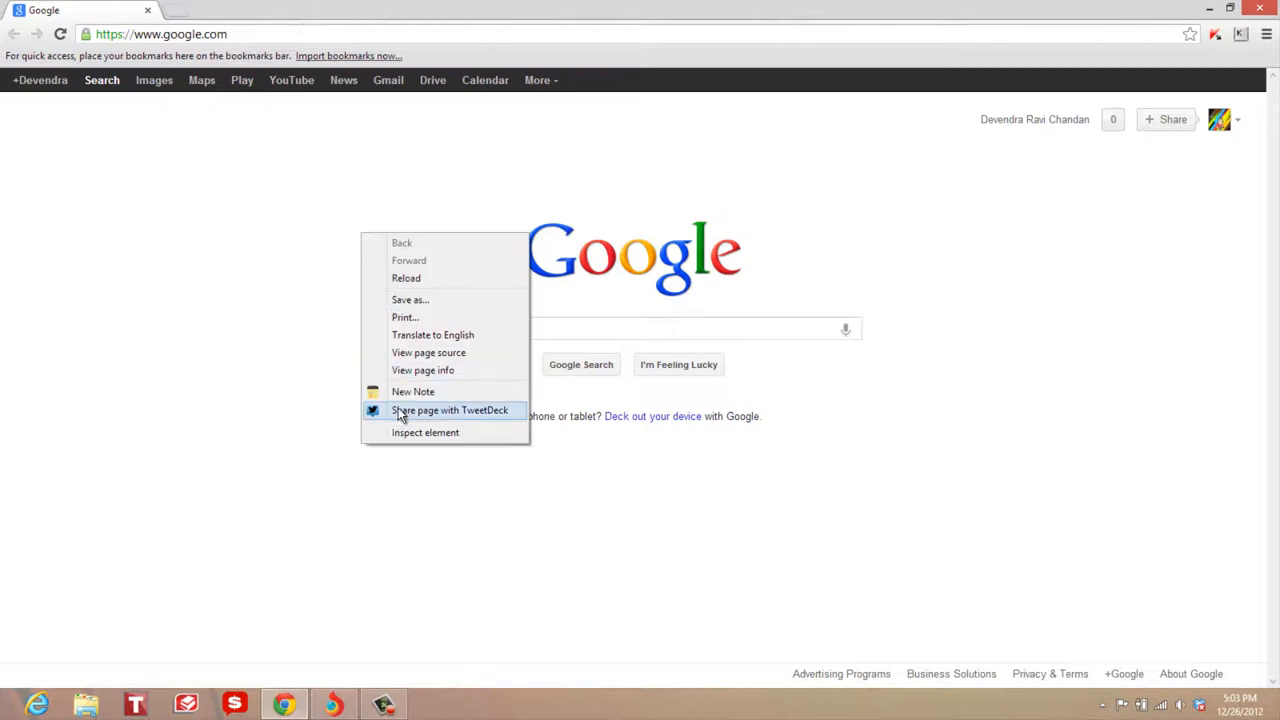
{"action": "left_click", "coordinate": [412, 390]}
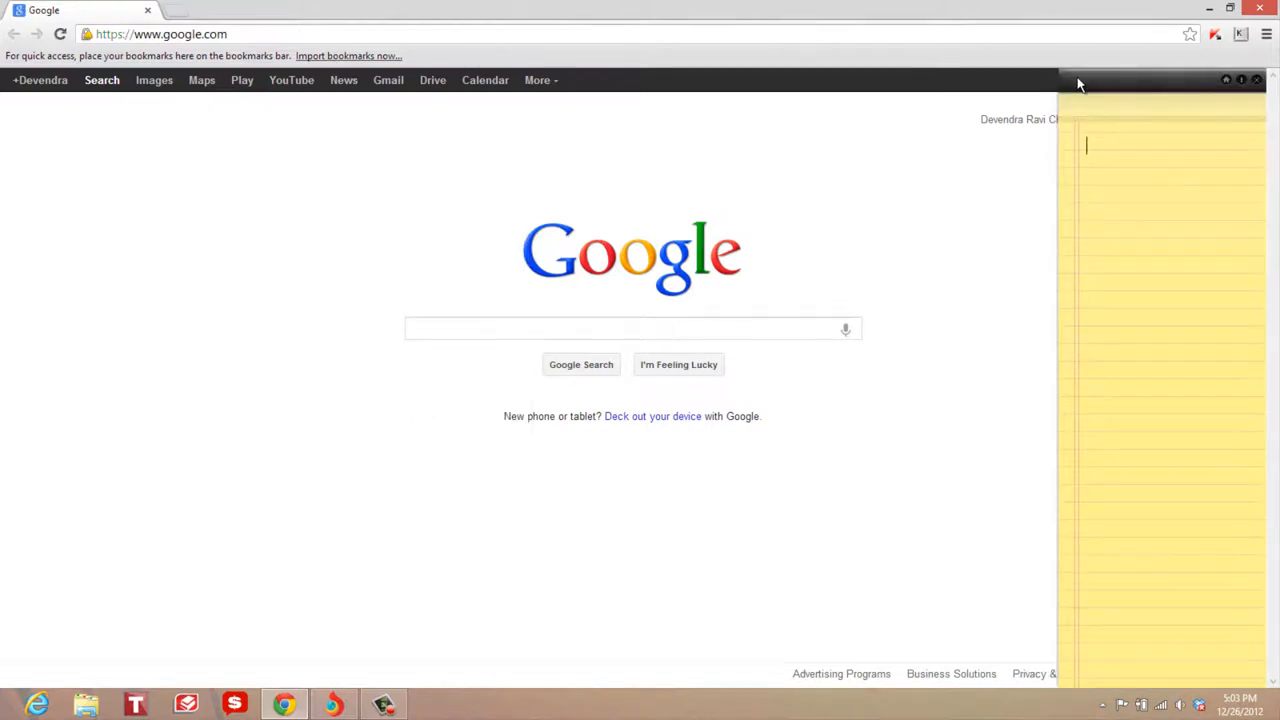
{"action": "type", "text": "fhtrhr"}
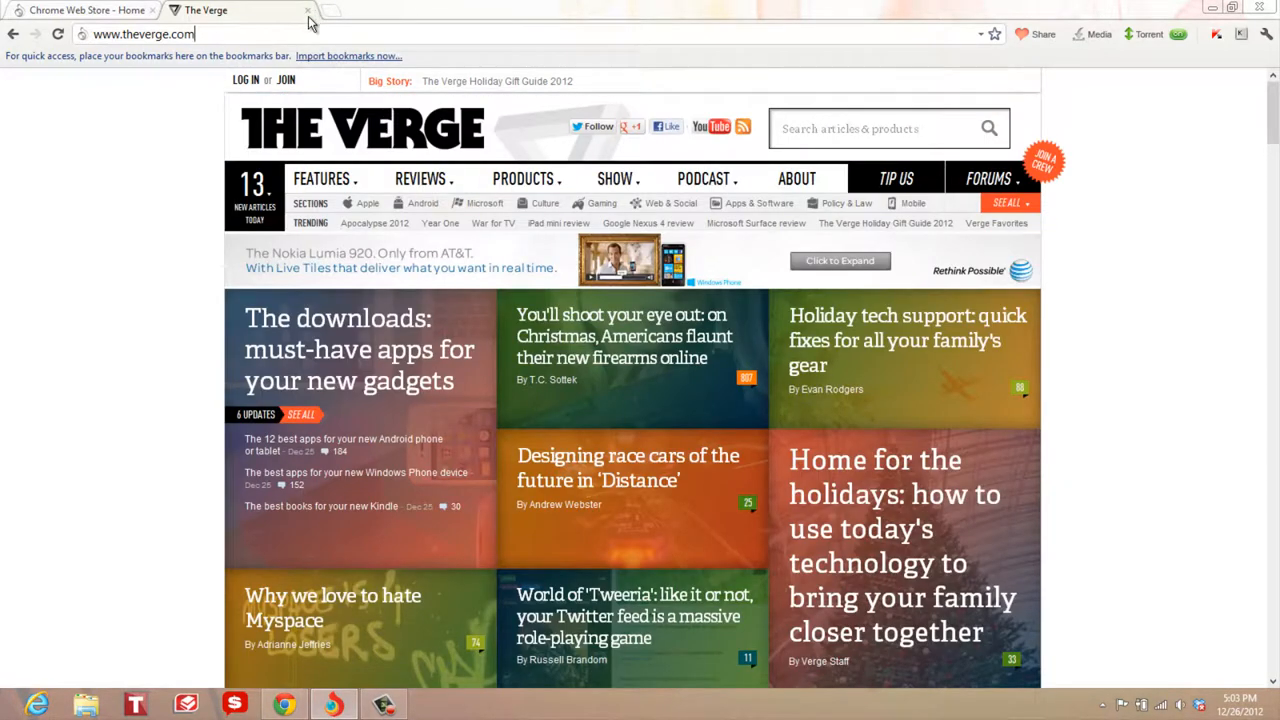
Switch to the Chrome Web Store tab and scroll down its app listings.
{"action": "left_click", "coordinate": [84, 10]}
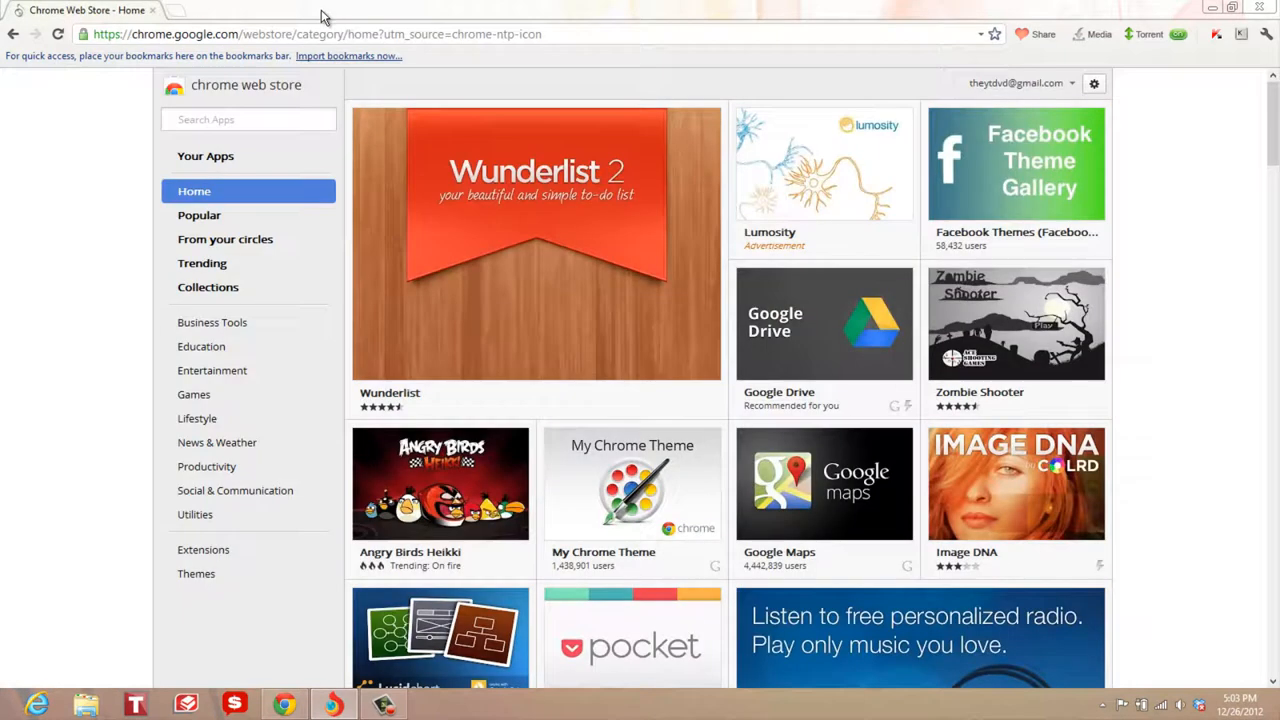
{"action": "mouse_move", "coordinate": [1088, 52]}
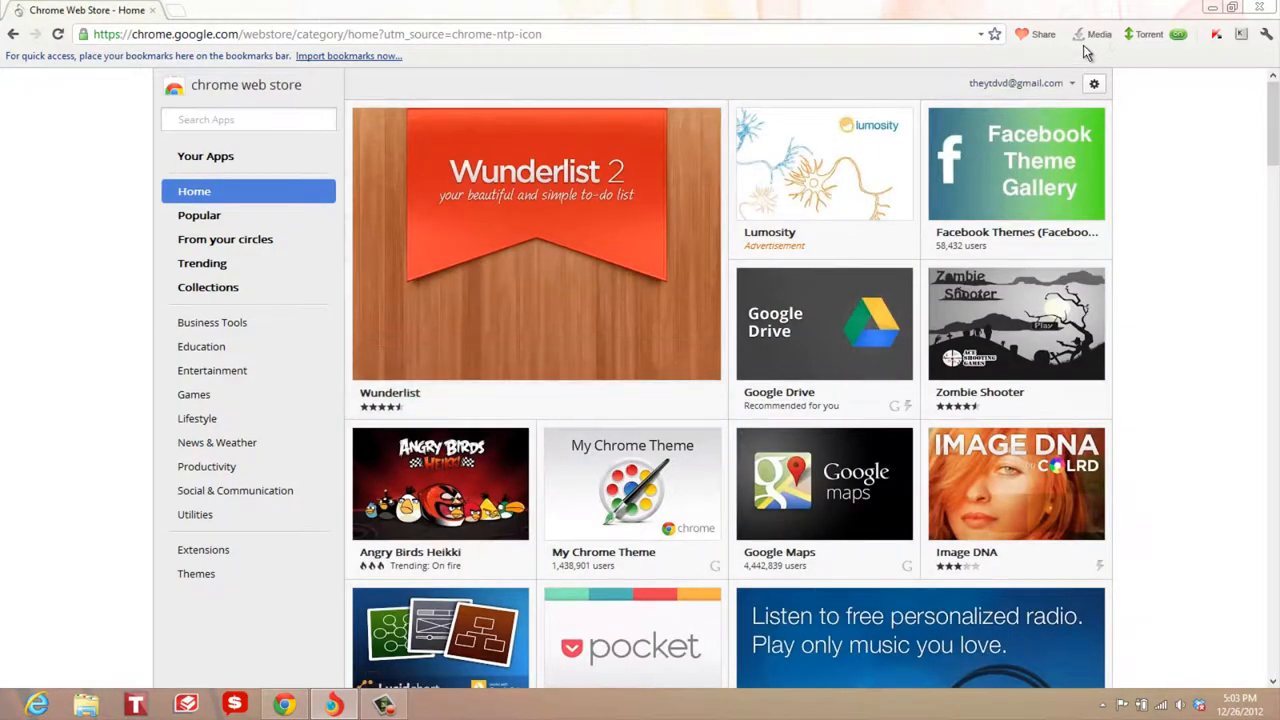
{"action": "mouse_move", "coordinate": [978, 690]}
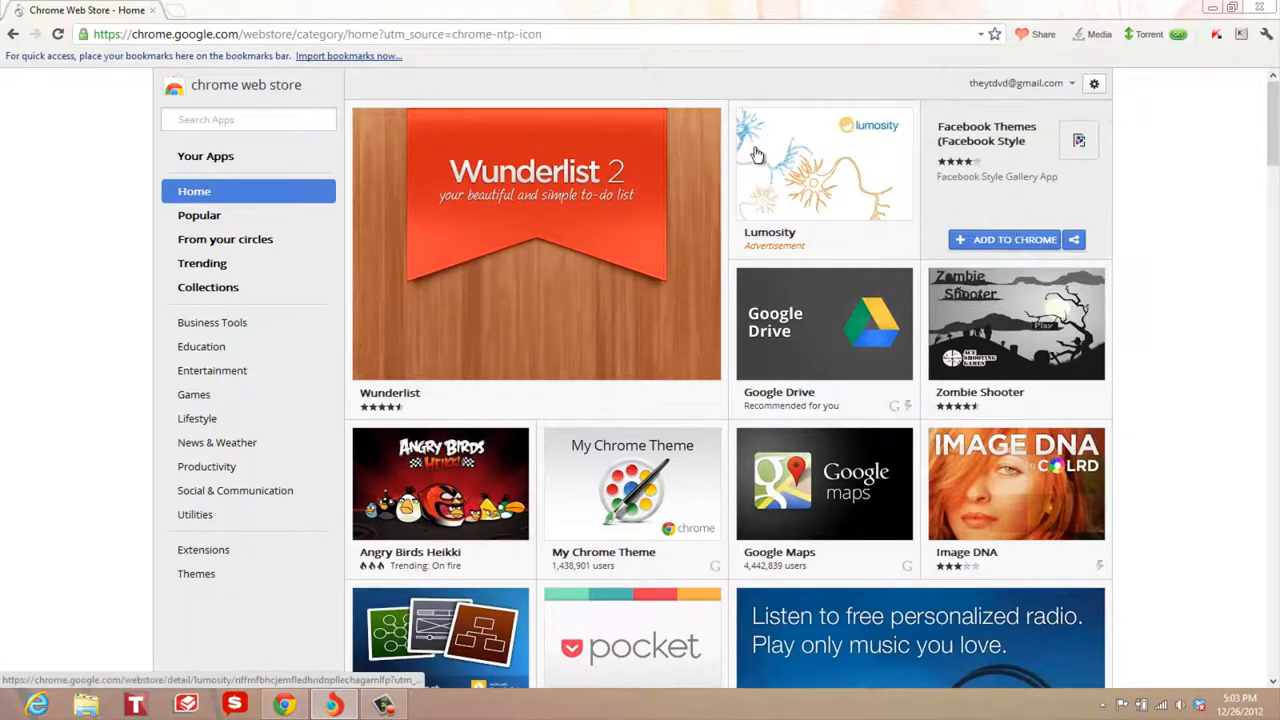
{"action": "scroll", "scroll_direction": "down", "scroll_amount": 3}
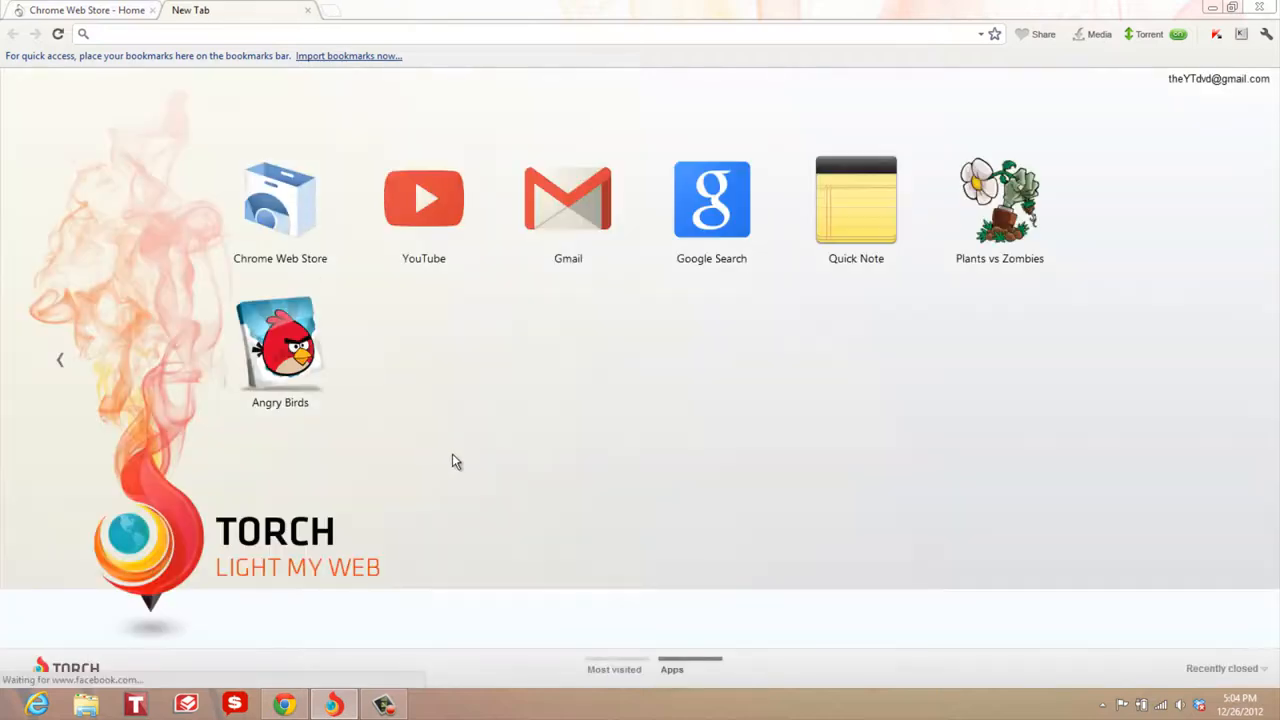
{"action": "mouse_move", "coordinate": [968, 248]}
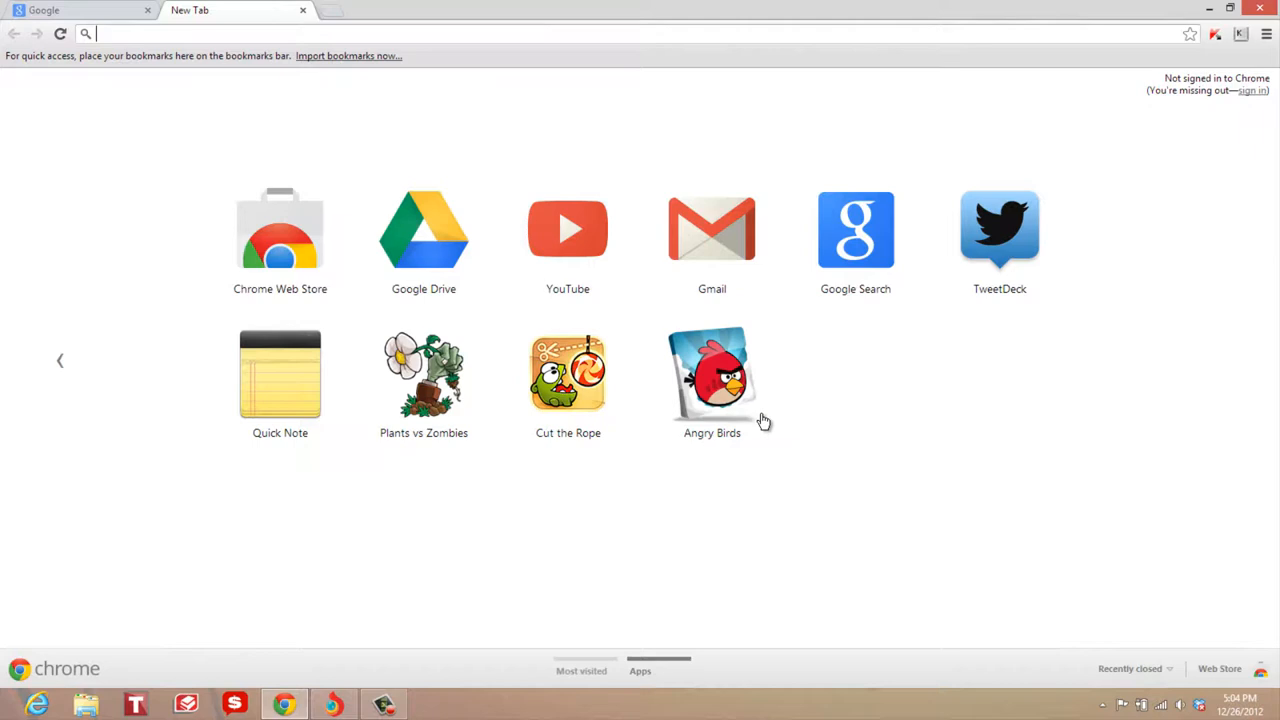
Launch the Angry Birds app from Chrome's new tab Apps page.
{"action": "left_click", "coordinate": [712, 376]}
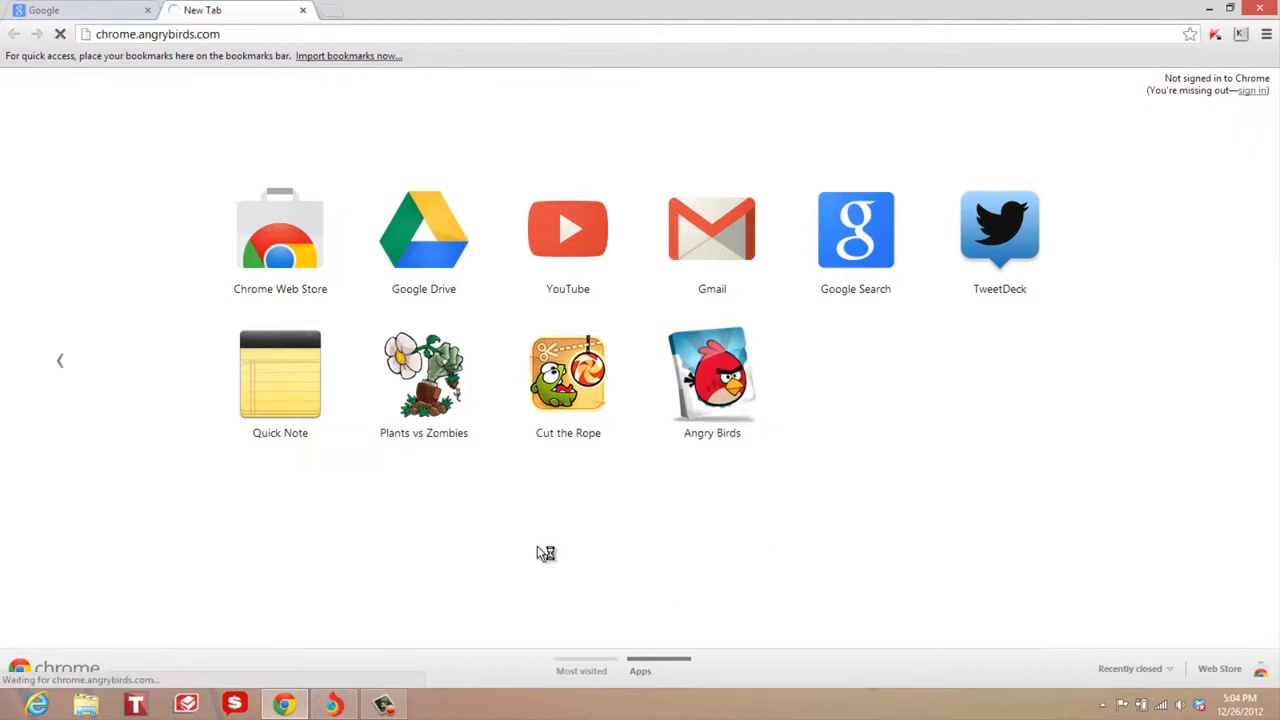
{"action": "left_click", "coordinate": [712, 376]}
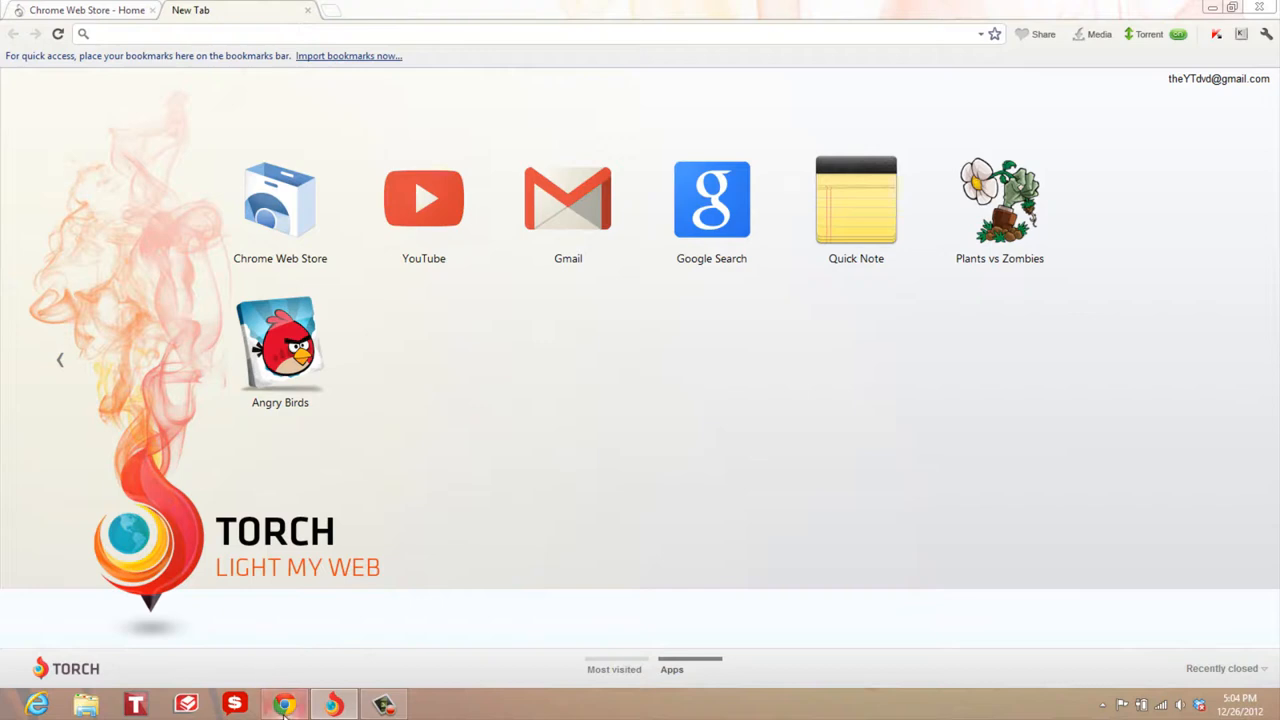
Bring the Google page forward and close the Quick Note panel beside it.
{"action": "left_click", "coordinate": [712, 200]}
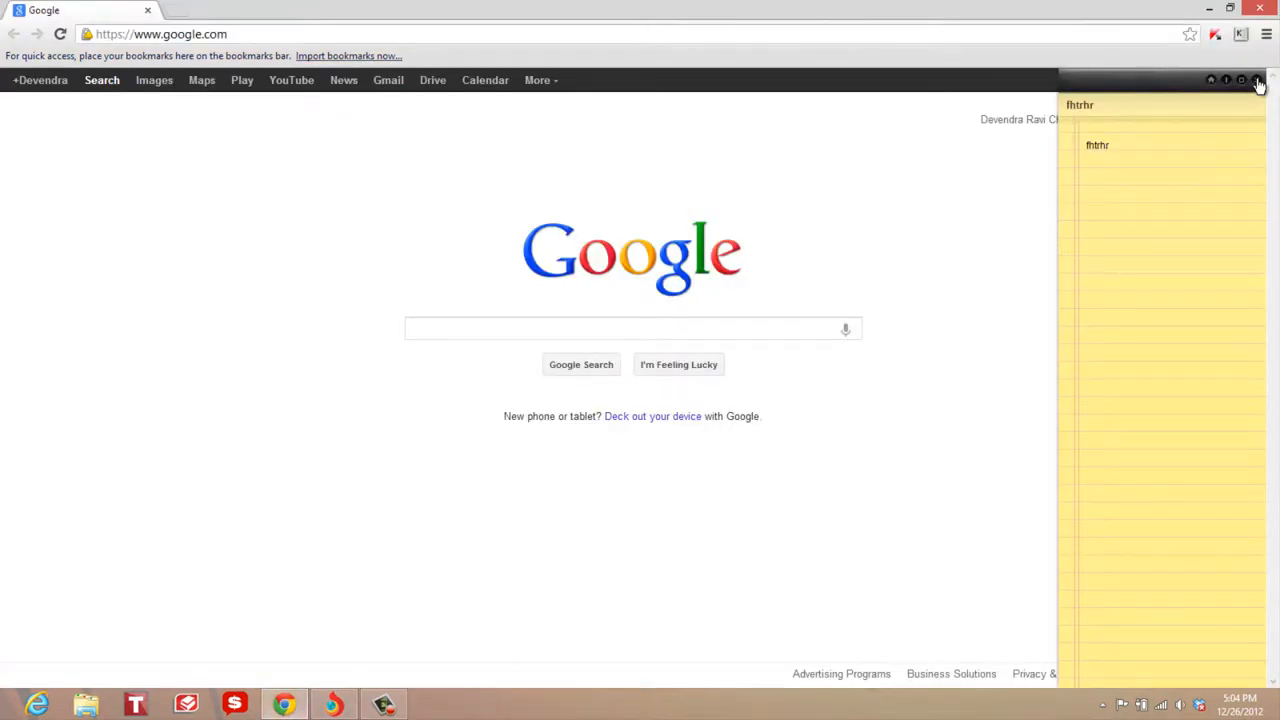
{"action": "left_click", "coordinate": [1256, 80]}
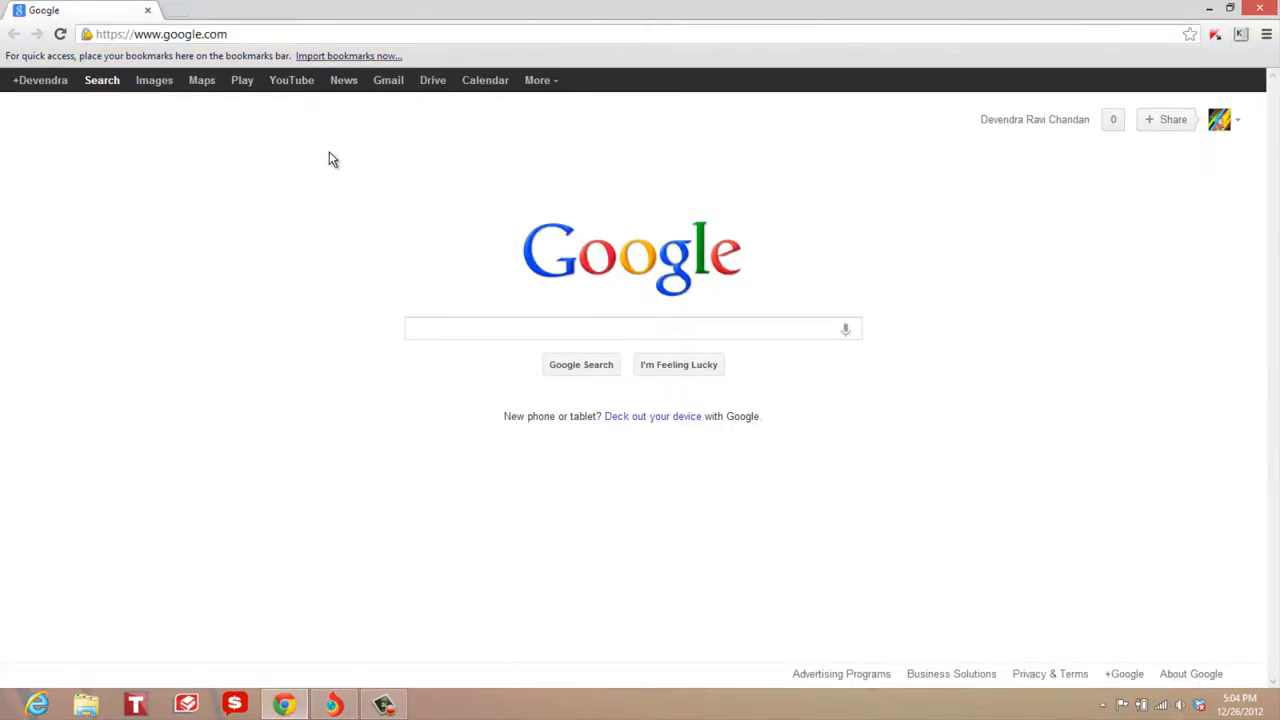
{"action": "mouse_move", "coordinate": [378, 268]}
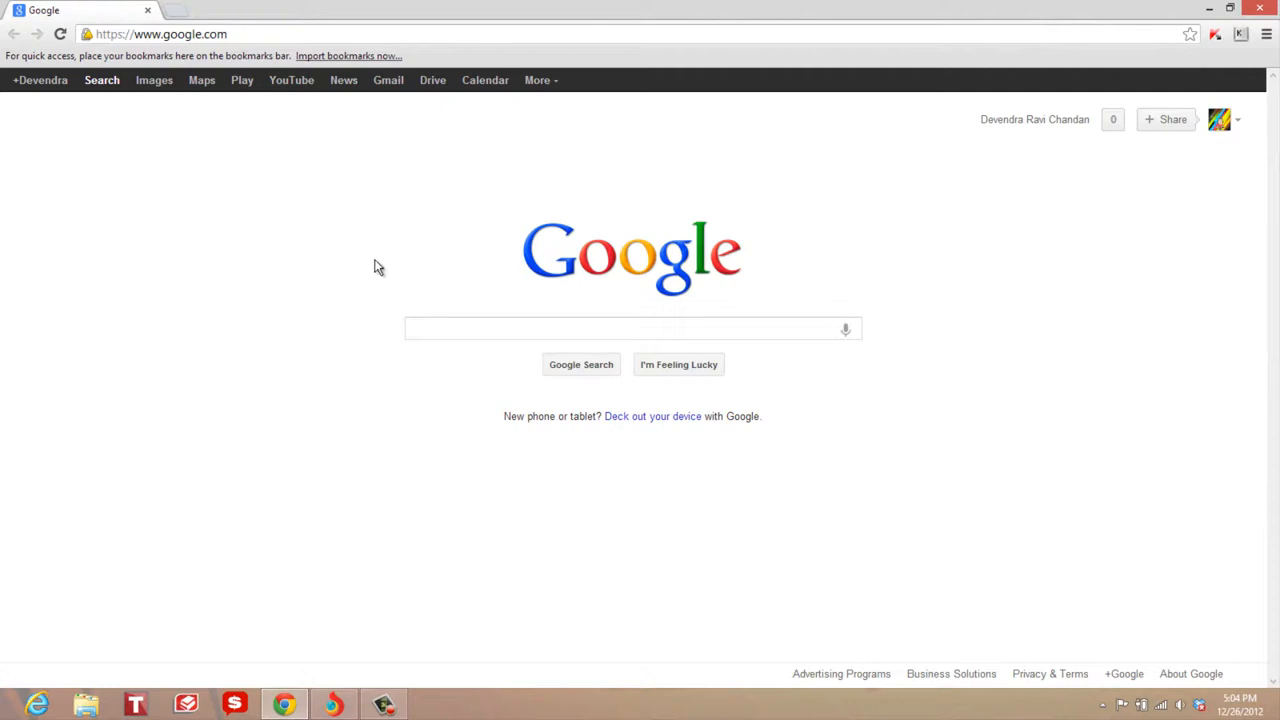
{"action": "mouse_move", "coordinate": [820, 192]}
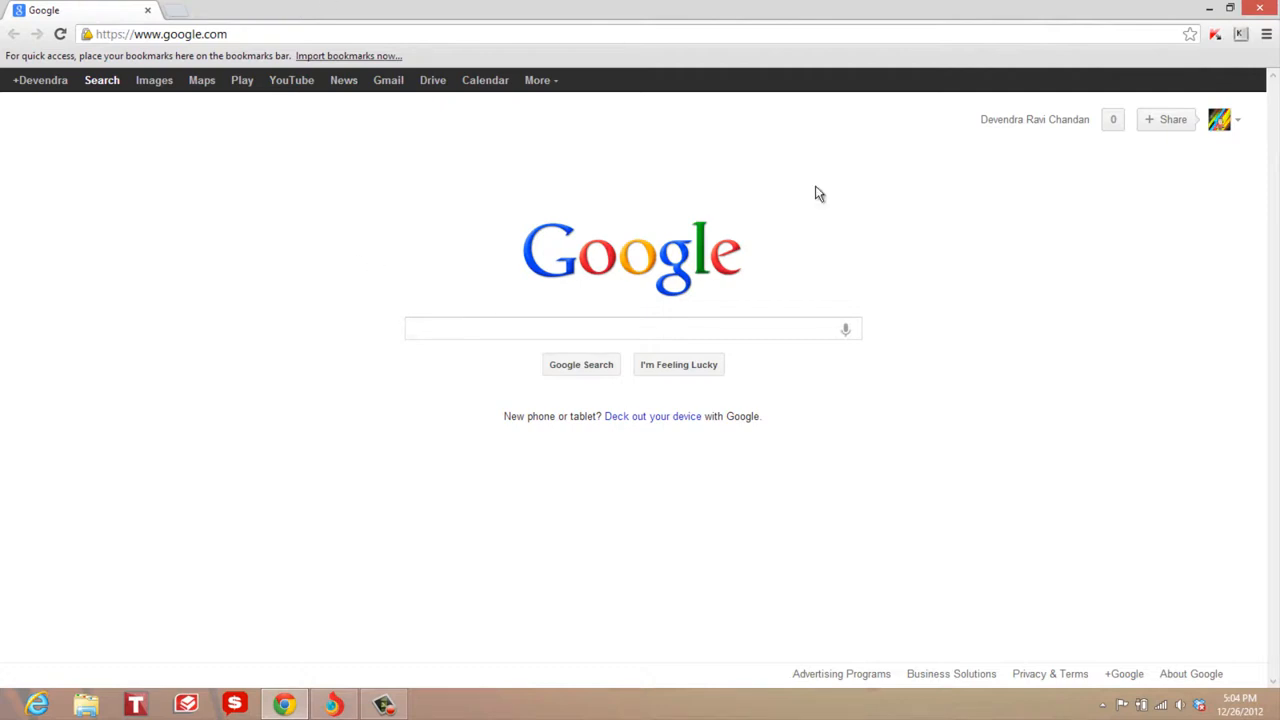
{"action": "mouse_move", "coordinate": [248, 690]}
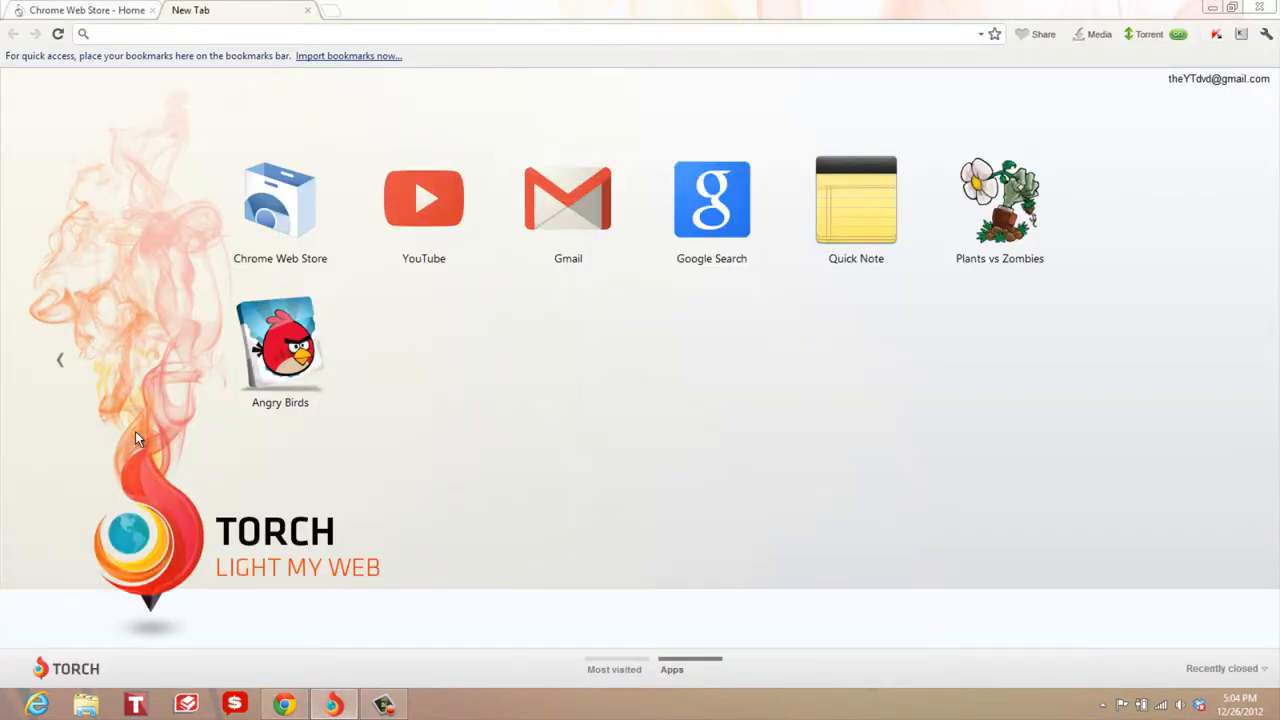
{"action": "mouse_move", "coordinate": [1256, 644]}
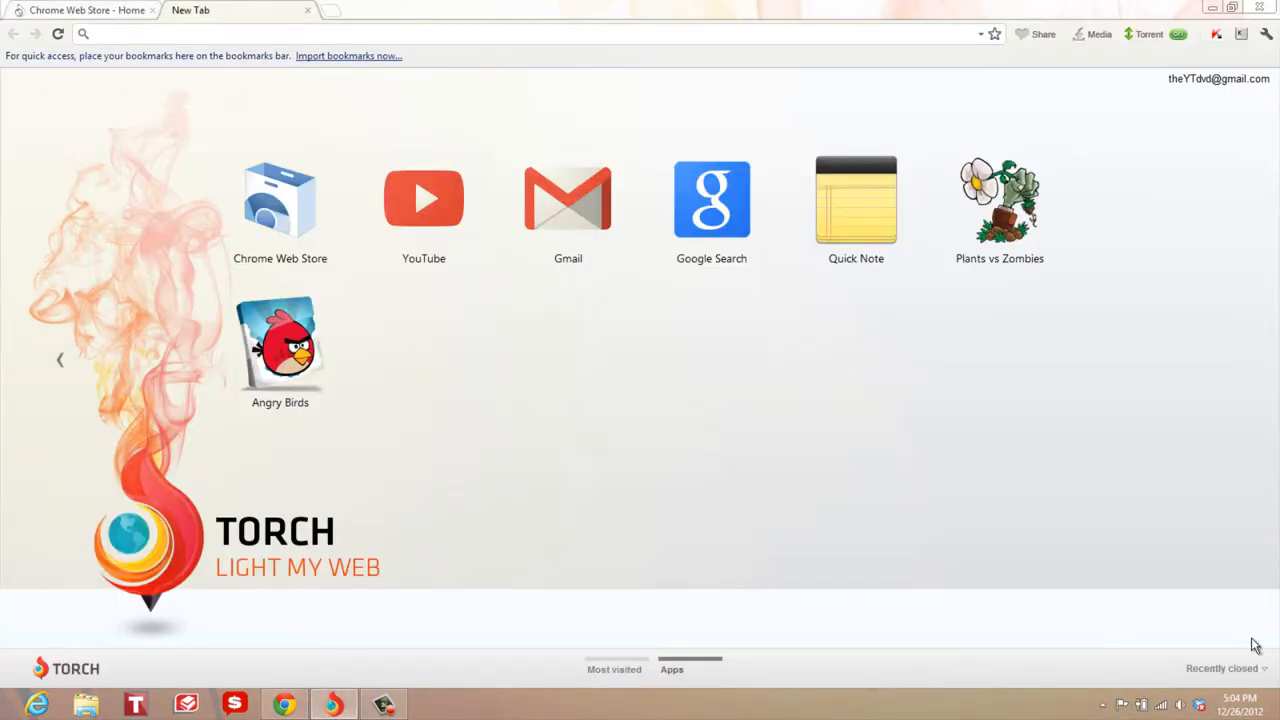
{"action": "mouse_move", "coordinate": [176, 420]}
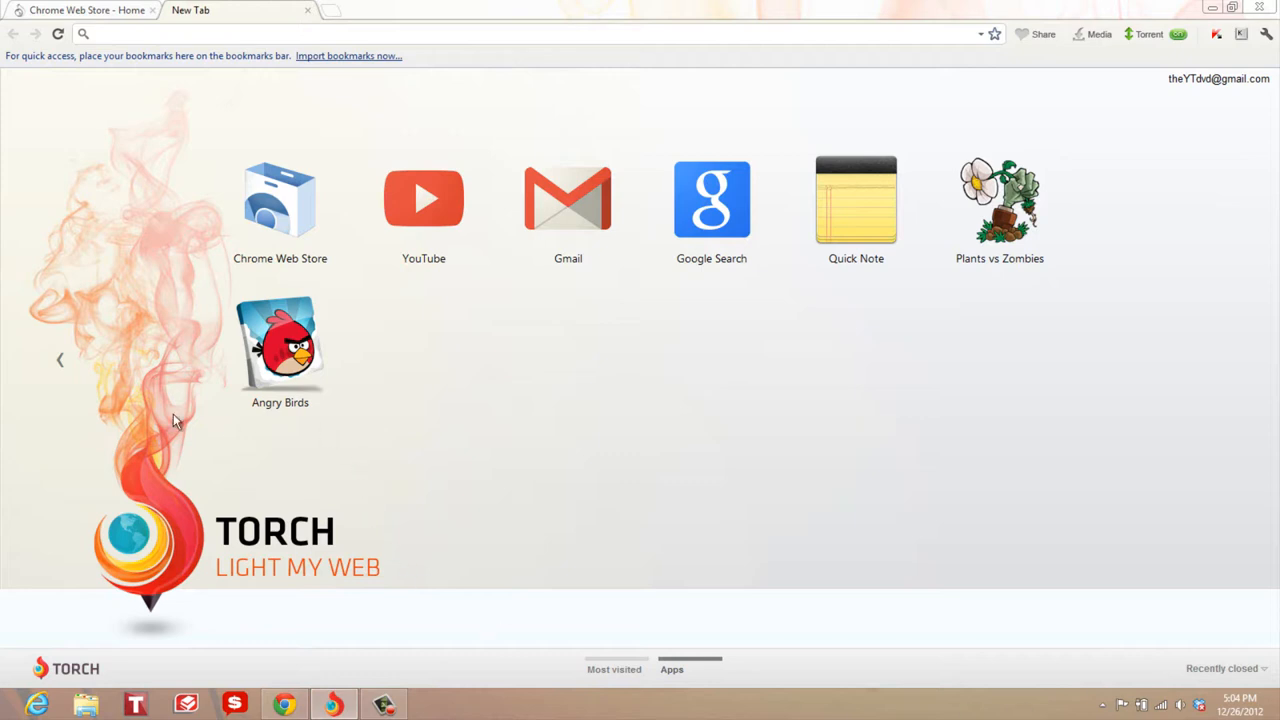
{"action": "mouse_move", "coordinate": [56, 364]}
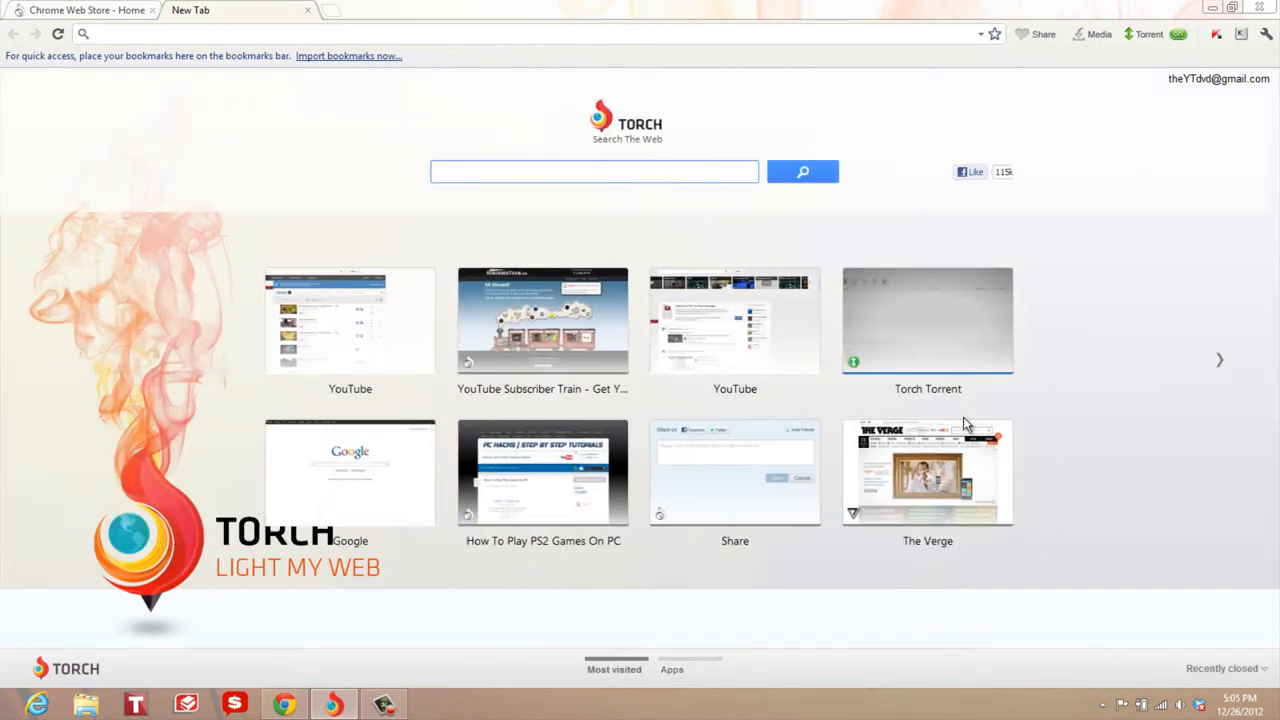
{"action": "left_click", "coordinate": [672, 668]}
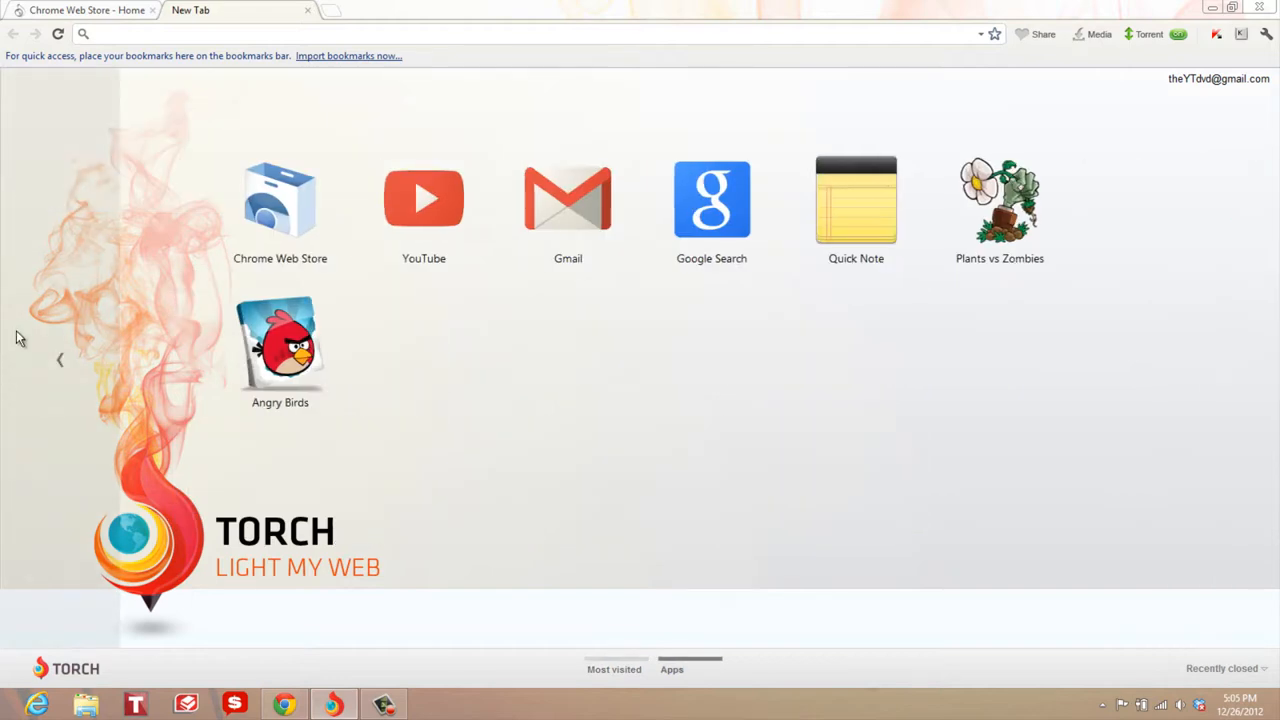
{"action": "left_click", "coordinate": [612, 668]}
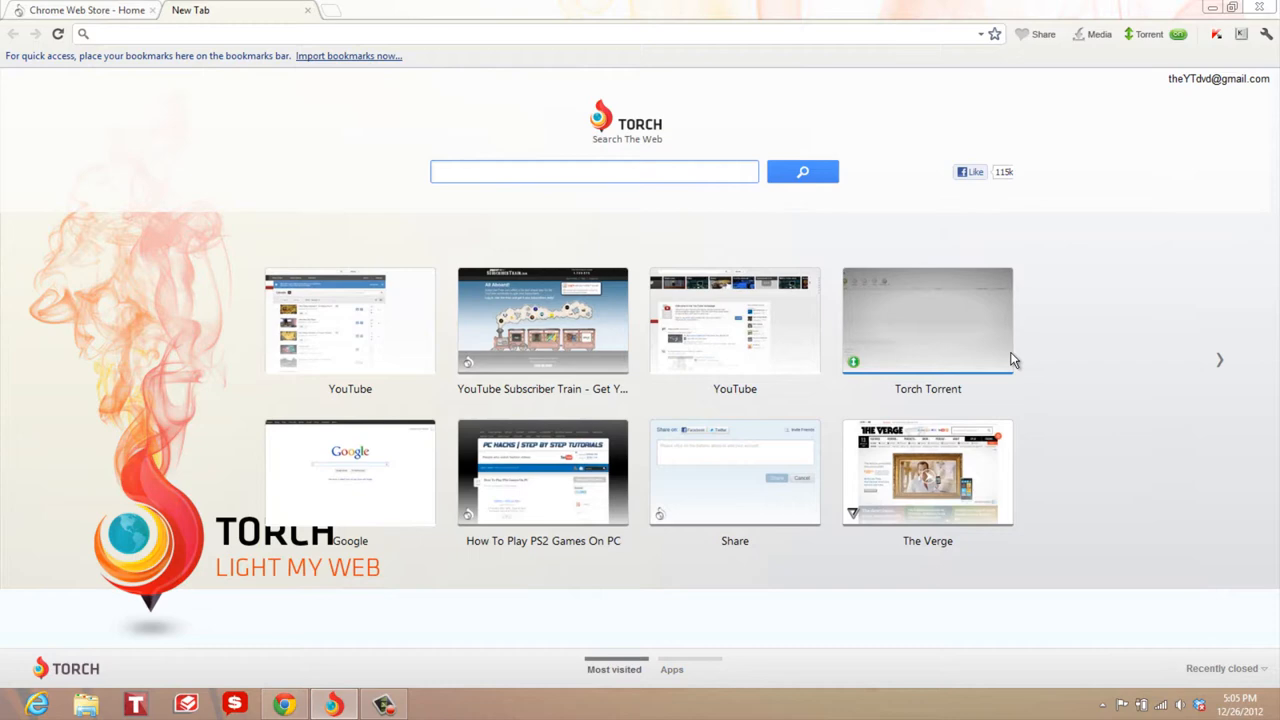
{"action": "left_click", "coordinate": [672, 668]}
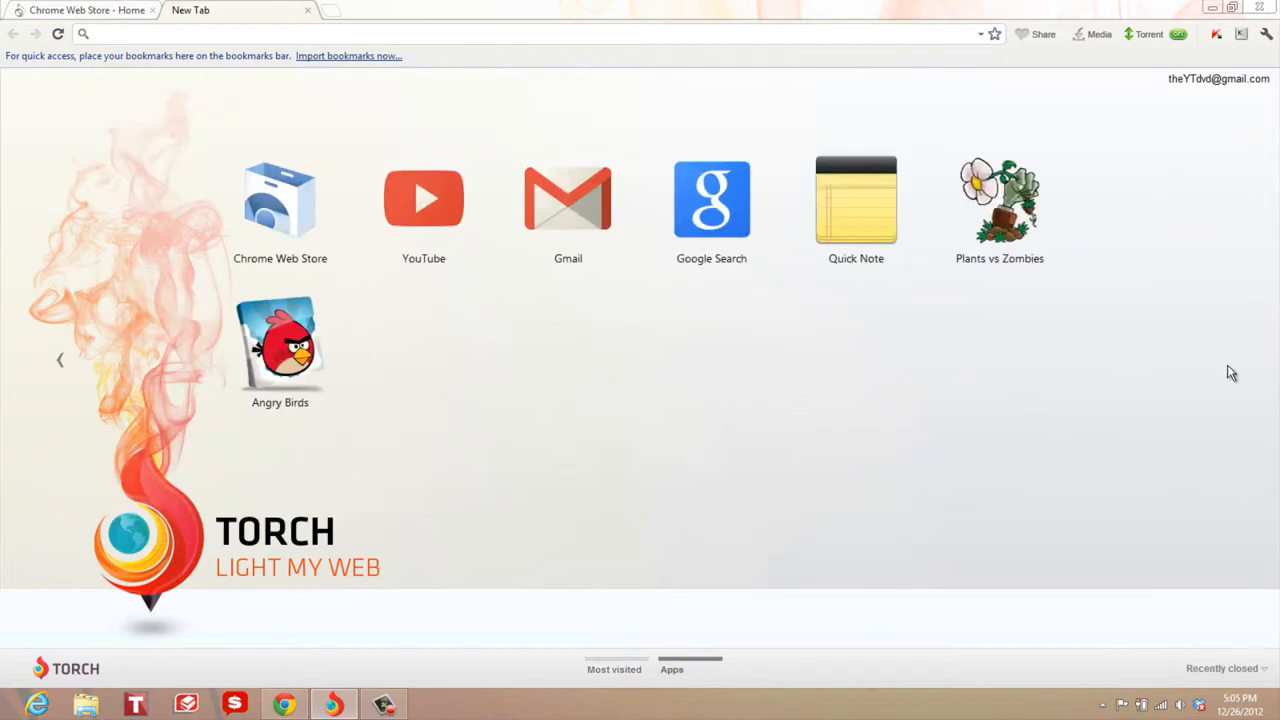
{"action": "mouse_move", "coordinate": [48, 340]}
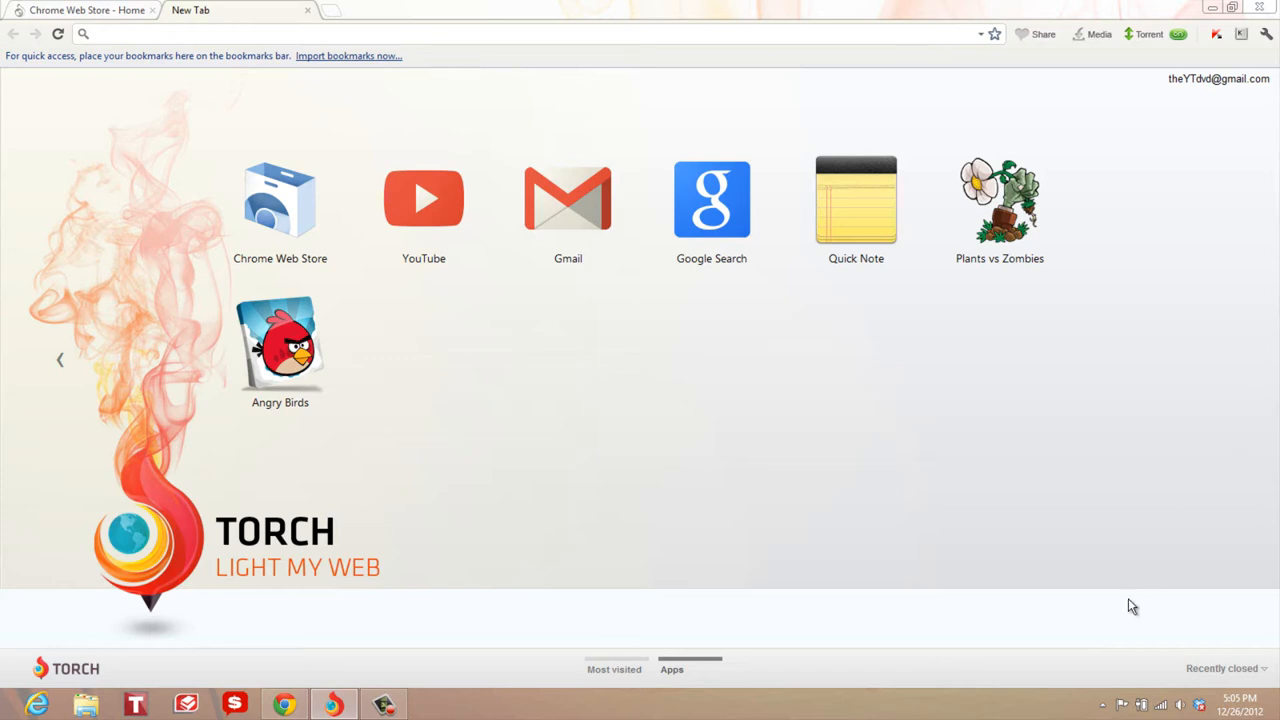
{"action": "mouse_move", "coordinate": [672, 164]}
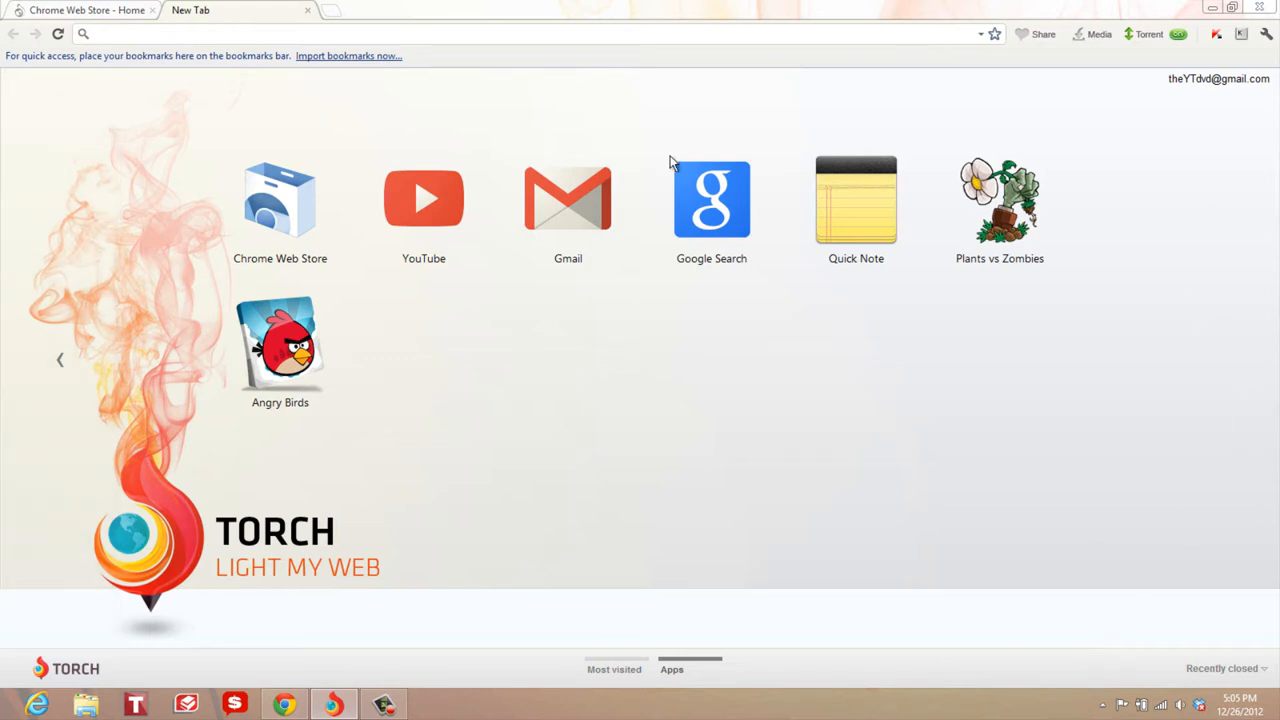